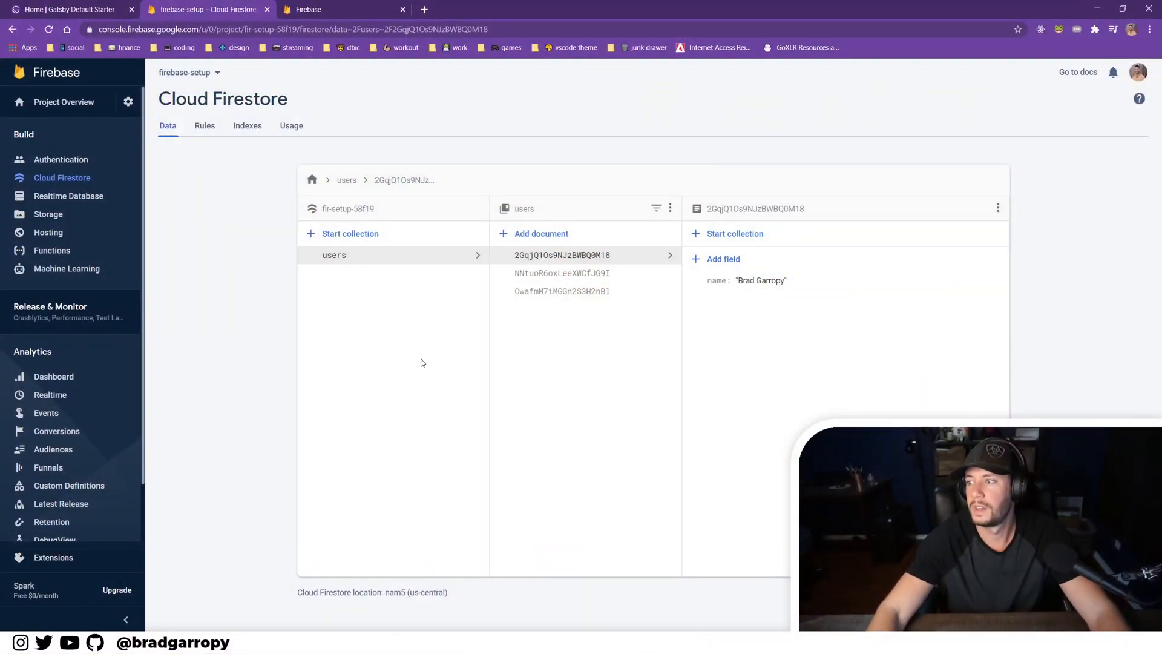
mouse_move(582, 353)
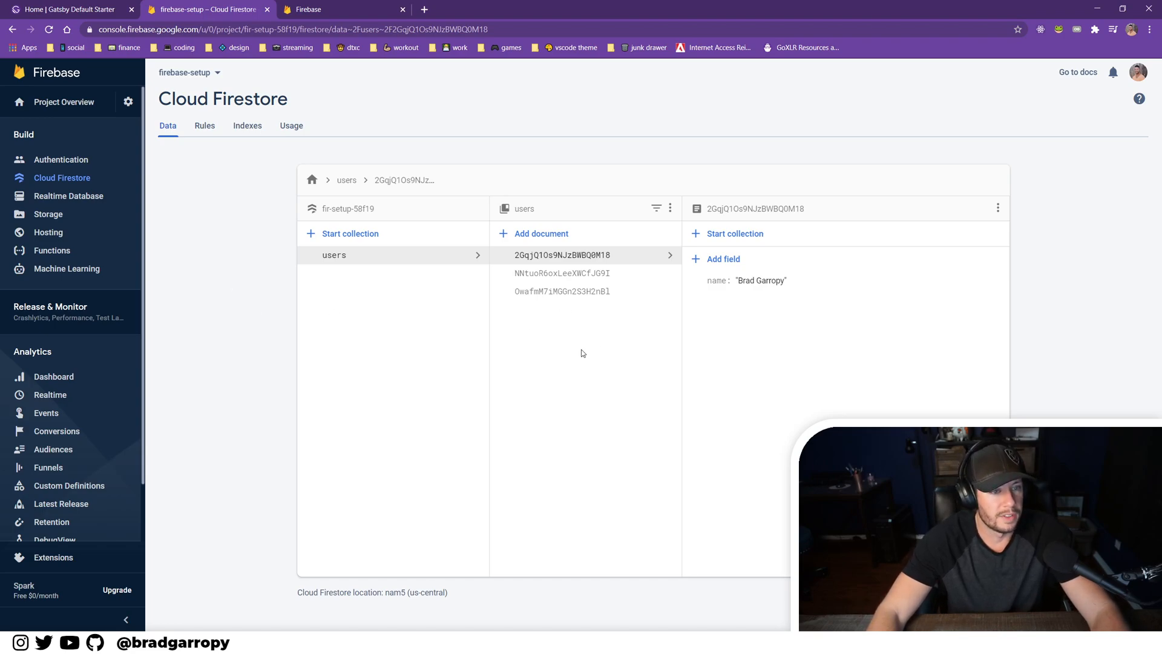
mouse_move(562, 273)
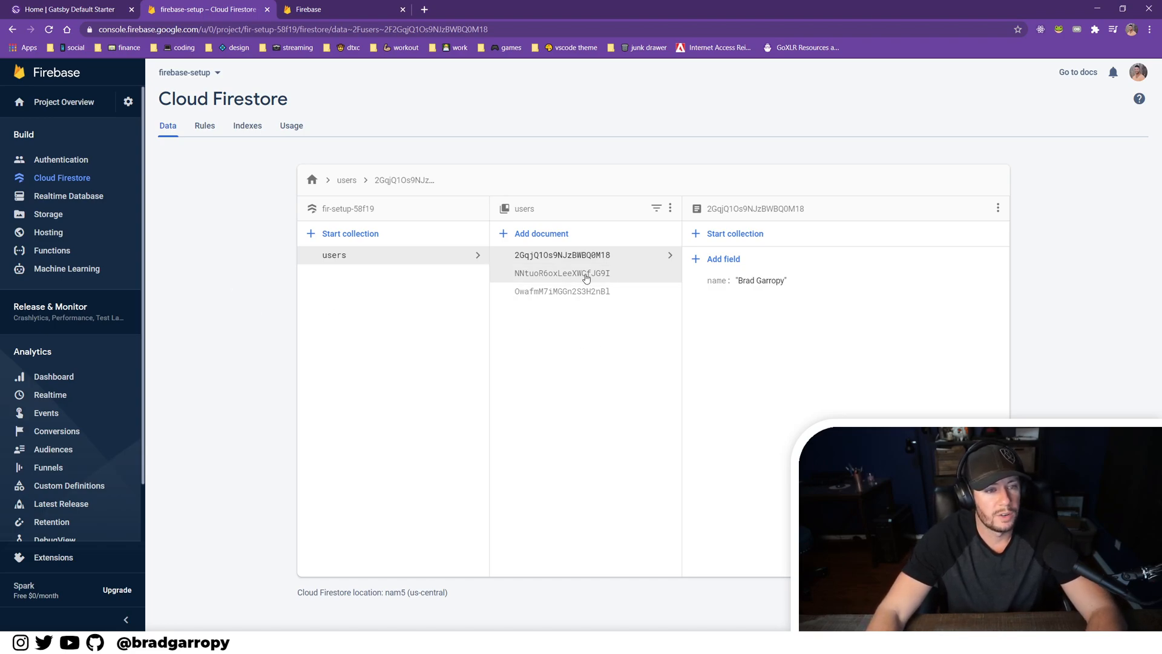
mouse_move(563, 273)
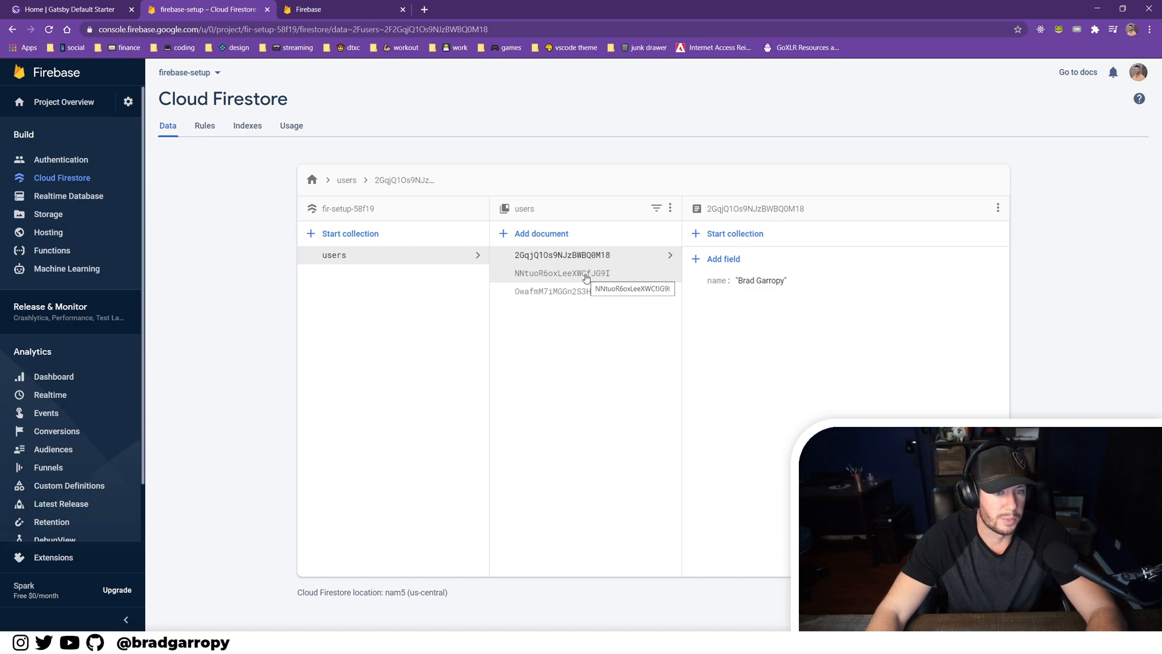
Step: Inspect the third user document in the Firestore users collection, then switch to the Gatsby site
click(563, 290)
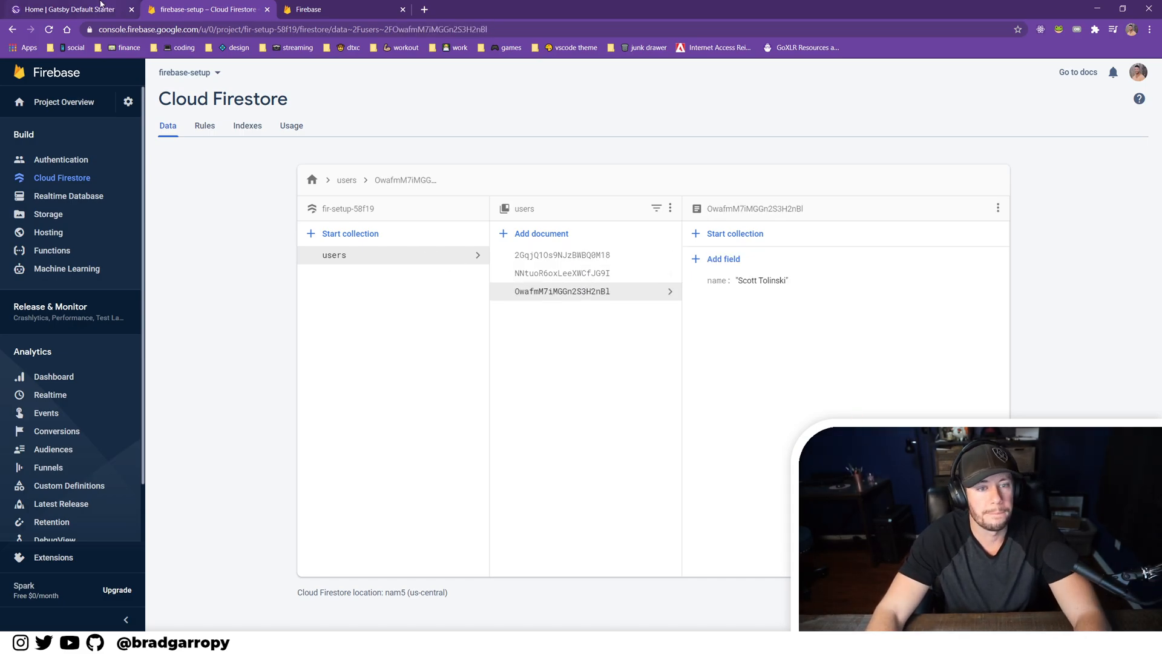
click(66, 8)
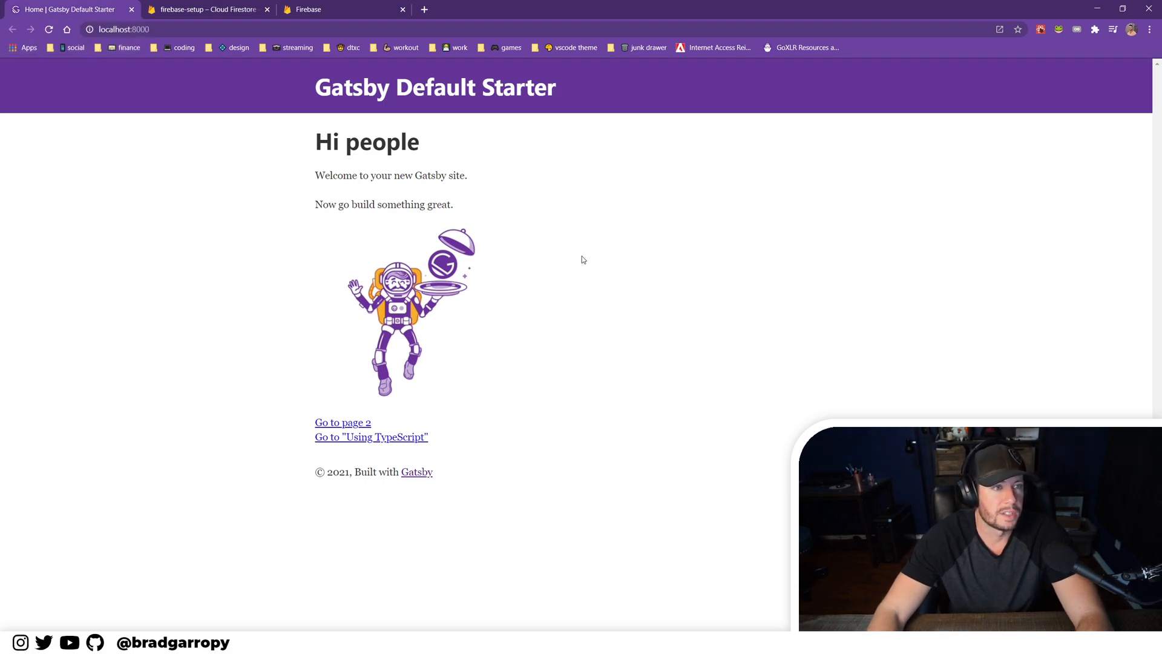
mouse_move(582, 388)
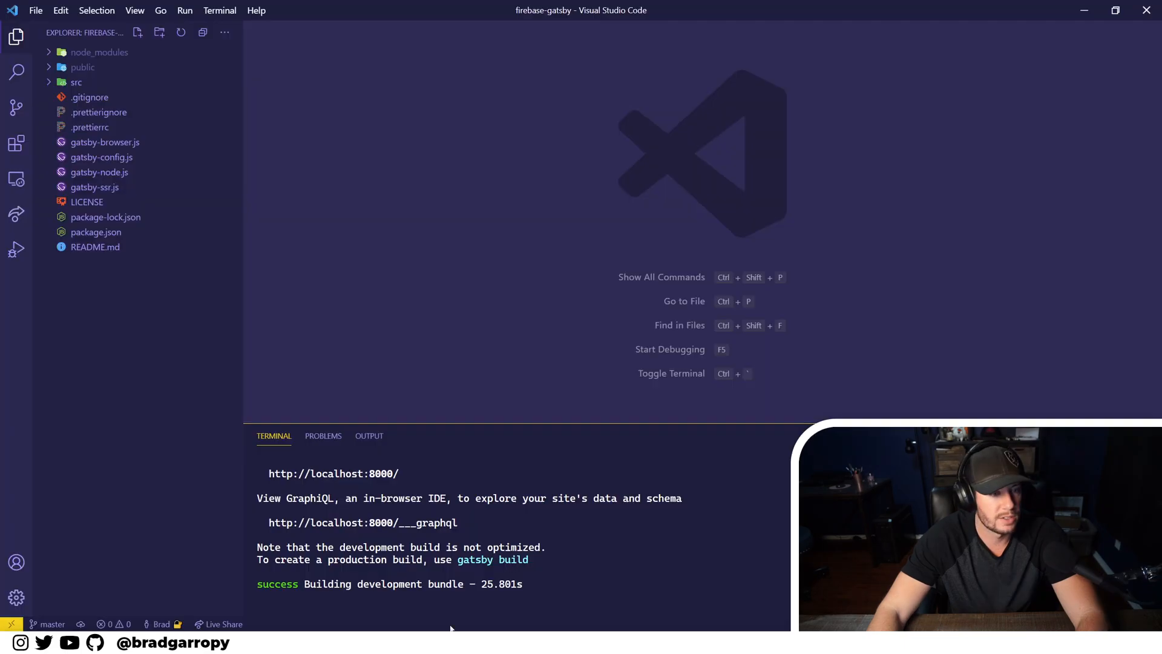
Step: Create src/utils/firebase.js and run npm install firebase in the terminal
click(76, 81)
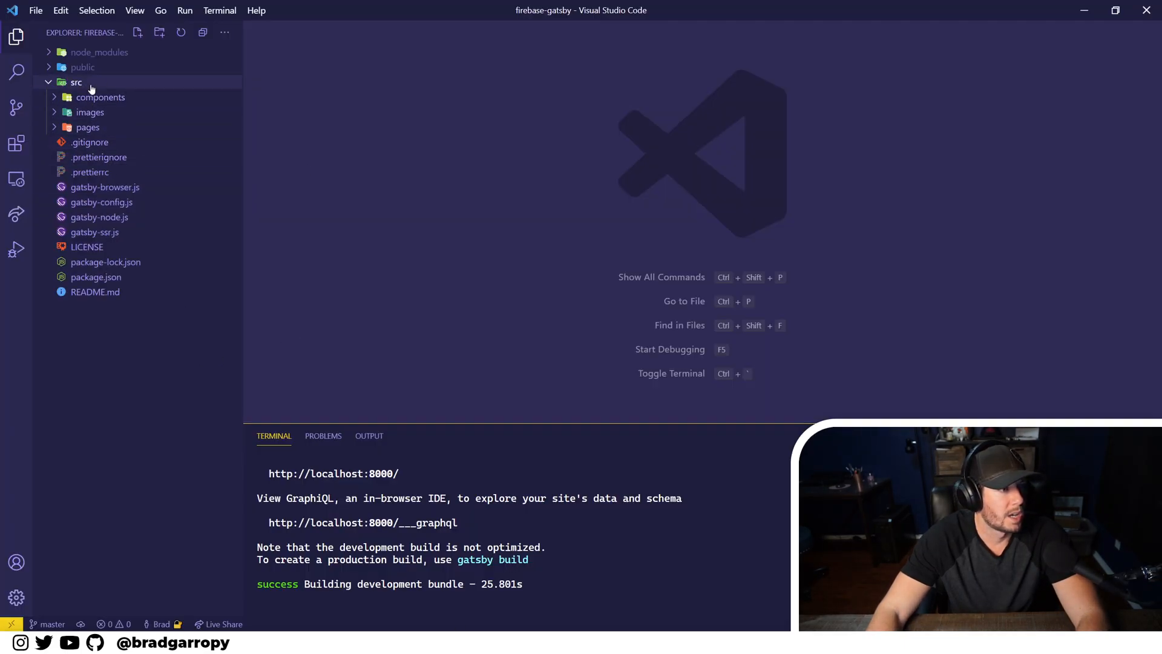
right_click(76, 81)
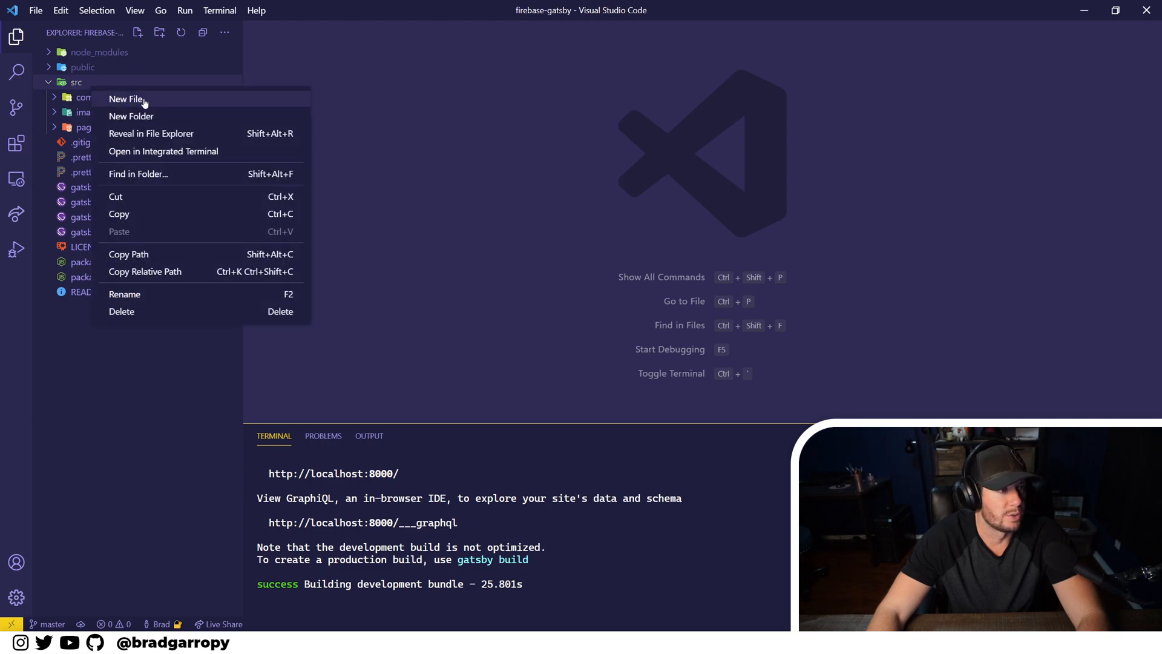
click(126, 98)
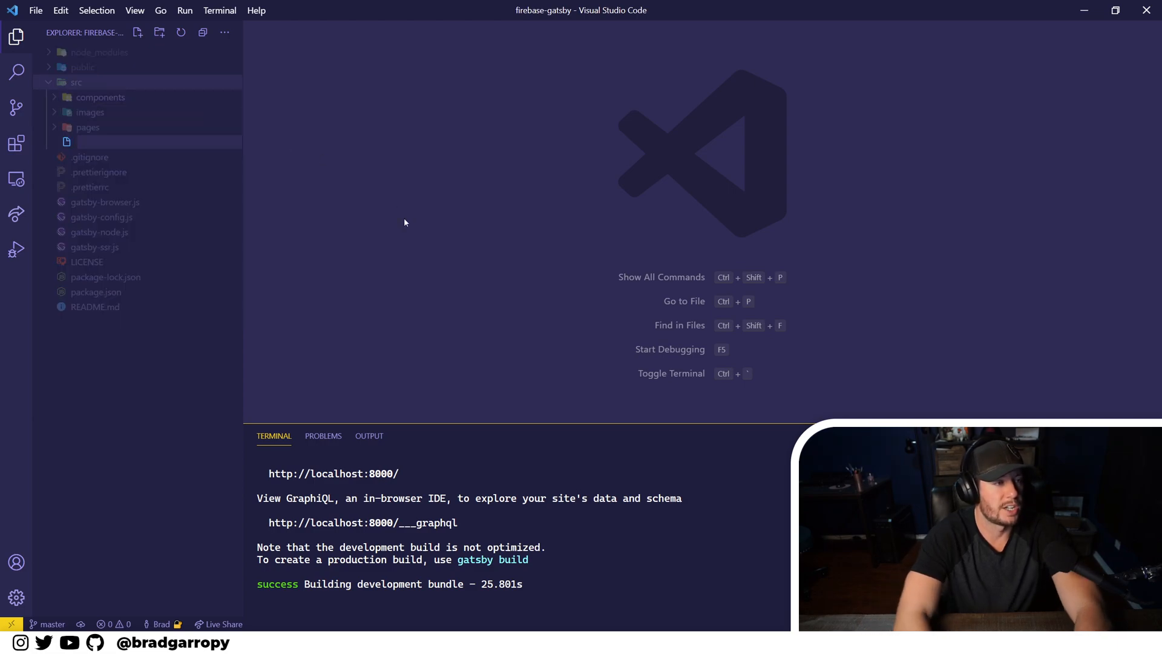
text(utils/)
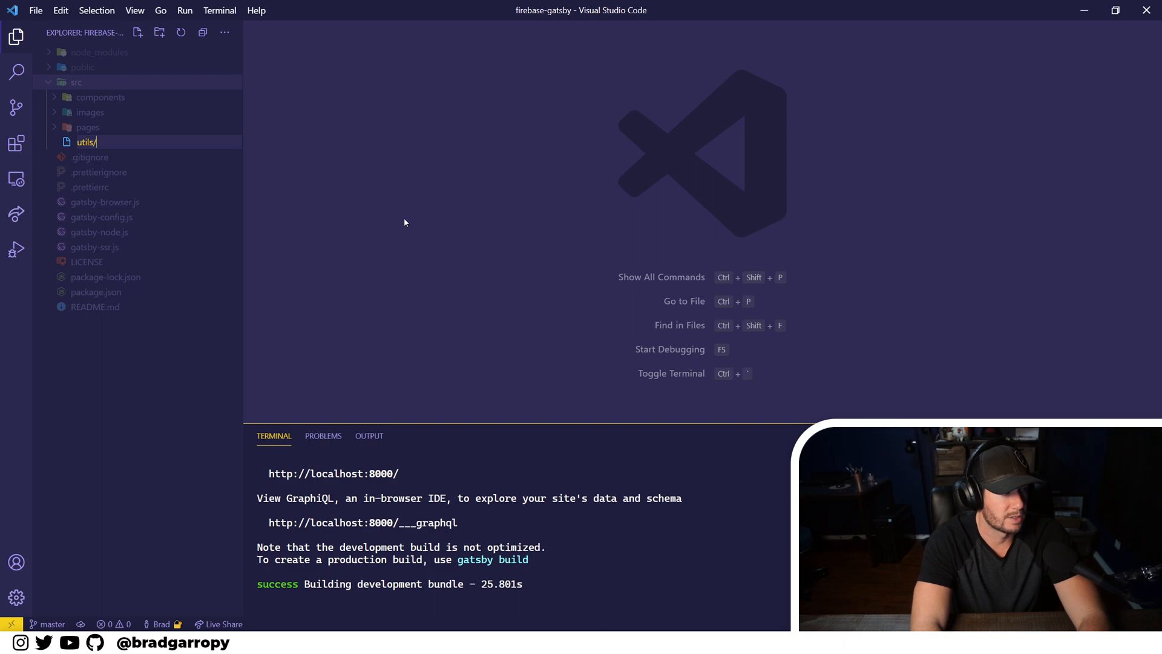
text(fire)
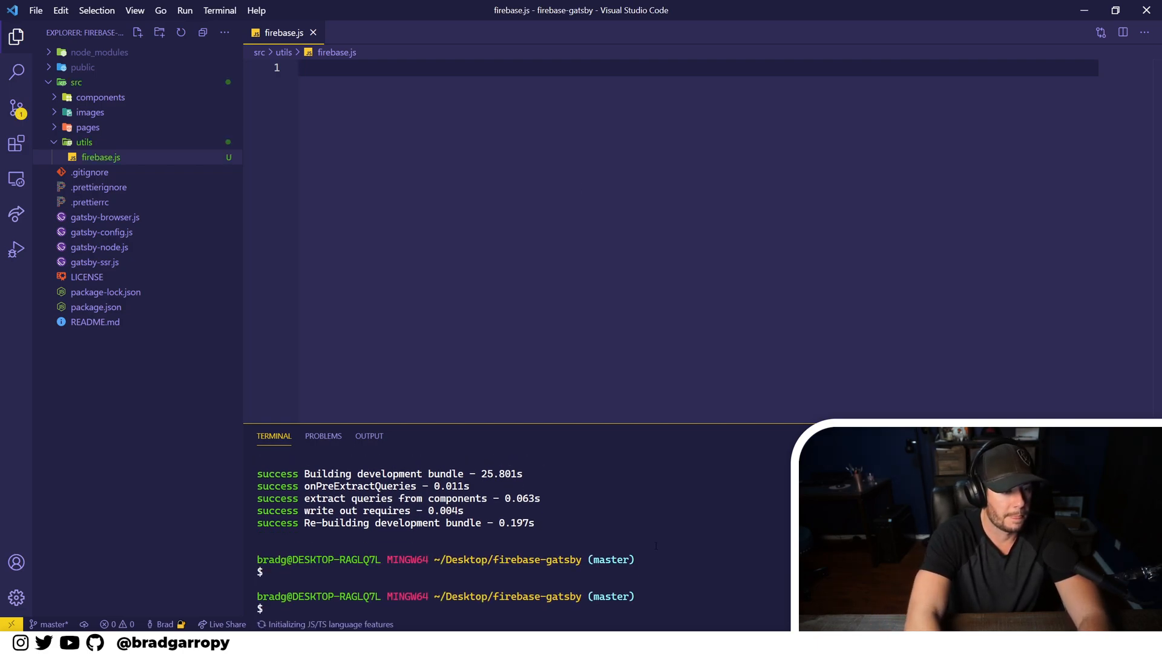
text(npm install firebase)
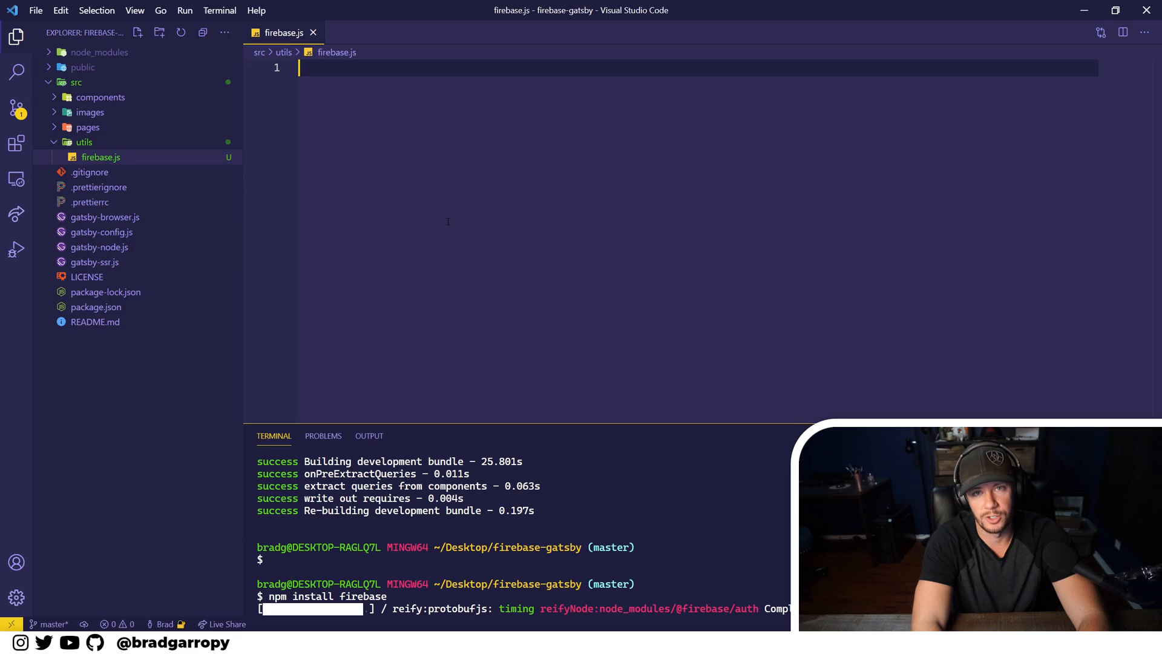
Step: Import firebase from "firebase/app" and import "firebase/firestore" in firebase.js
text(import firebase from "fire)
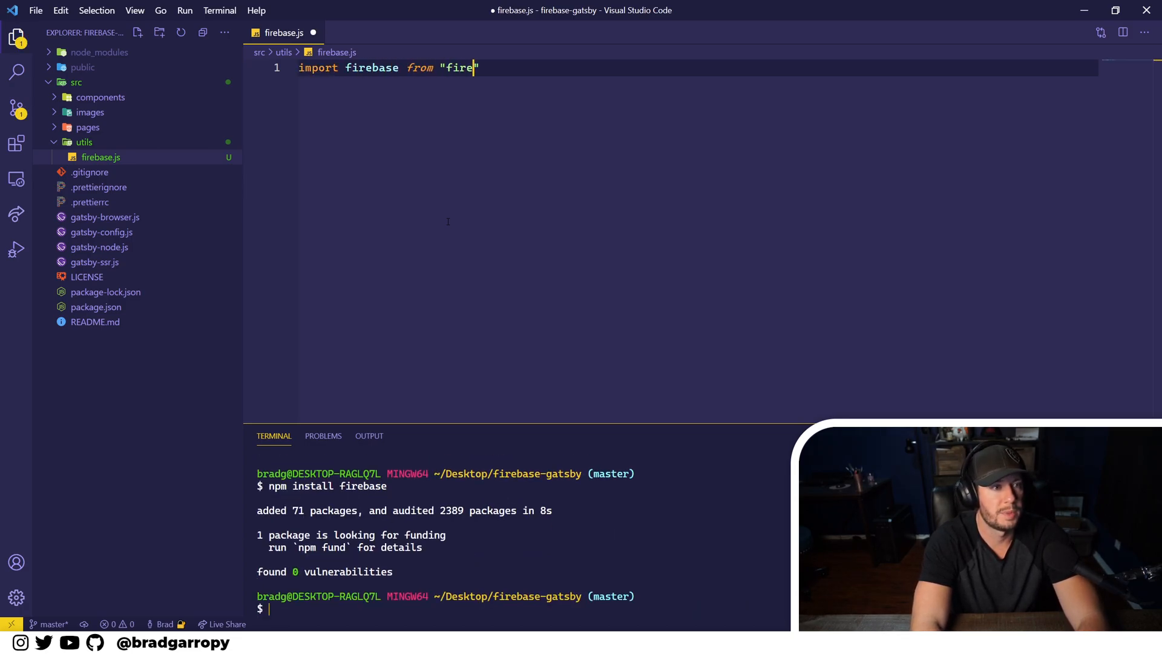
text(base/)
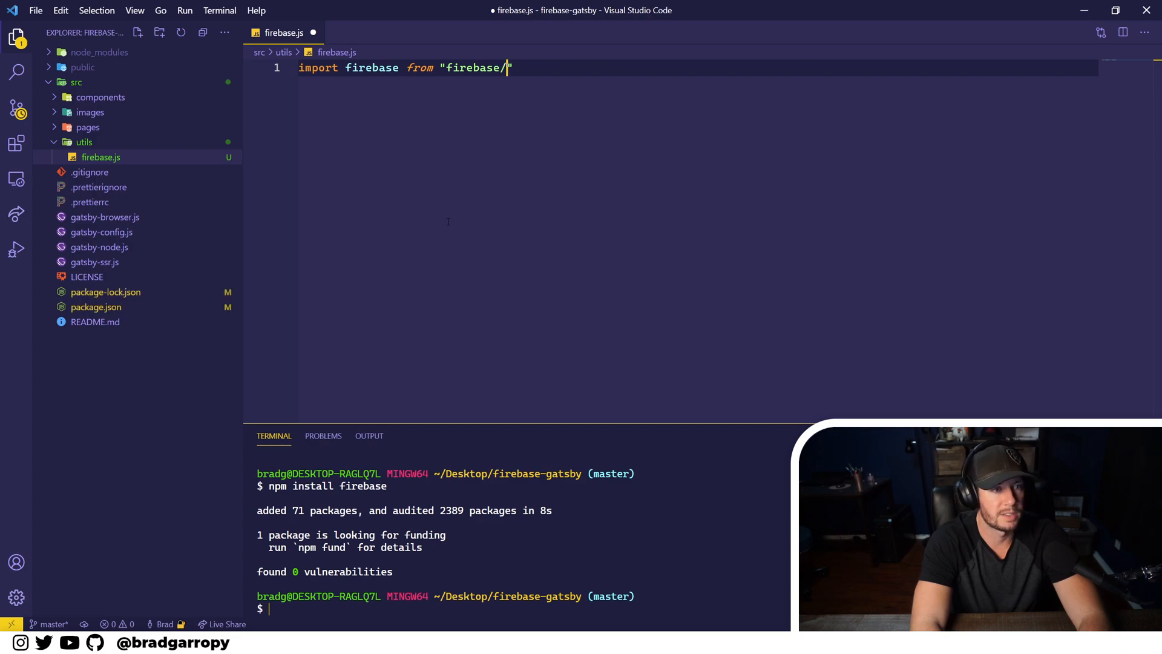
text(app)
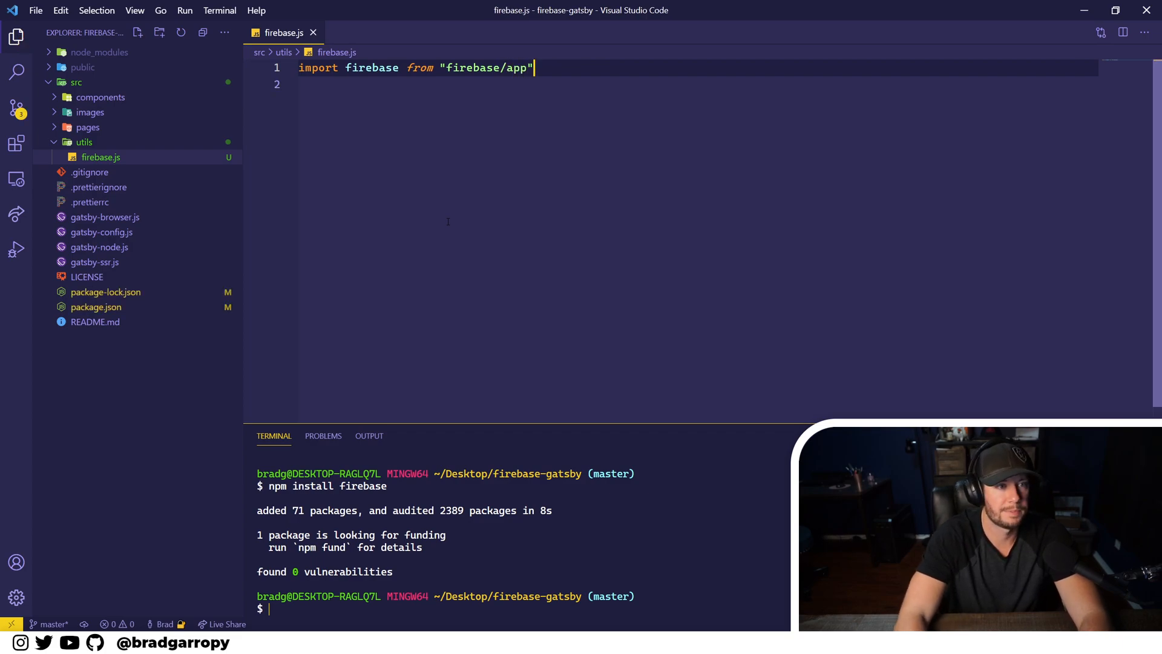
key(Enter)
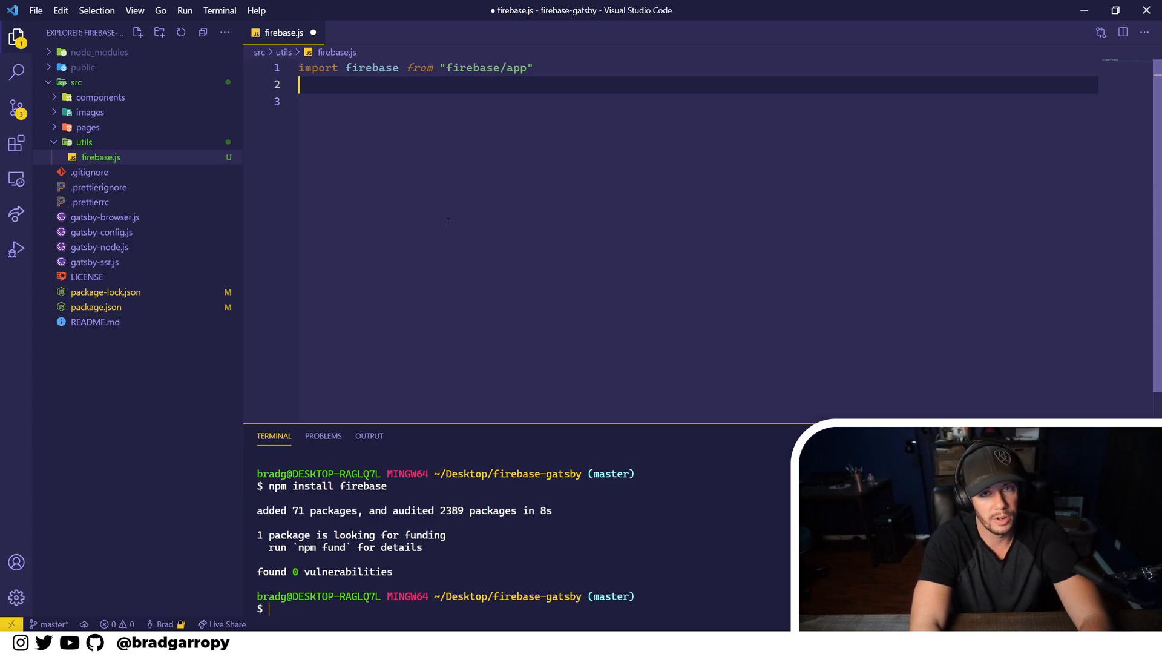
text(import)
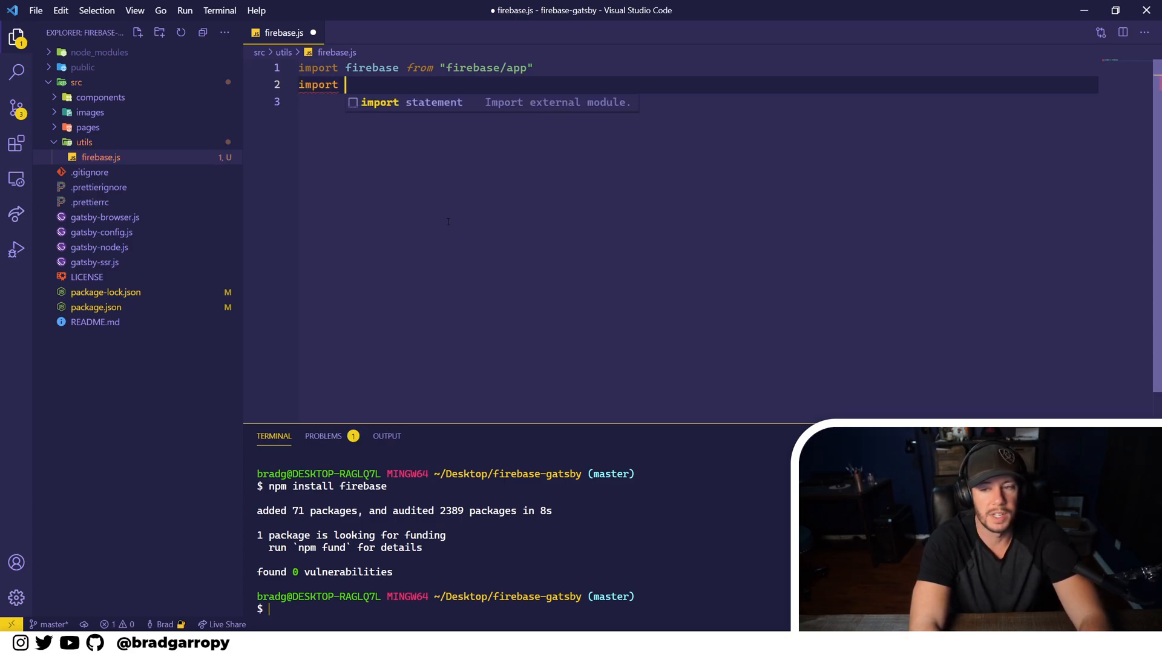
text("firebase/firestore)
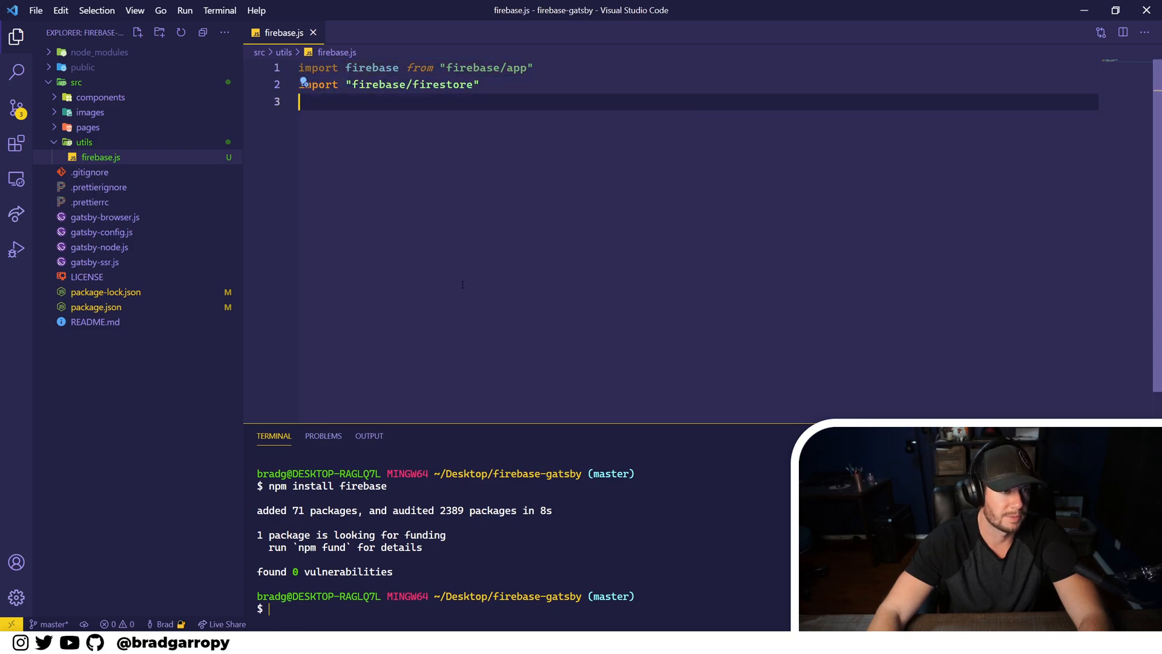
key(Enter)
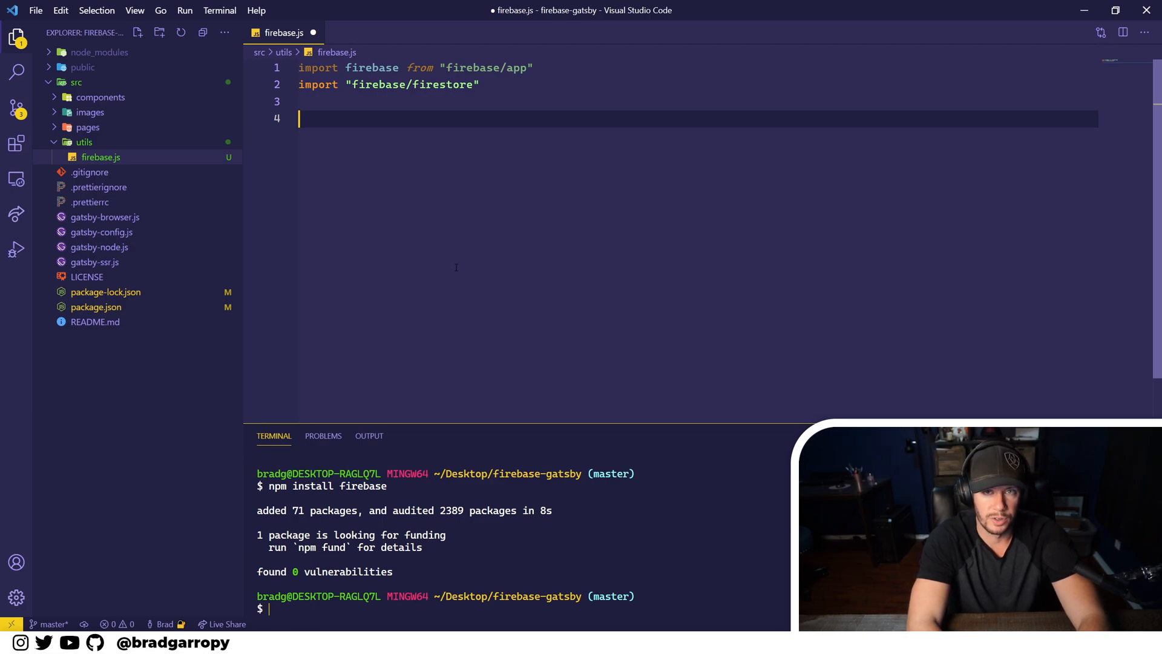
Step: Begin a const config = declaration and switch back to the browser
text(co)
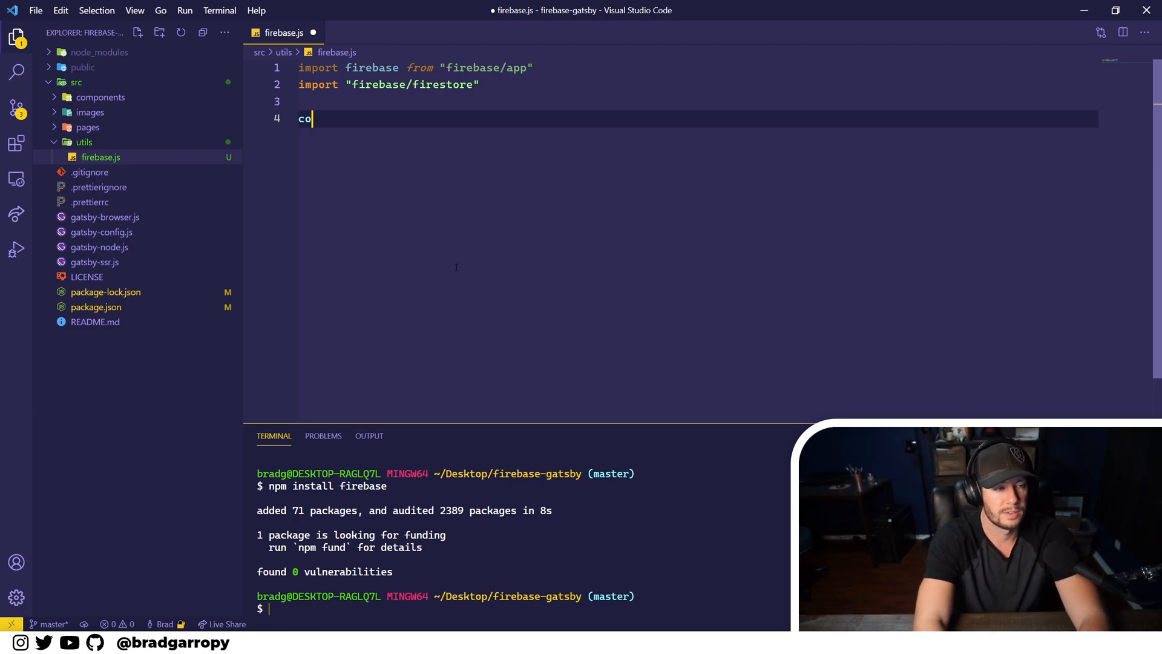
text(nst config =)
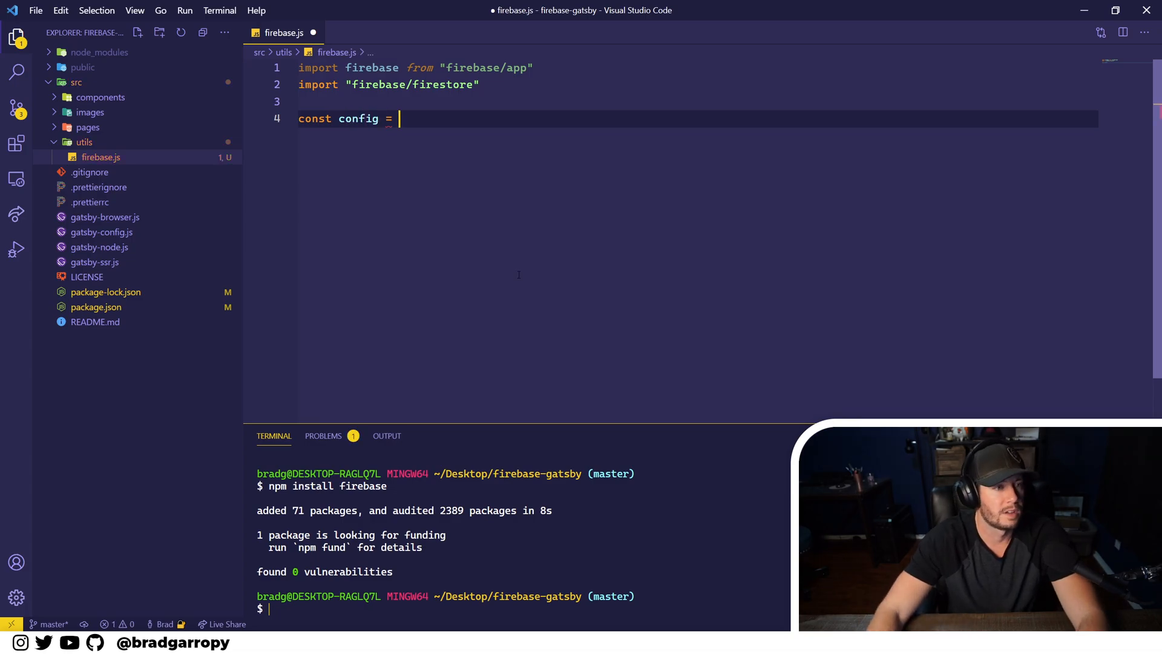
key(alt+tab)
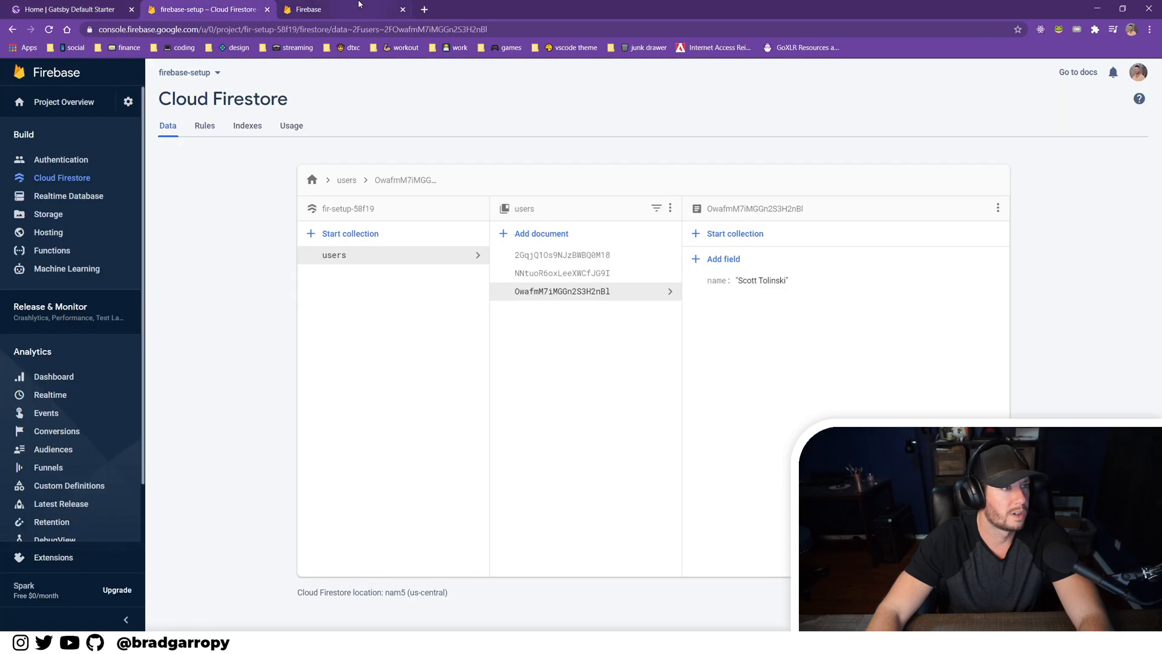
Step: Copy the web app's firebaseConfig object from Project settings' SDK Config snippet
click(311, 8)
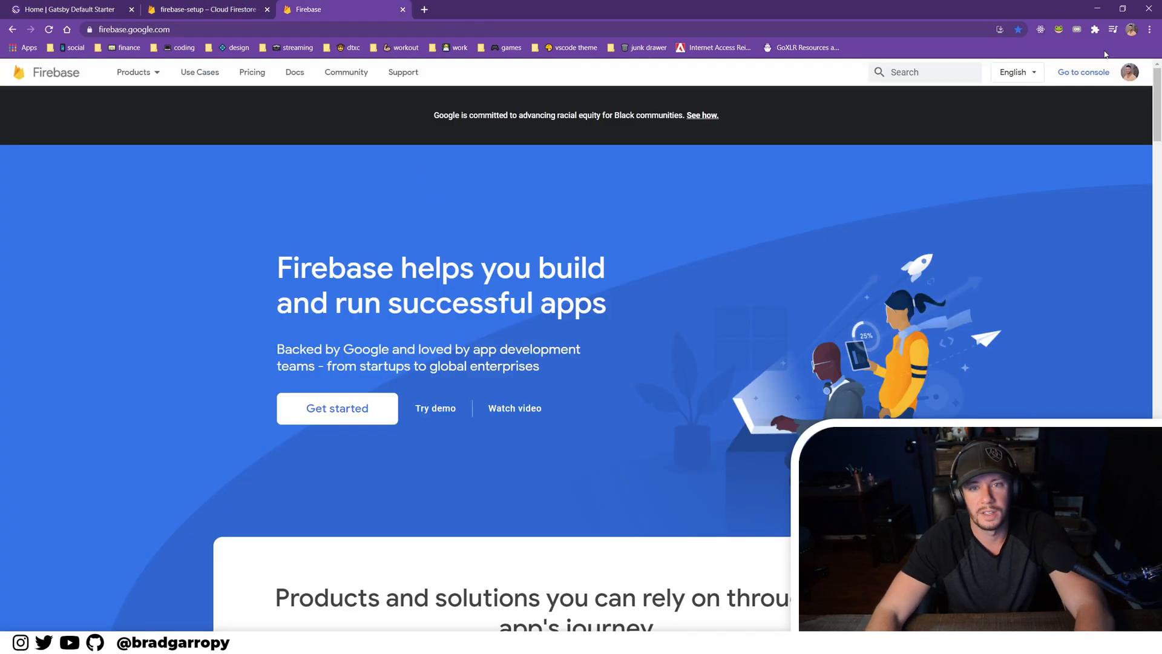
mouse_move(1082, 71)
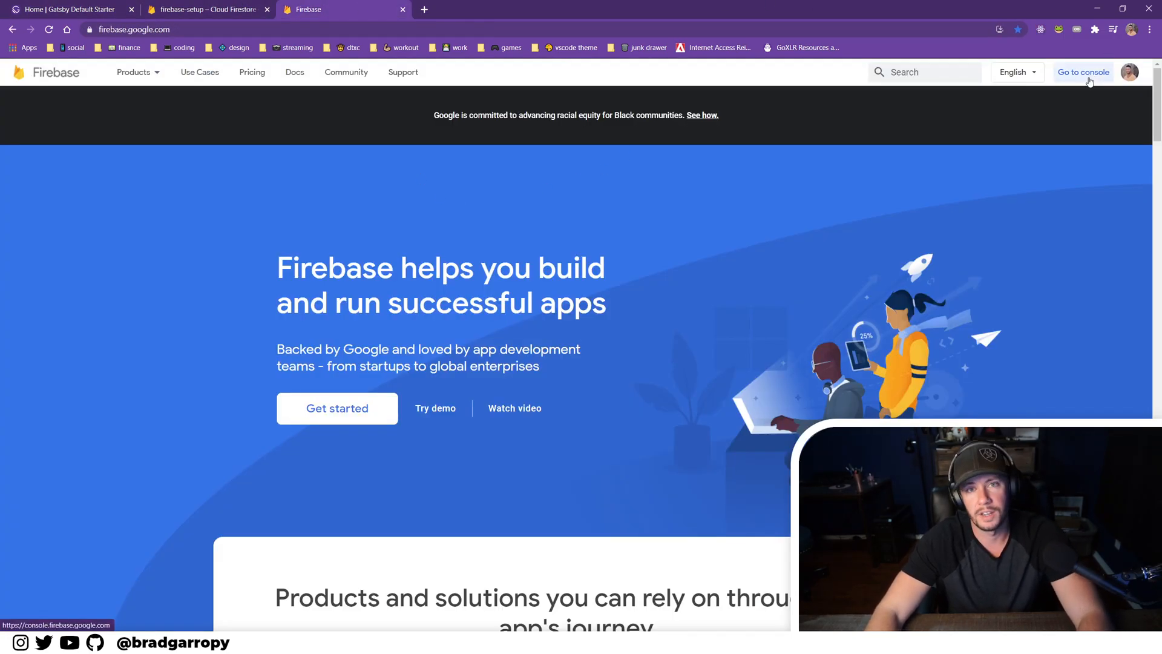
click(1082, 72)
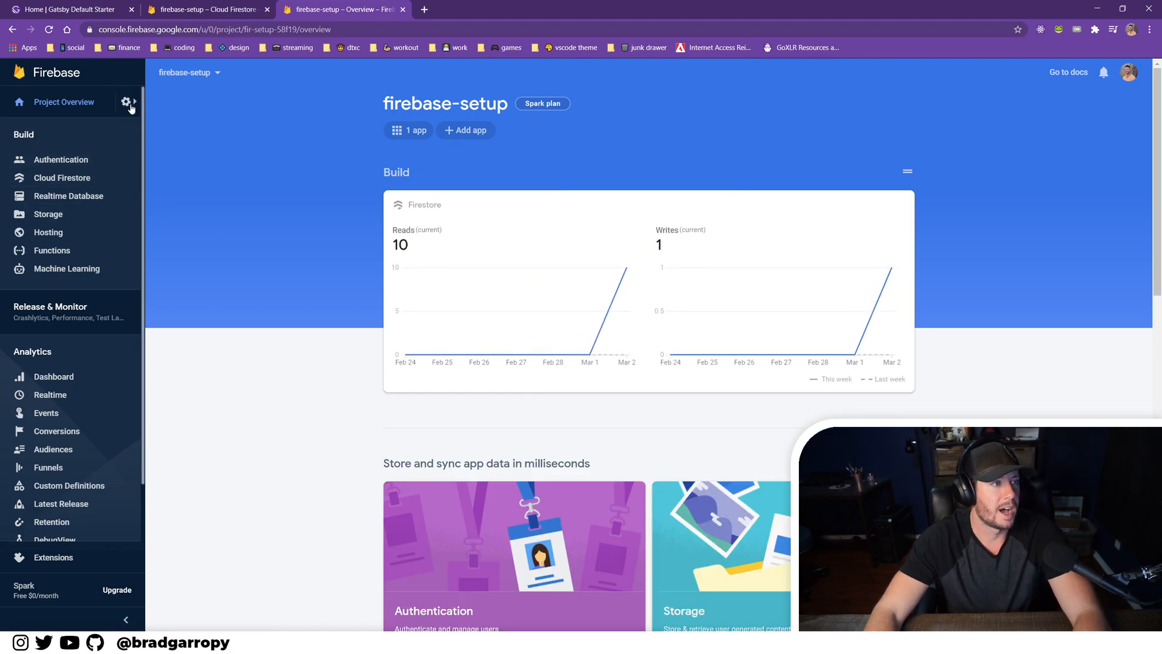
click(126, 101)
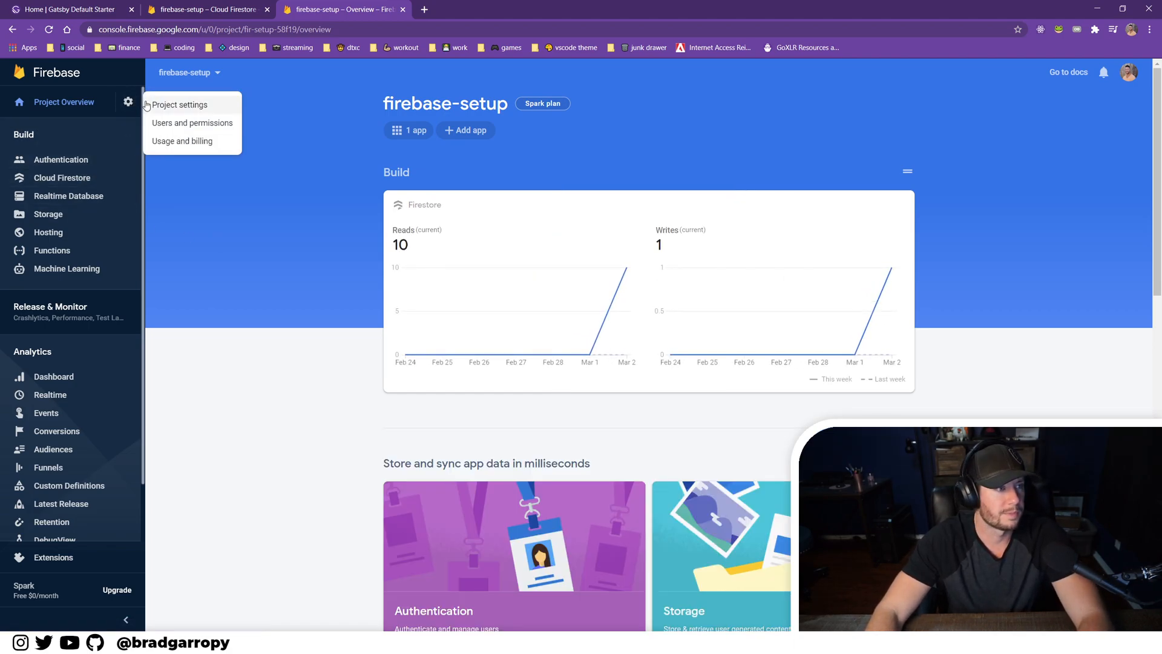
click(179, 104)
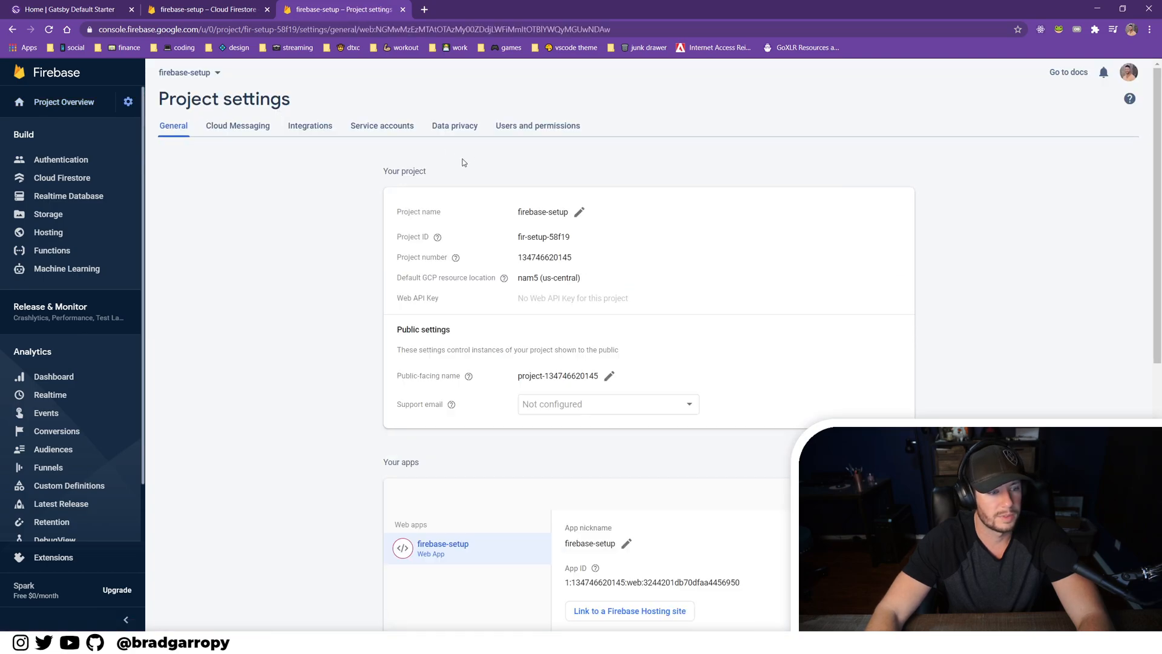
scroll(down, 3)
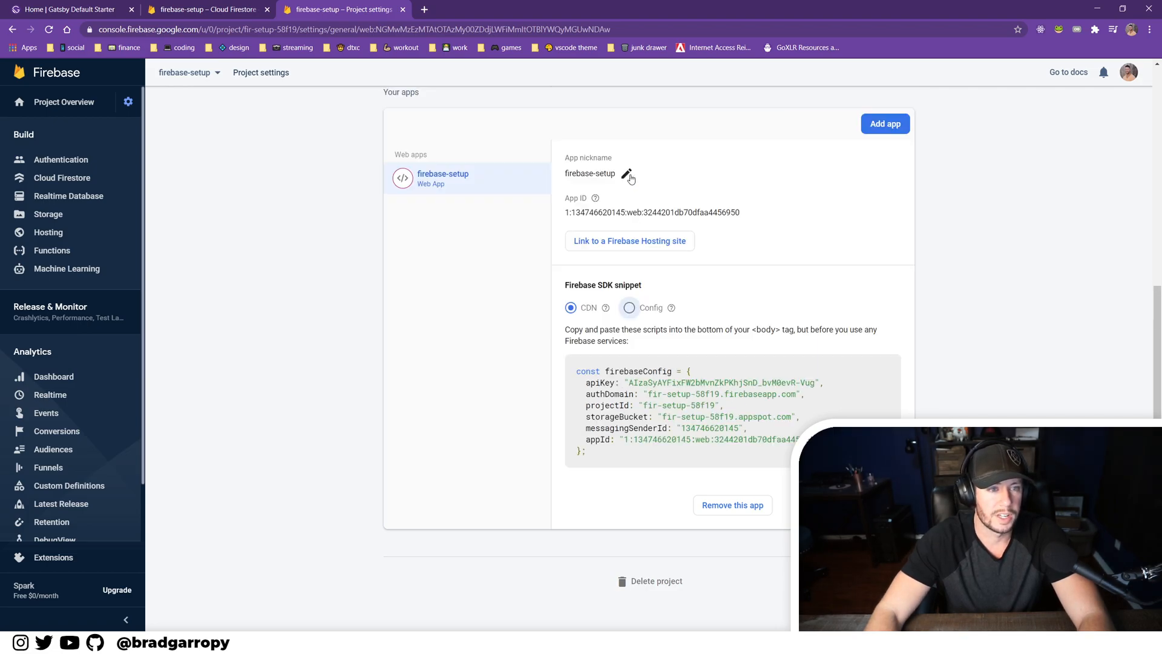
click(629, 308)
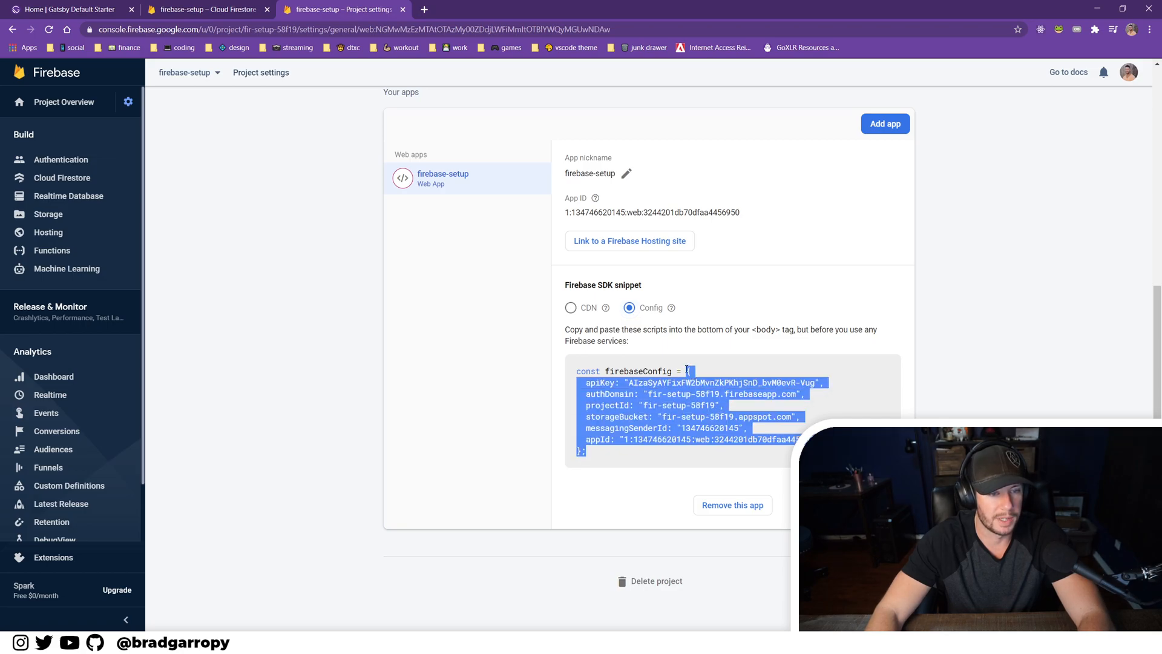
key(alt+tab)
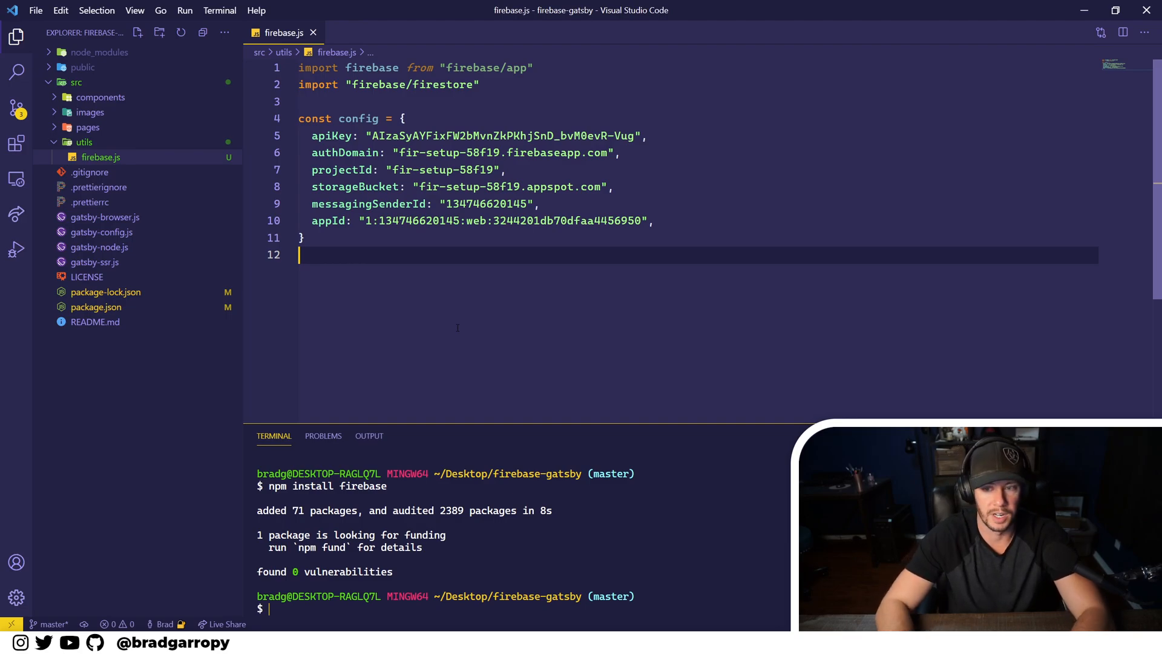
Step: Call firebase.initializeApp(config) guarded by if (!firebase.apps.length)
key(Enter)
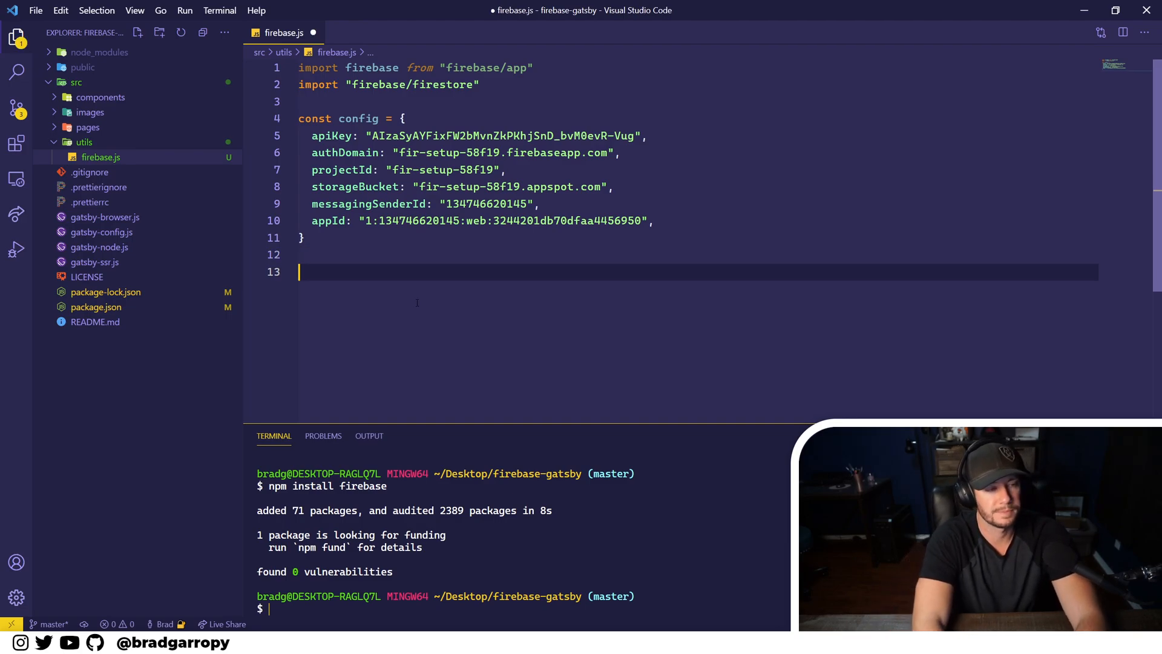
text(firebase)
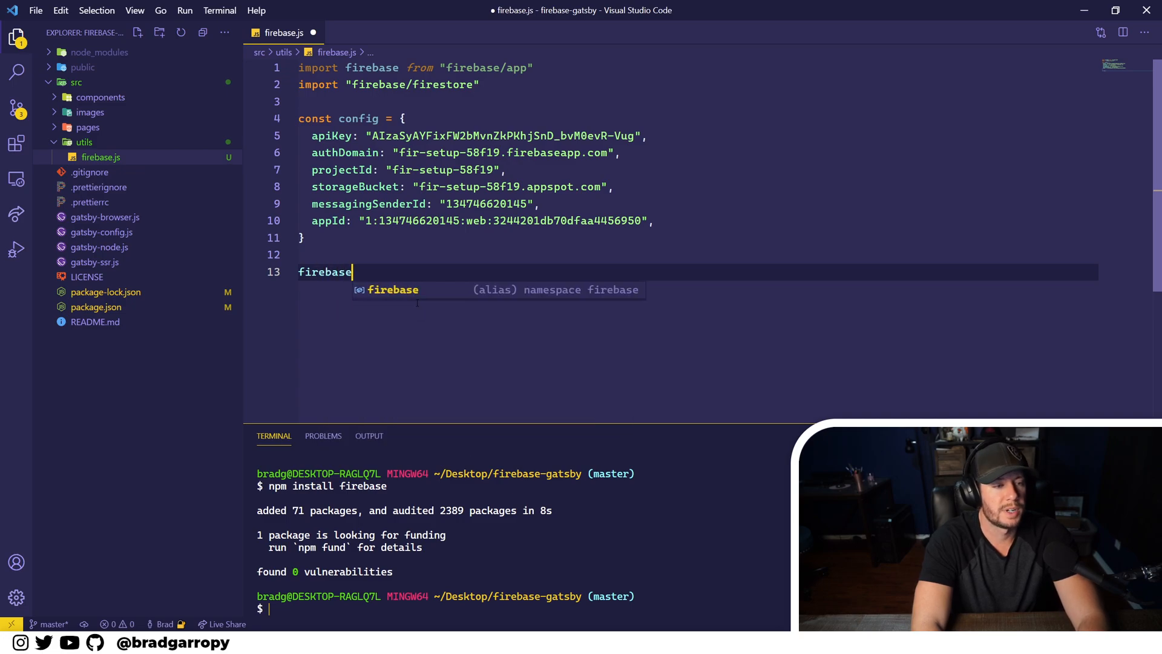
text(.initializeApp)
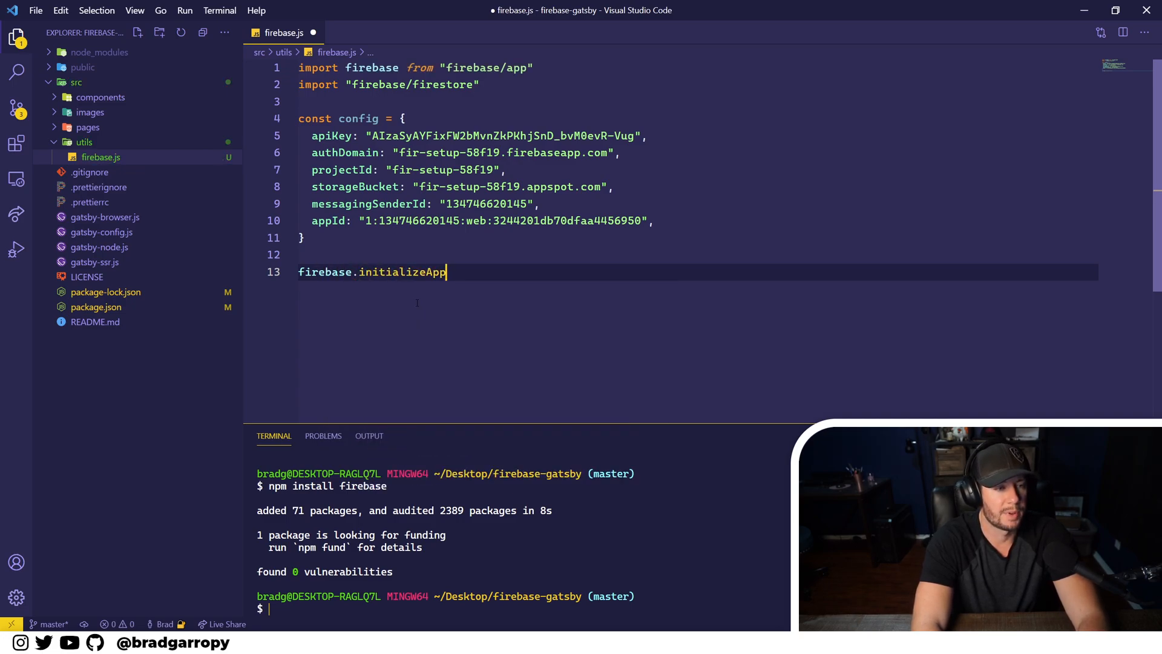
text((config))
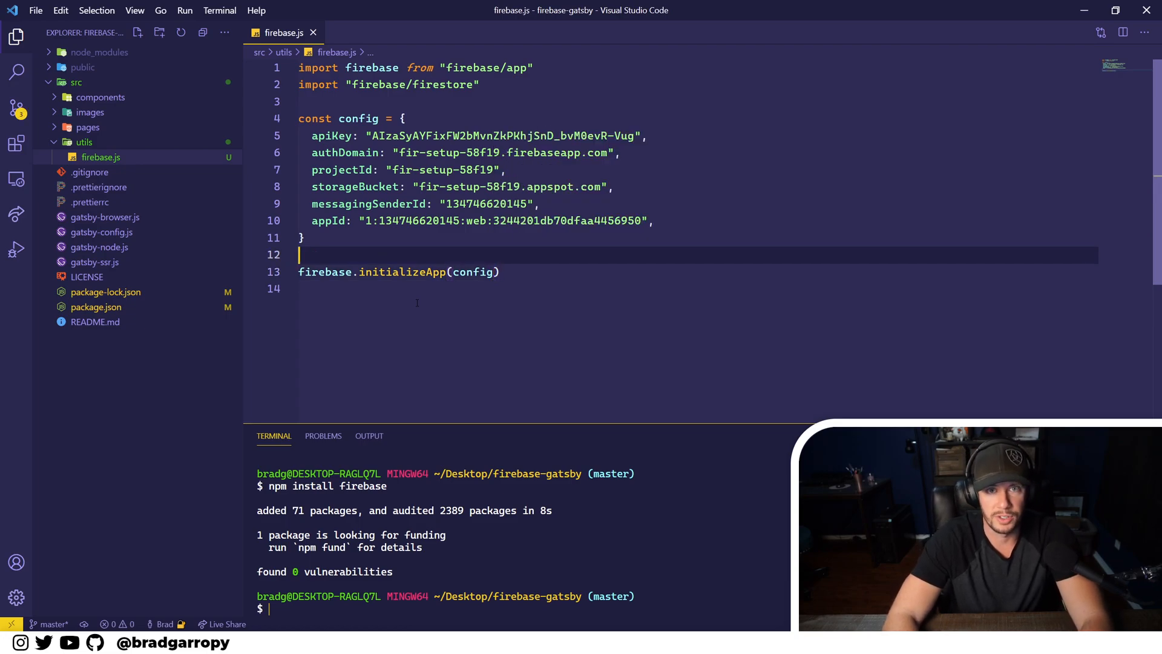
key(Enter)
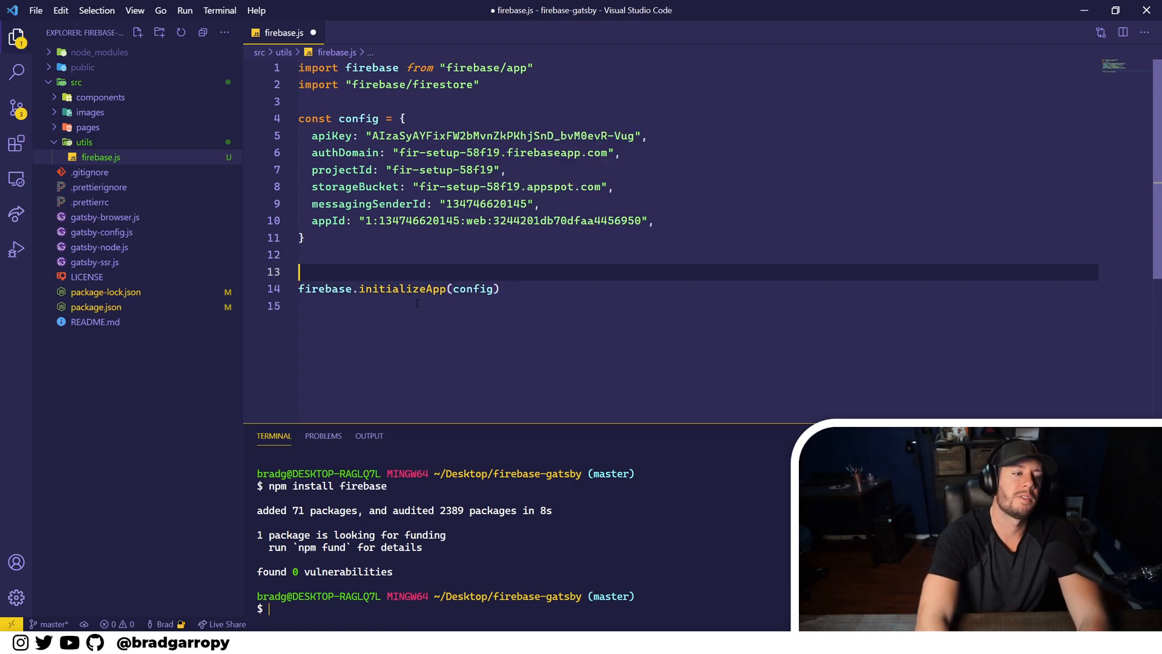
text(if()
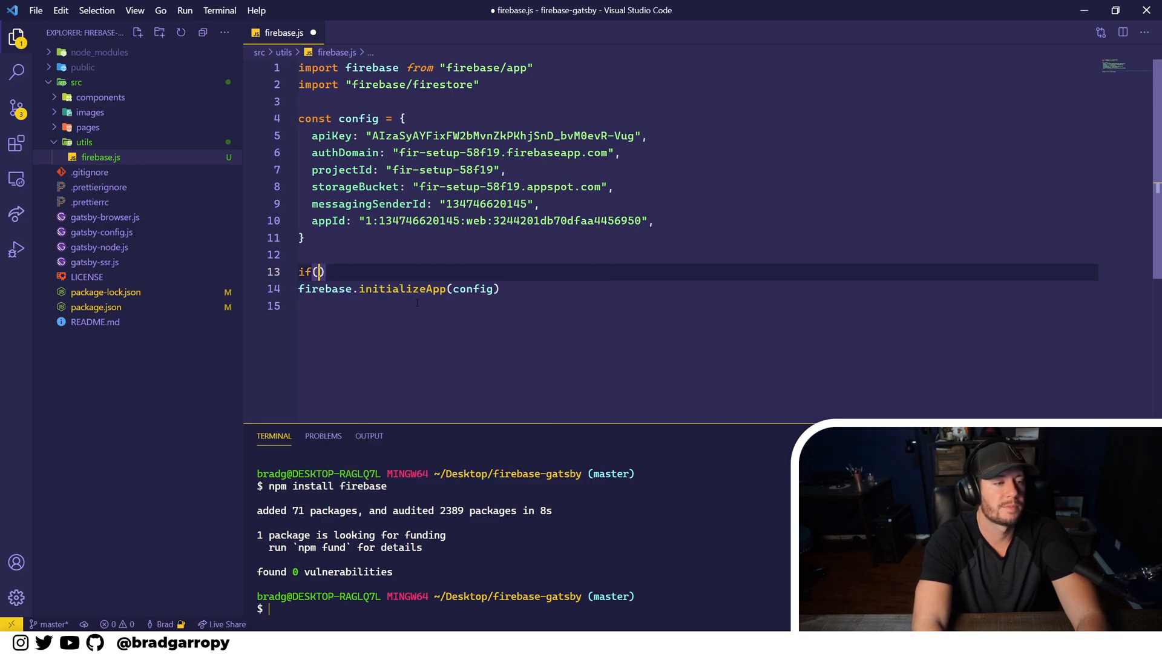
text(!firebase.)
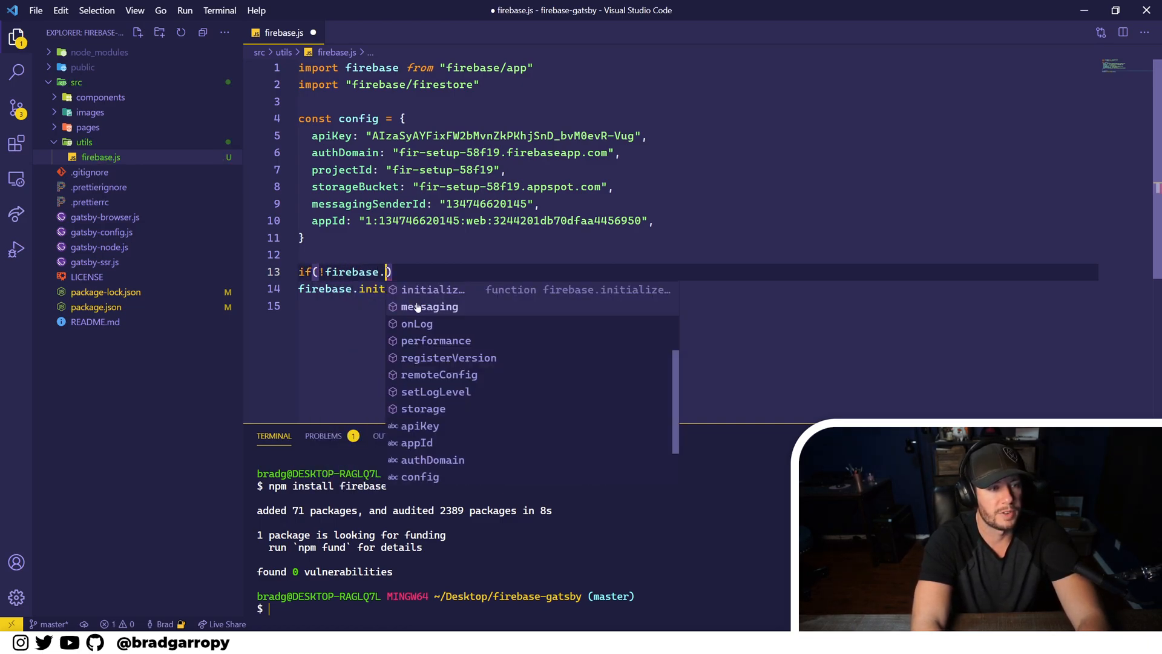
text(apps)
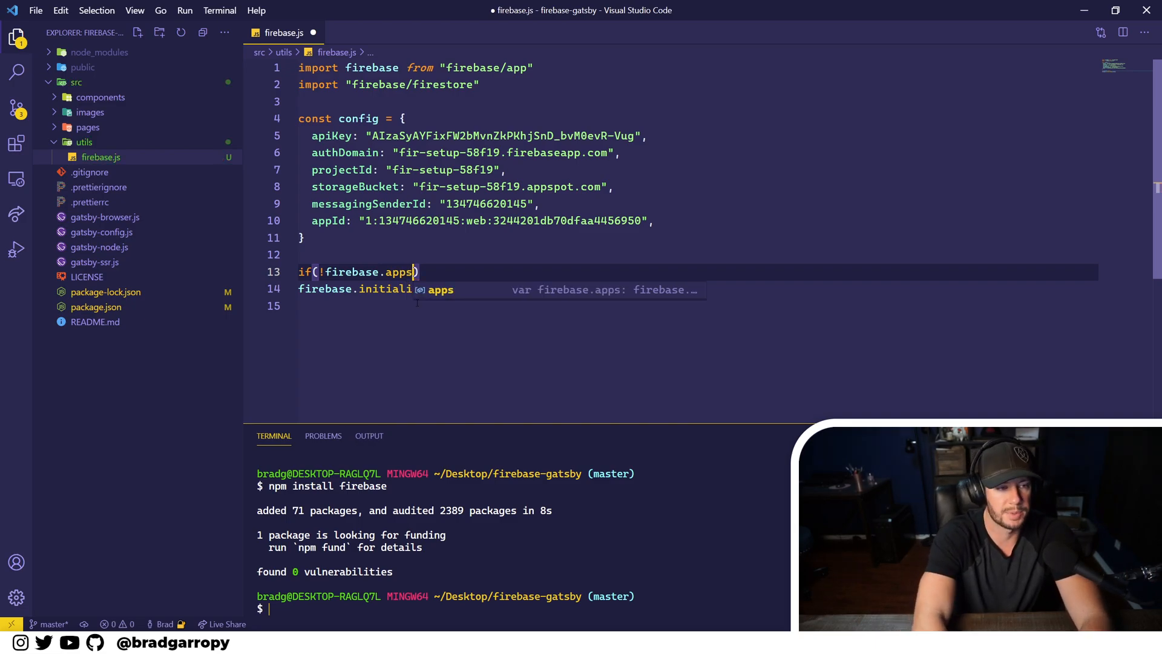
text(.length)
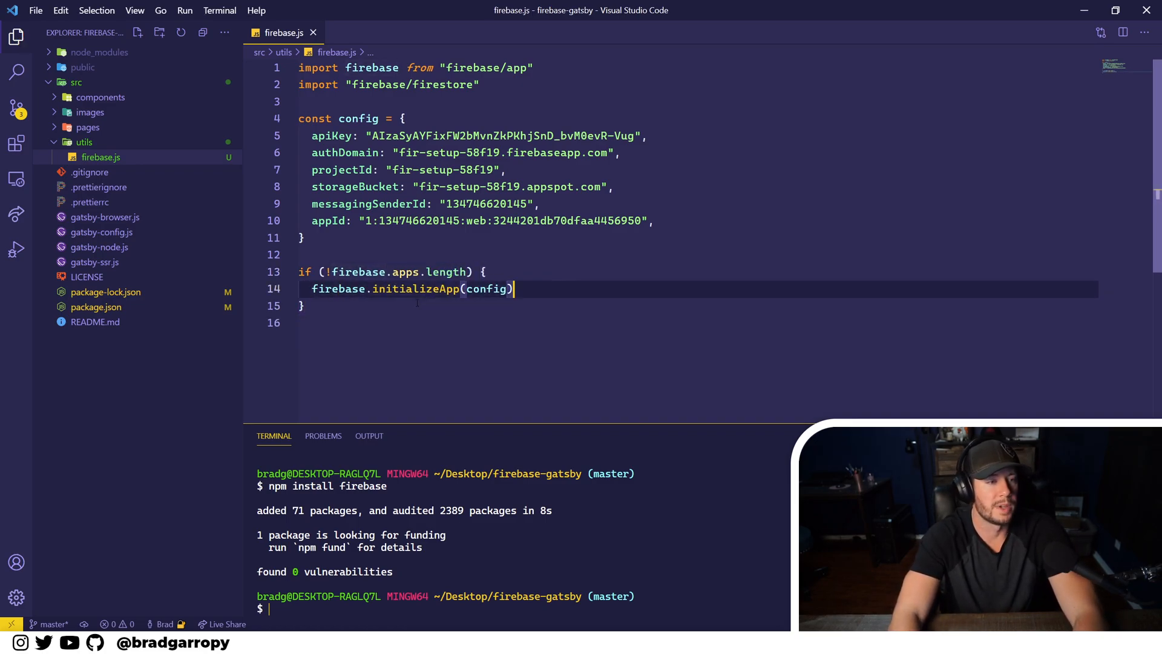
key(Enter)
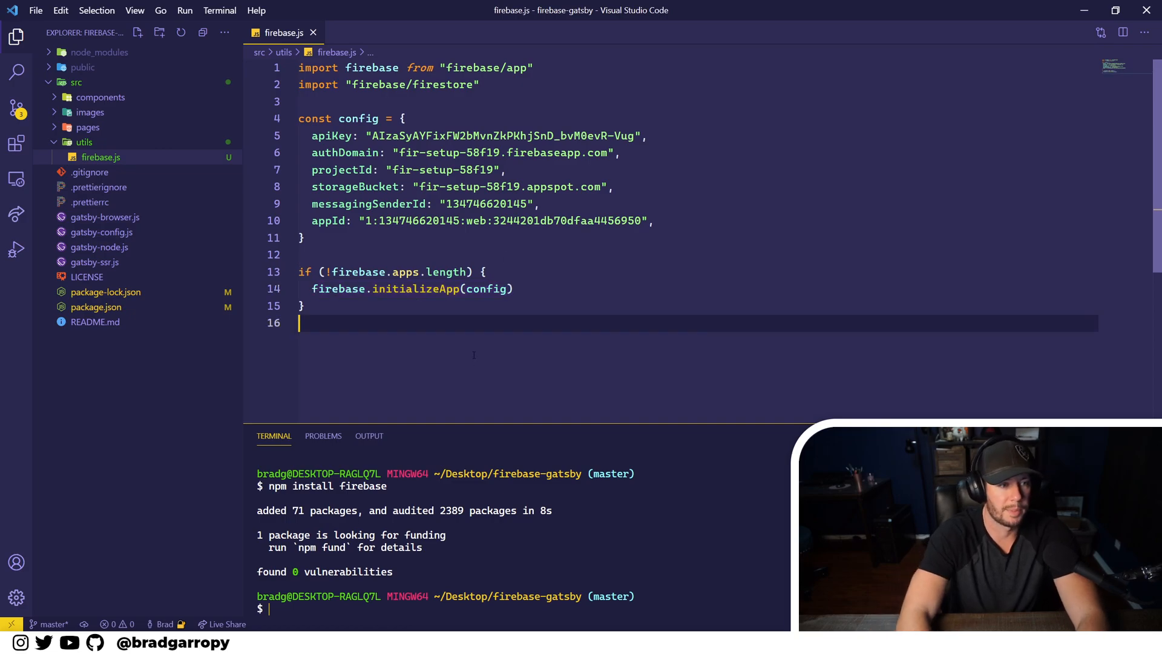
key(enter)
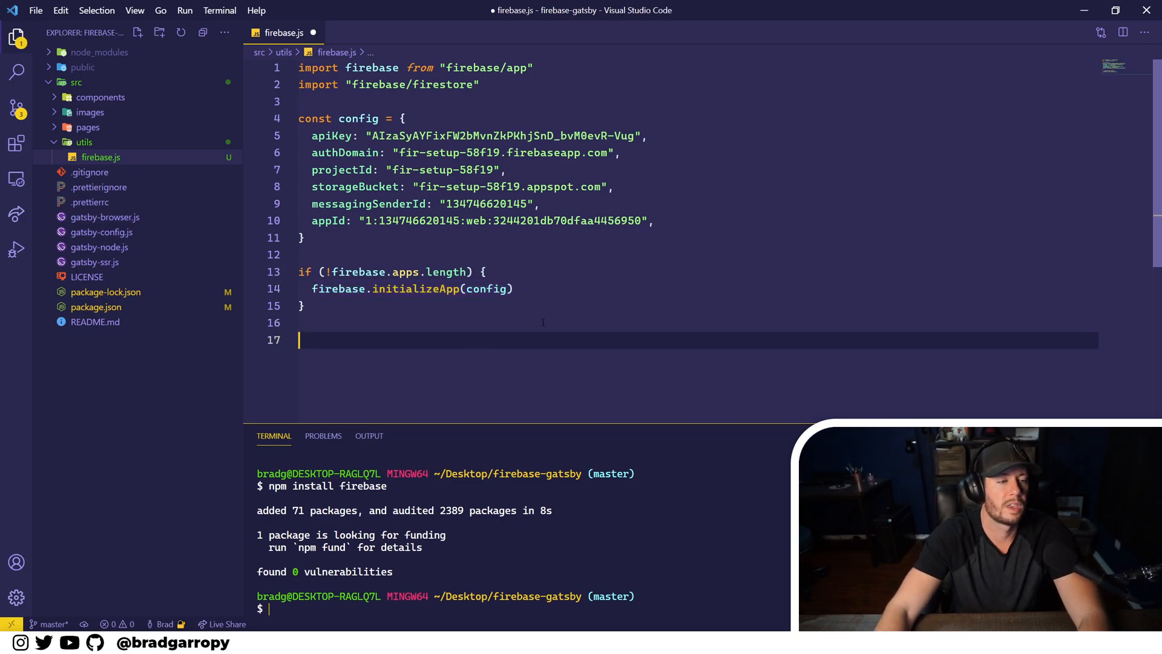
scroll(down, 3)
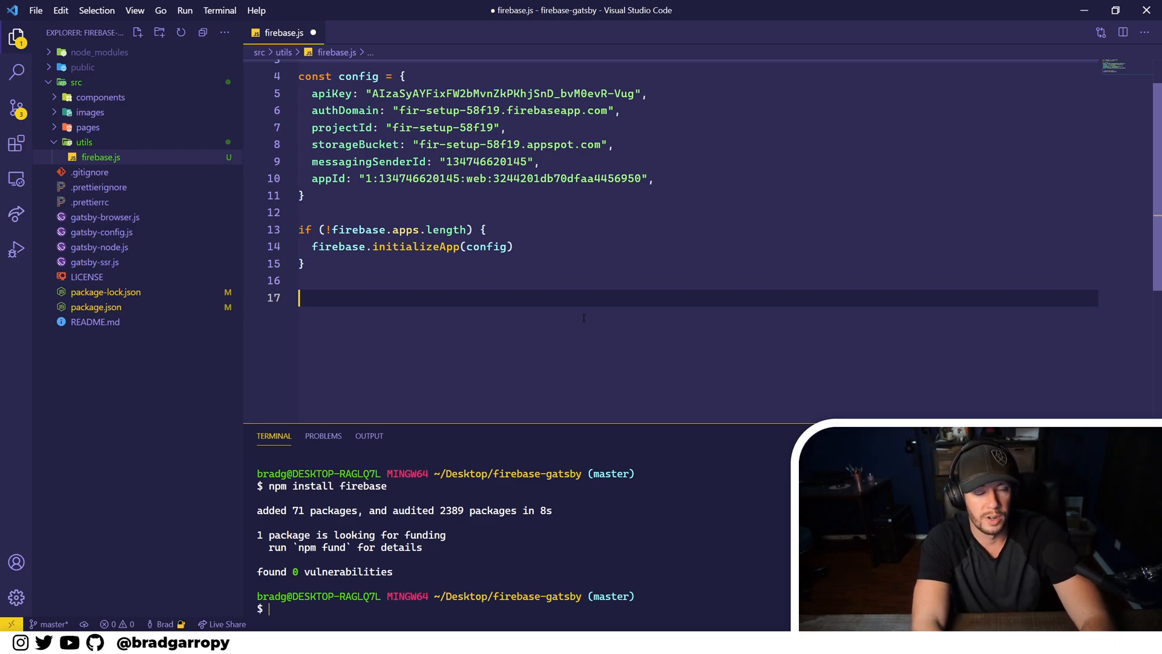
Step: Declare const firestore = firebase.firestore() and export { firestore }
text(const firestore =)
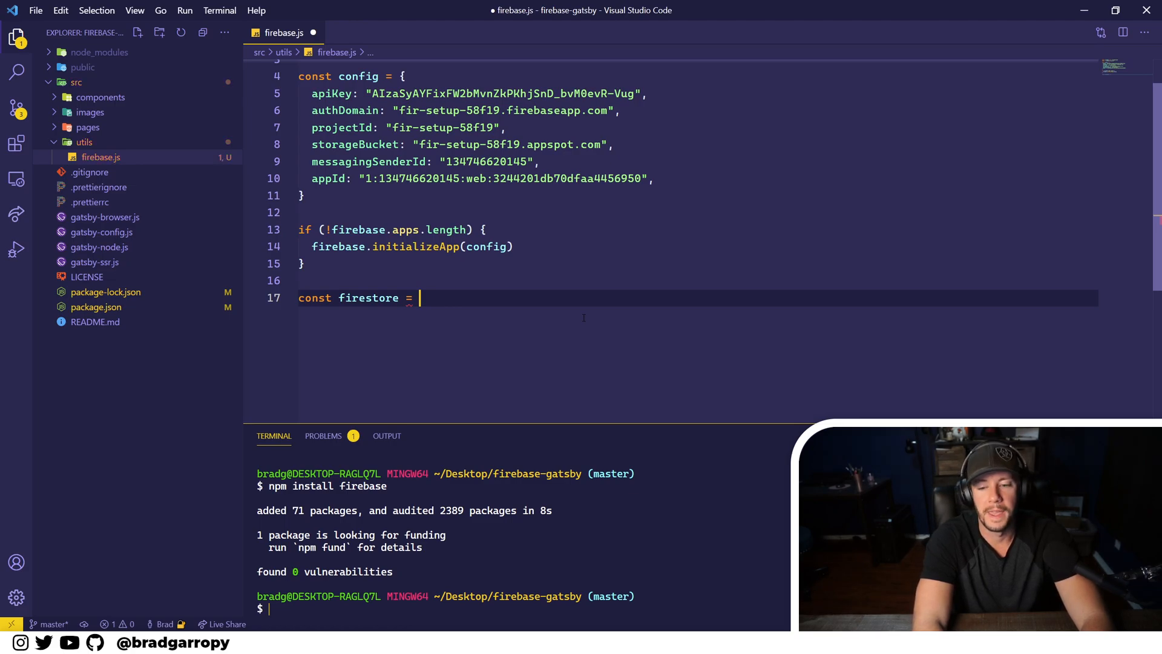
text(firebase.)
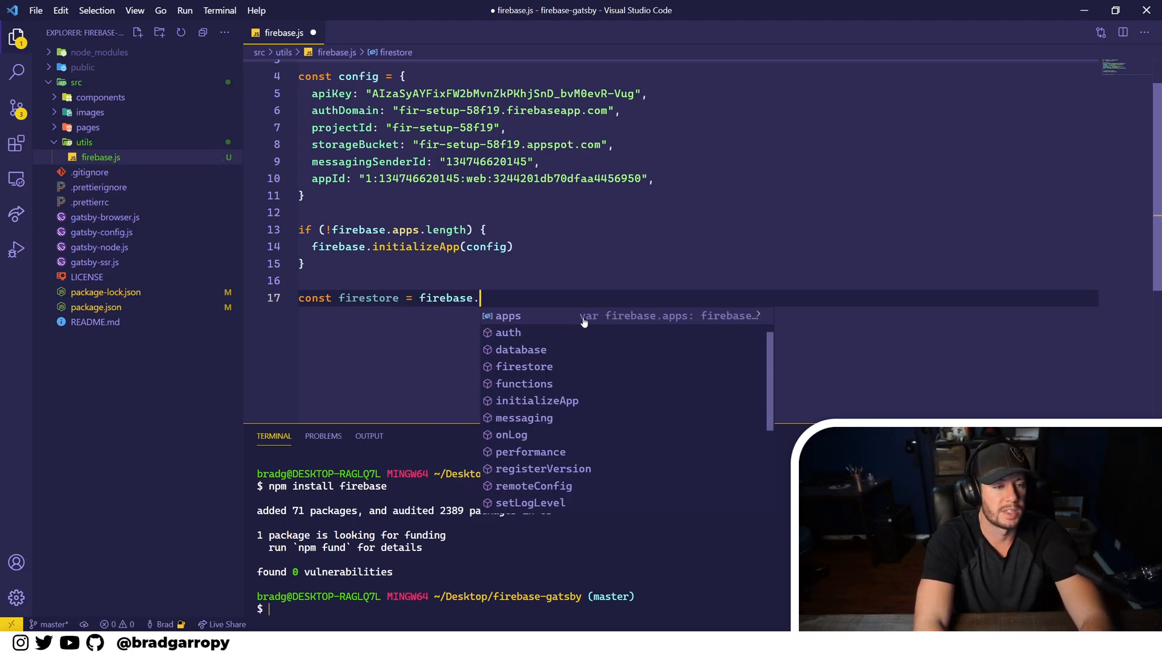
text(firestore())
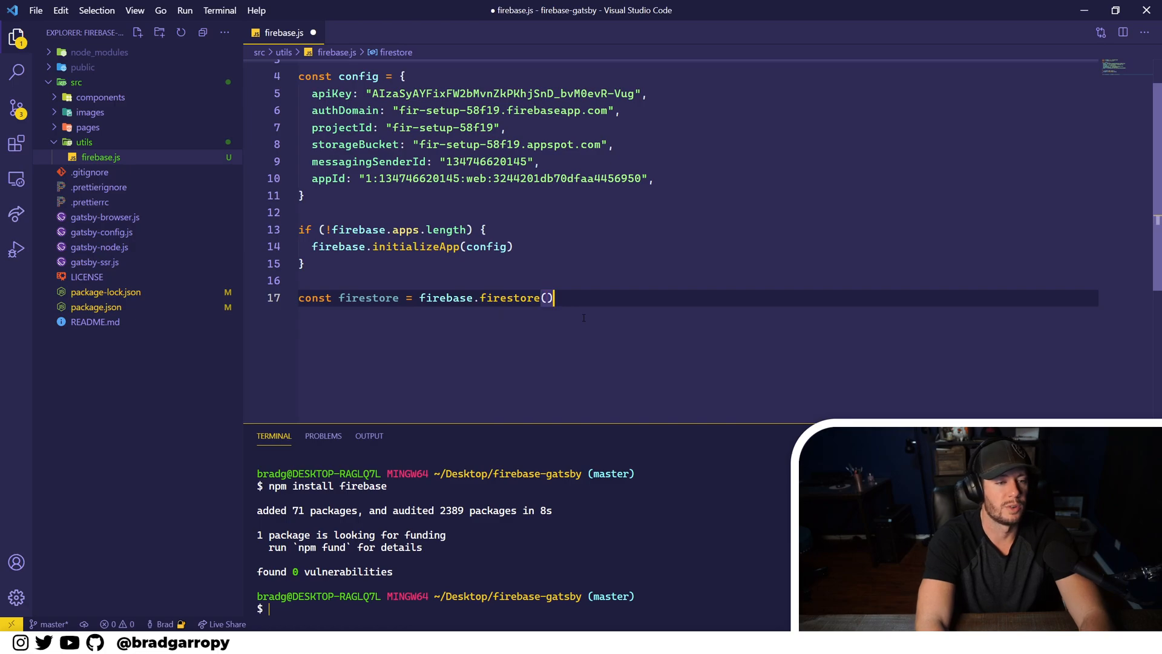
key(Enter)
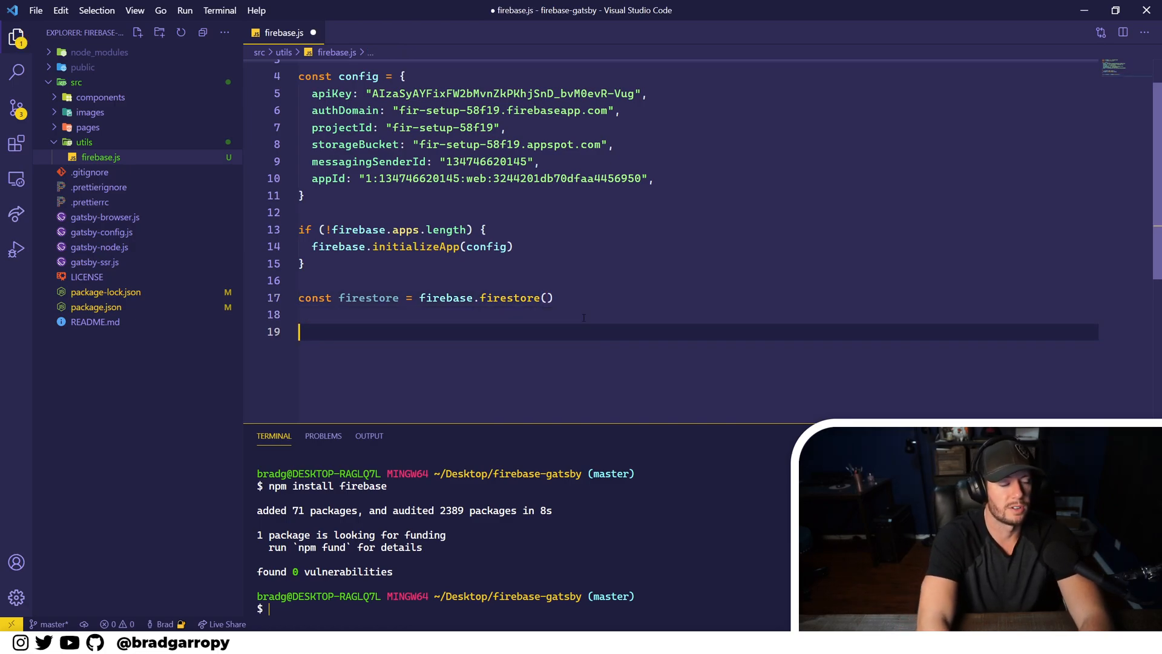
text(export {)
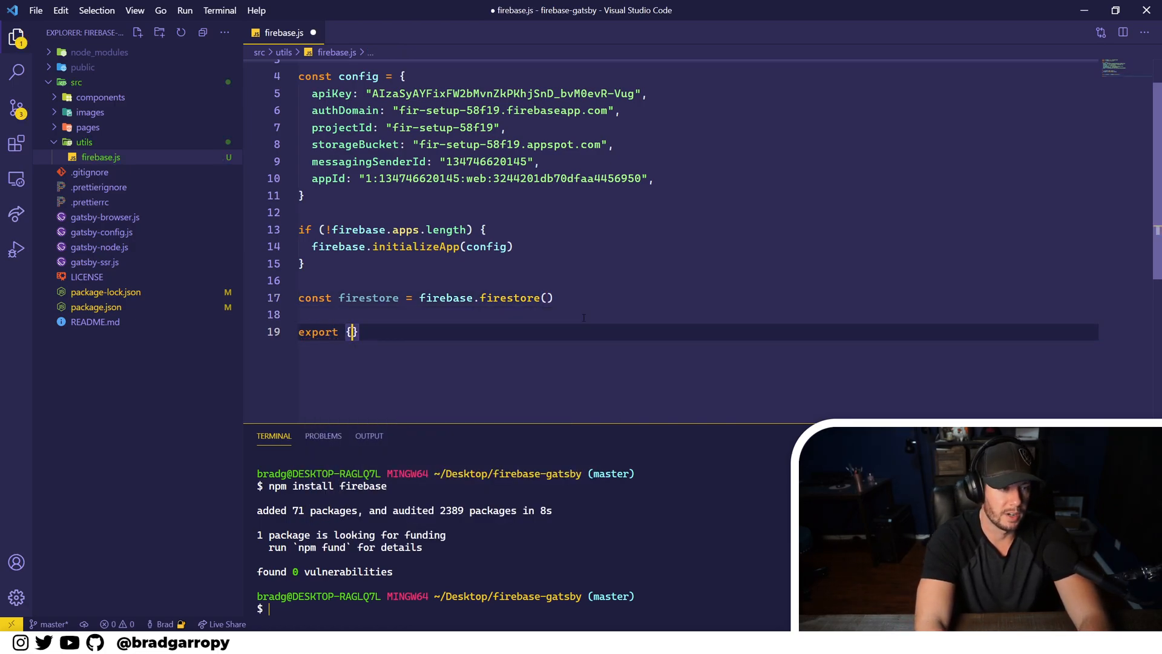
text(firestore)
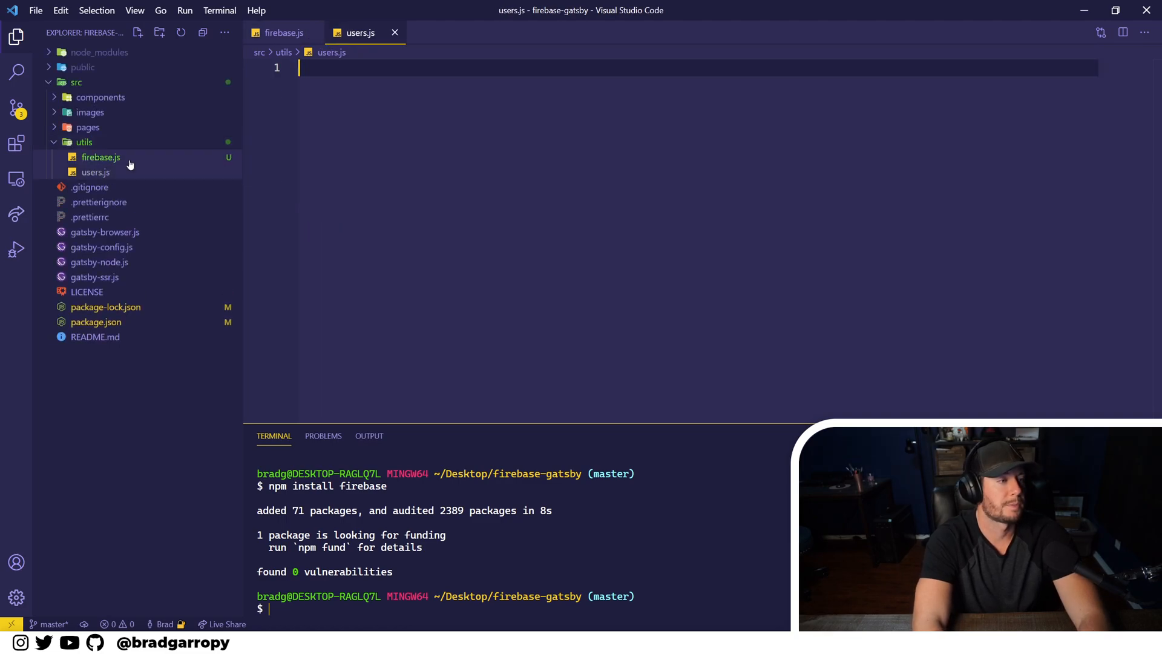
Step: In users.js, import { firestore } from "./firebase"
click(95, 170)
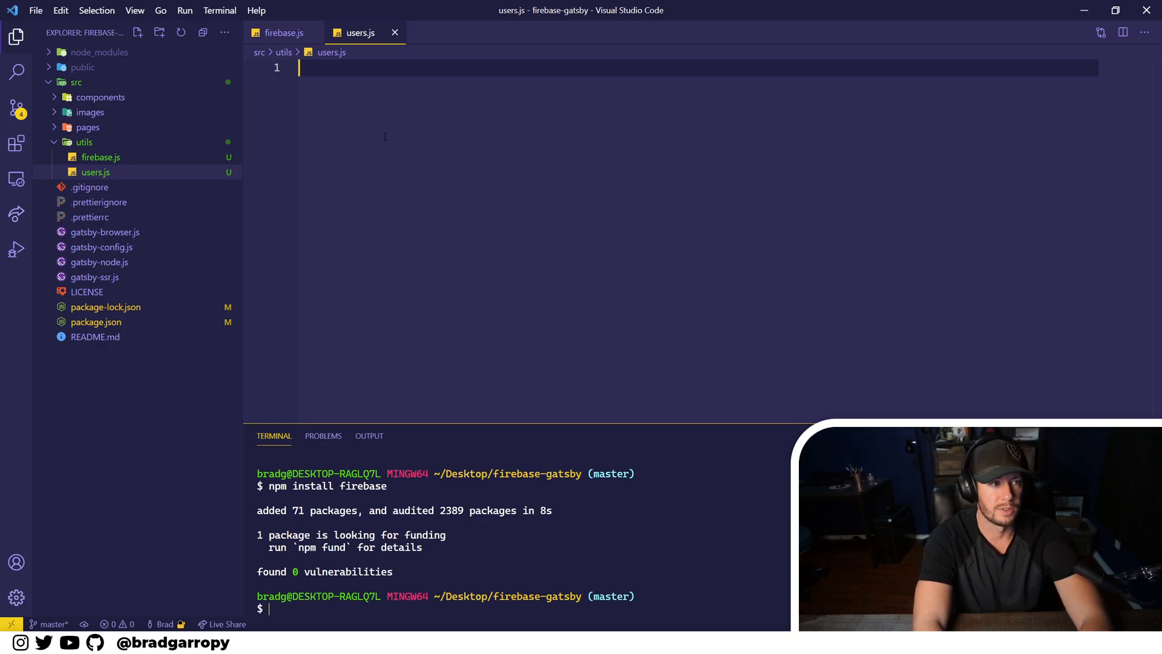
text(import {f)
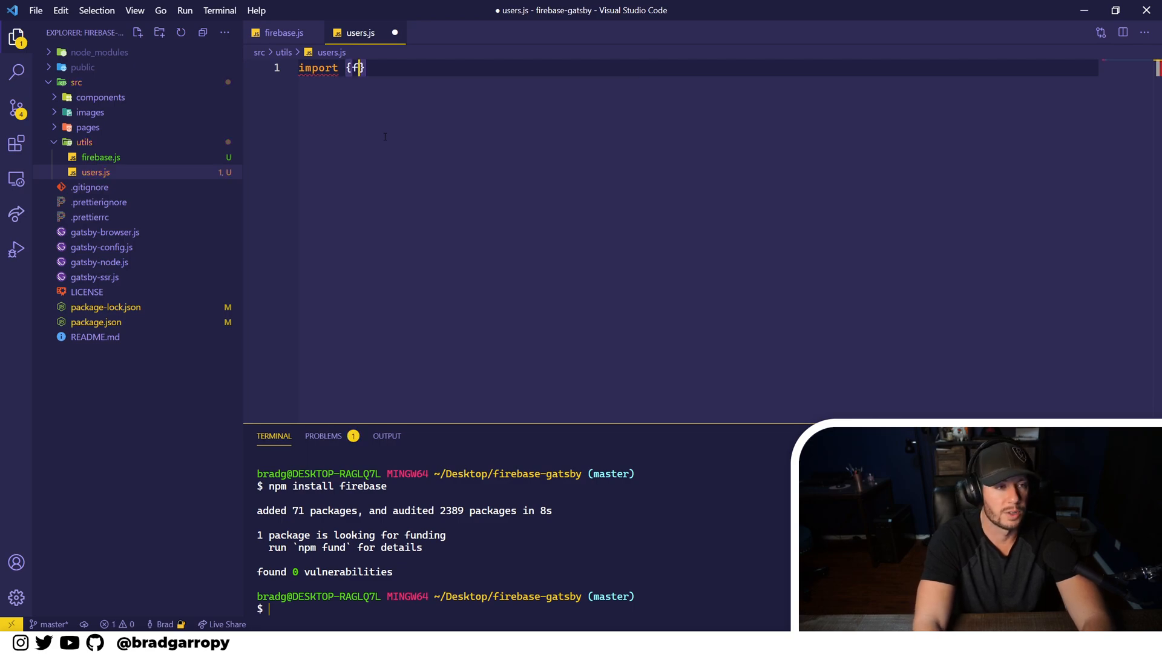
text(irestore} fro)
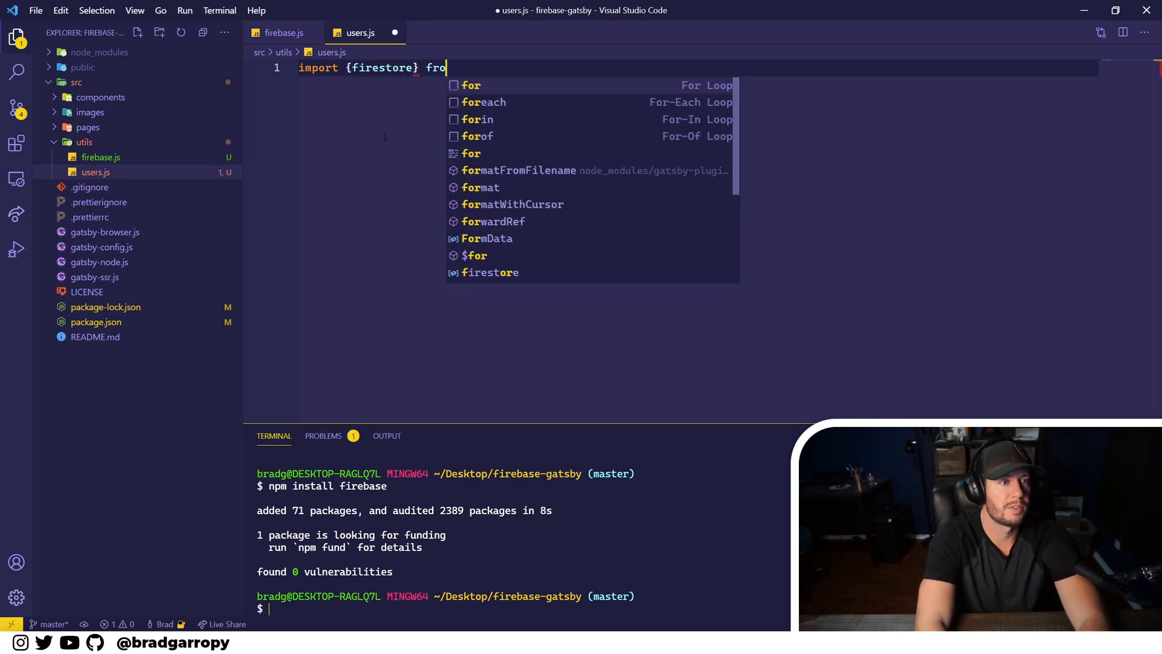
text(m ")
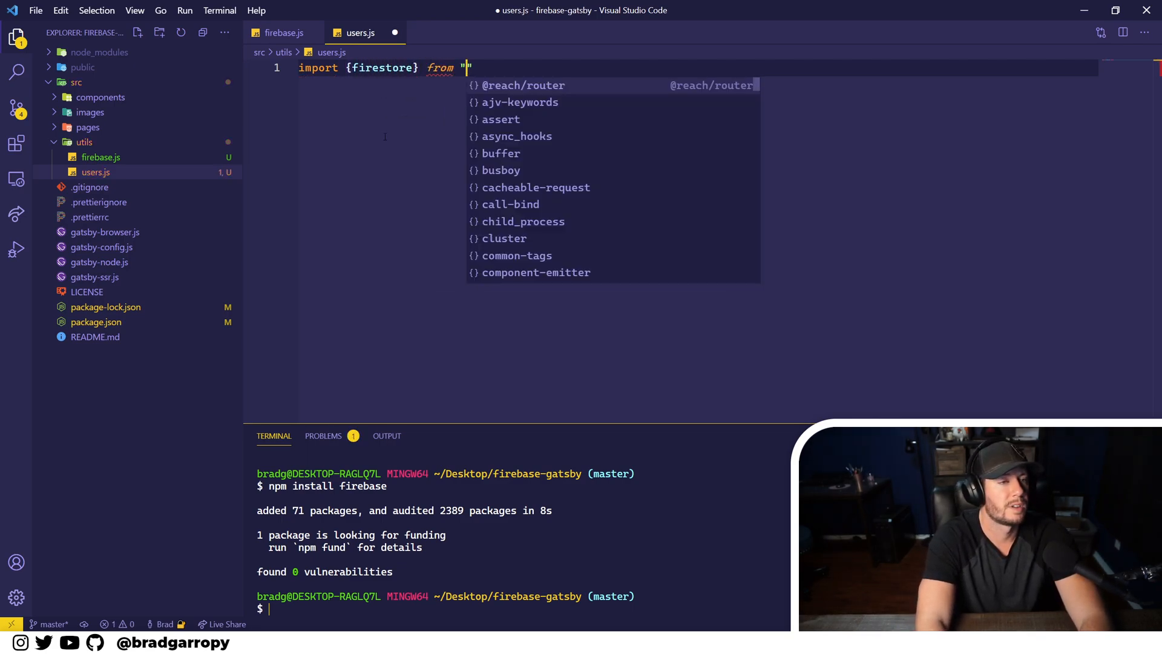
text(./firebase)
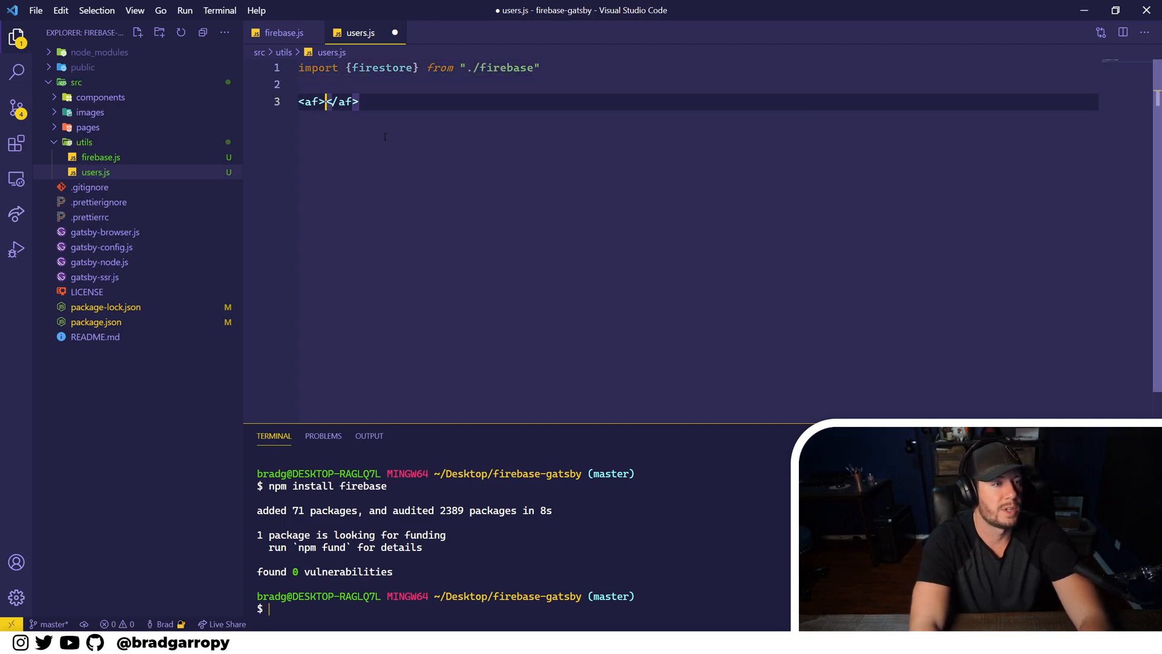
Step: Define an empty async getUsers arrow function, export { getUsers }, and save
text(af)
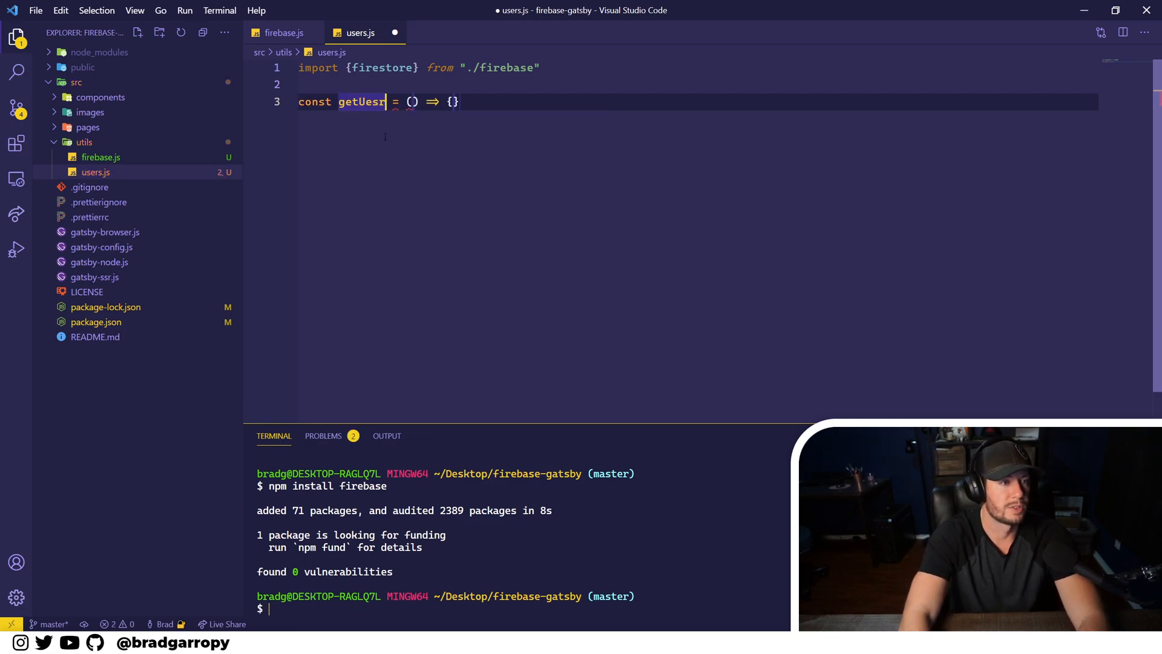
text(getUsers)
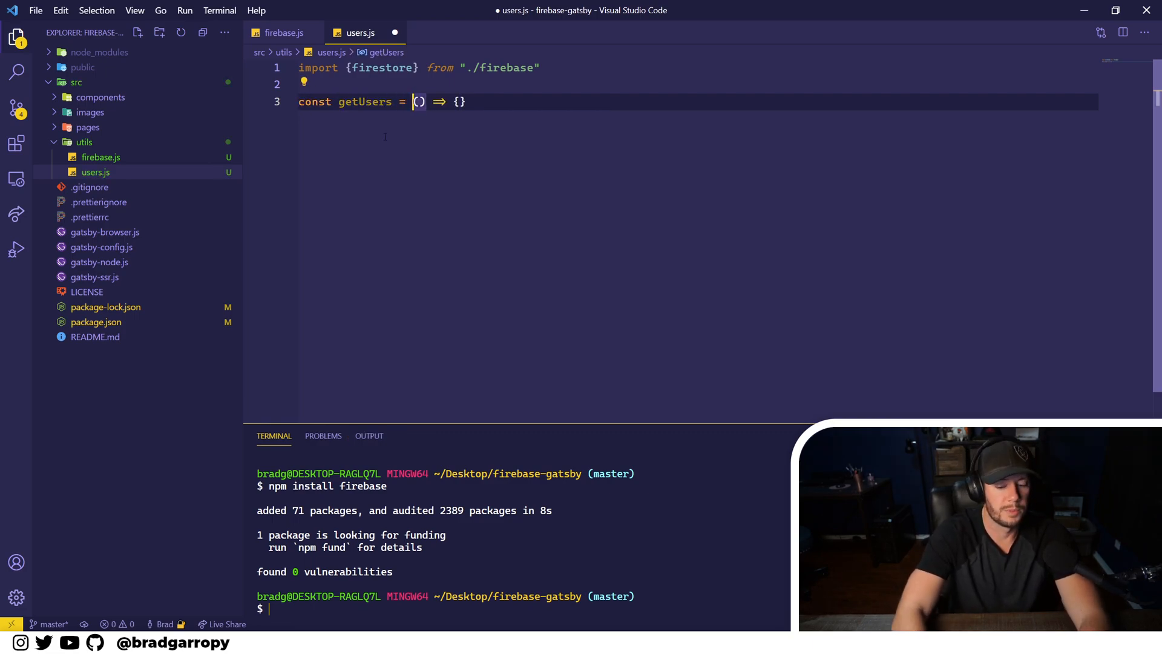
text(async)
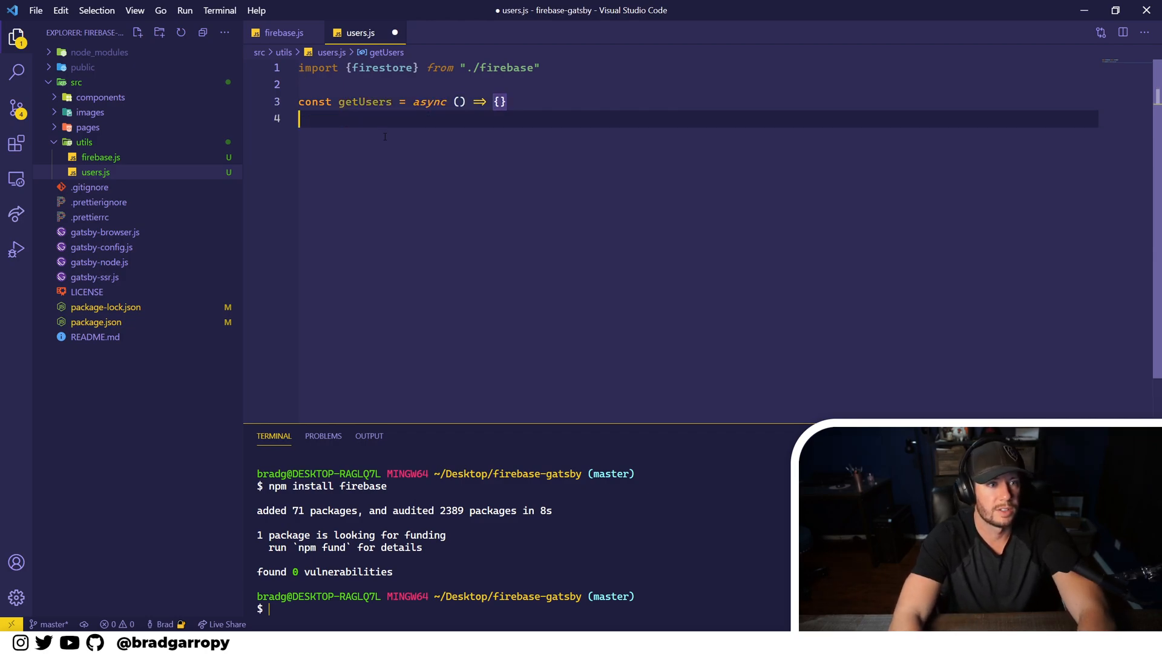
key(Enter)
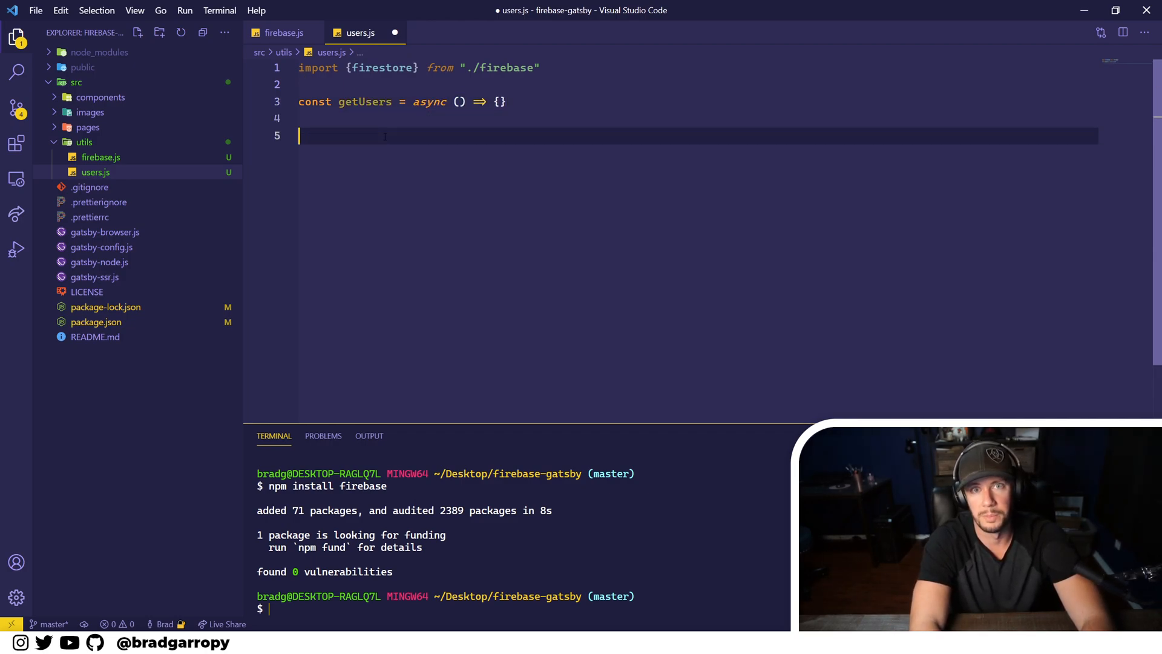
text(export)
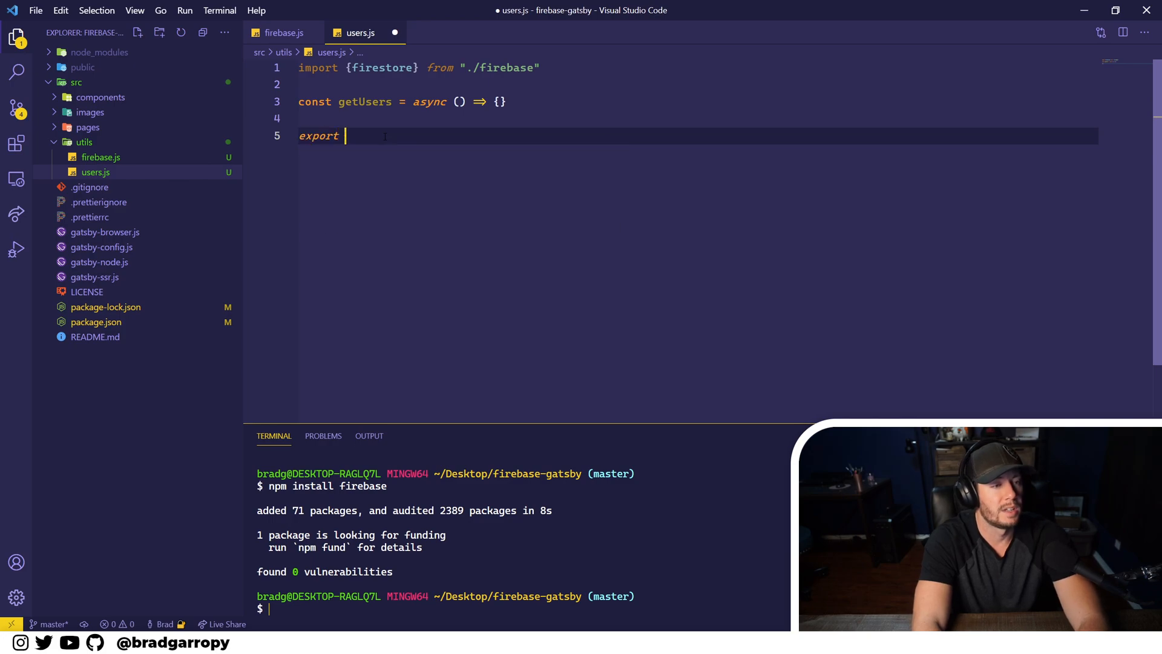
text({get})
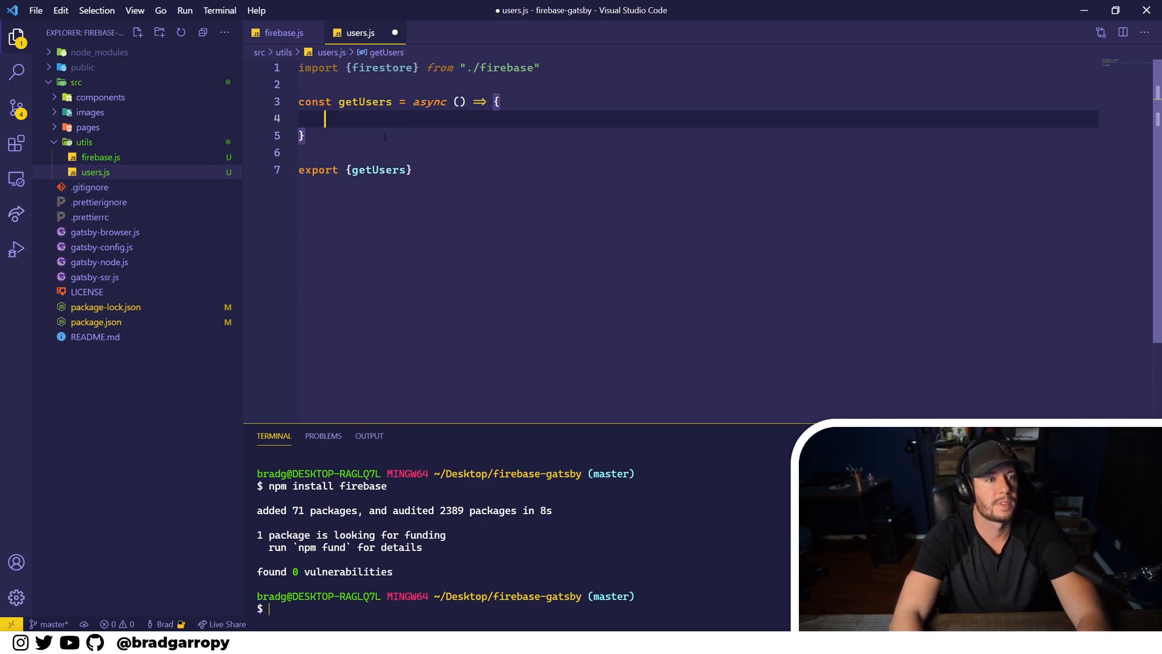
key(ctrl+s)
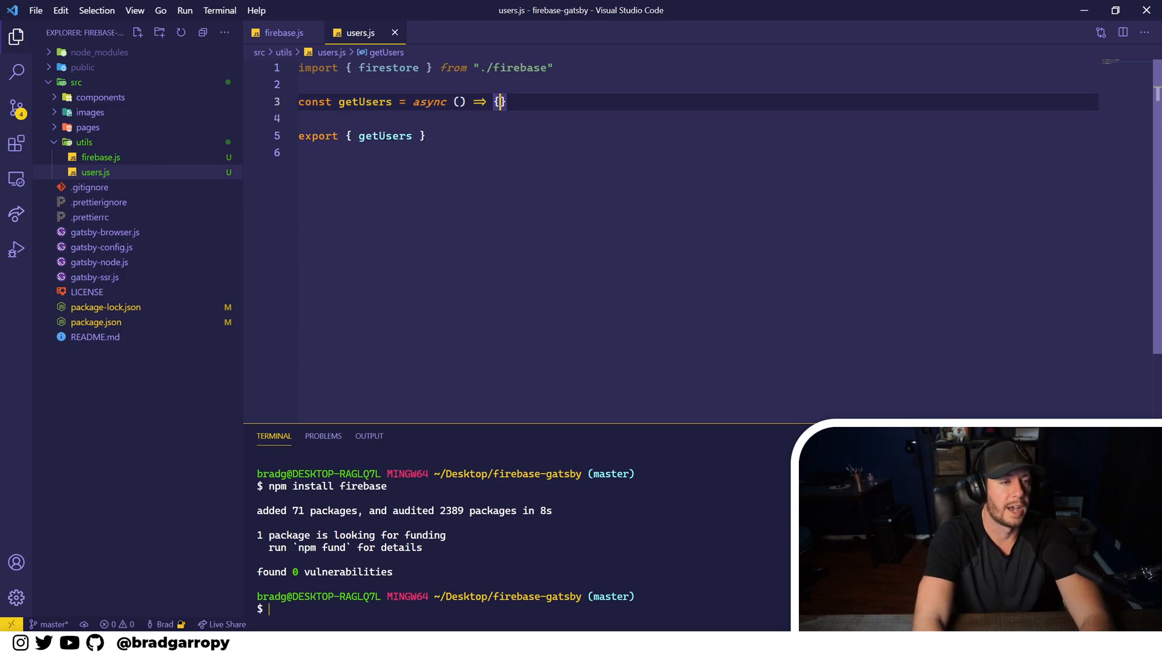
Step: Set const snapshot = await firestore.collection("users").get() inside getUsers
key(enter)
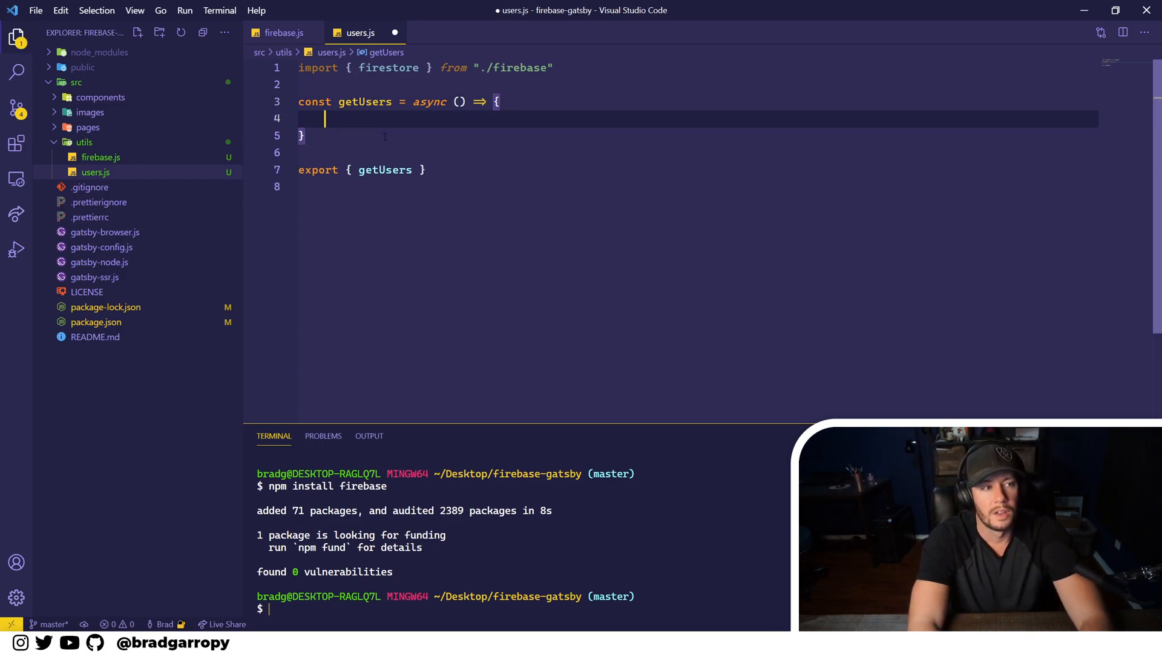
text(firestore)
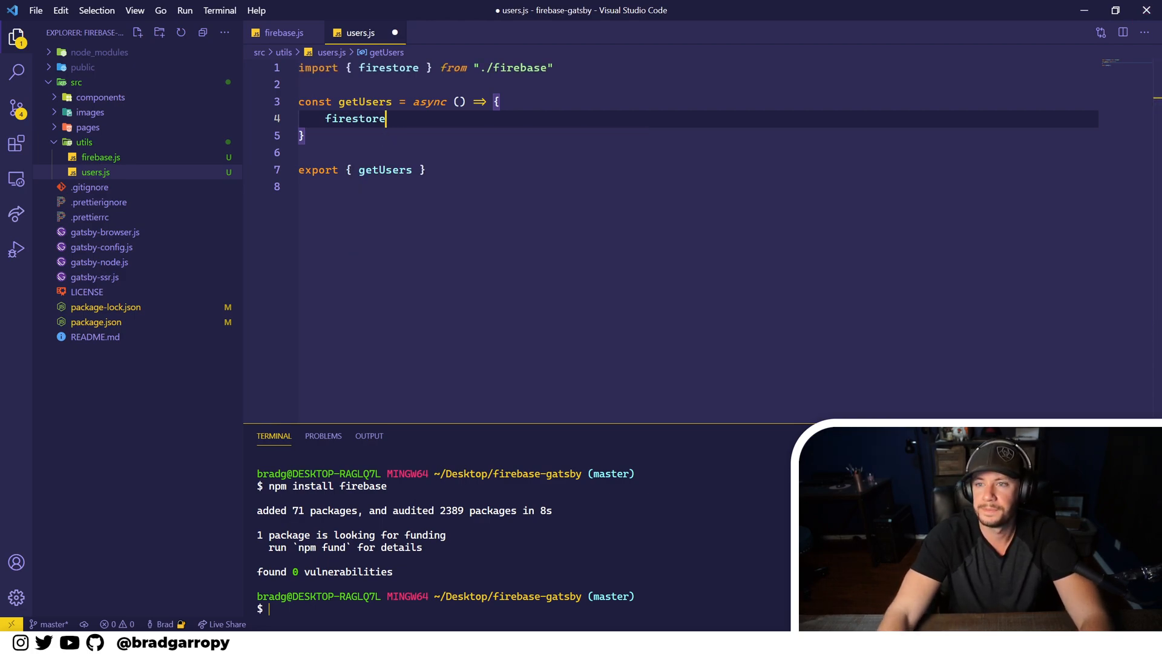
text(.)
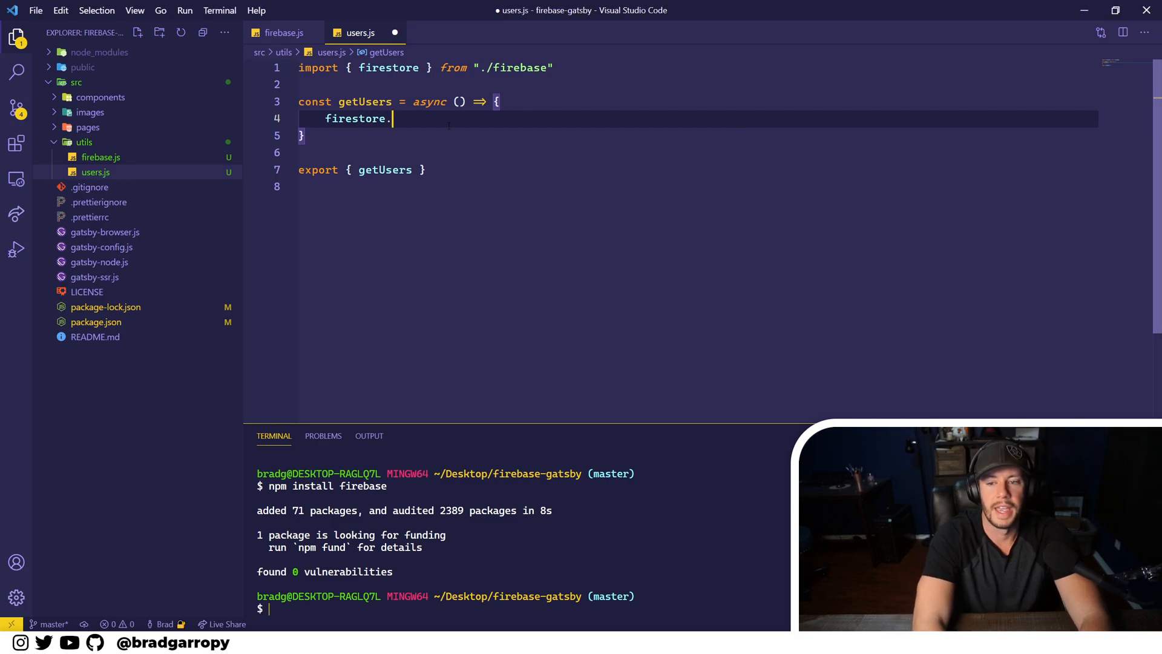
text(collection("users"))
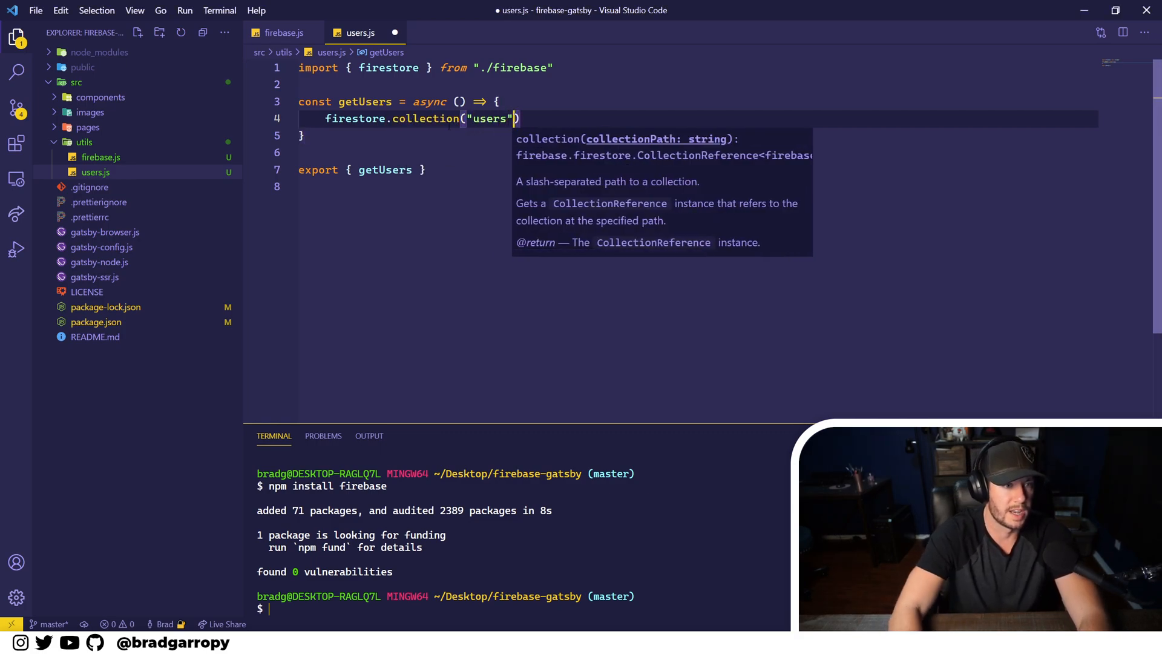
text(.get())
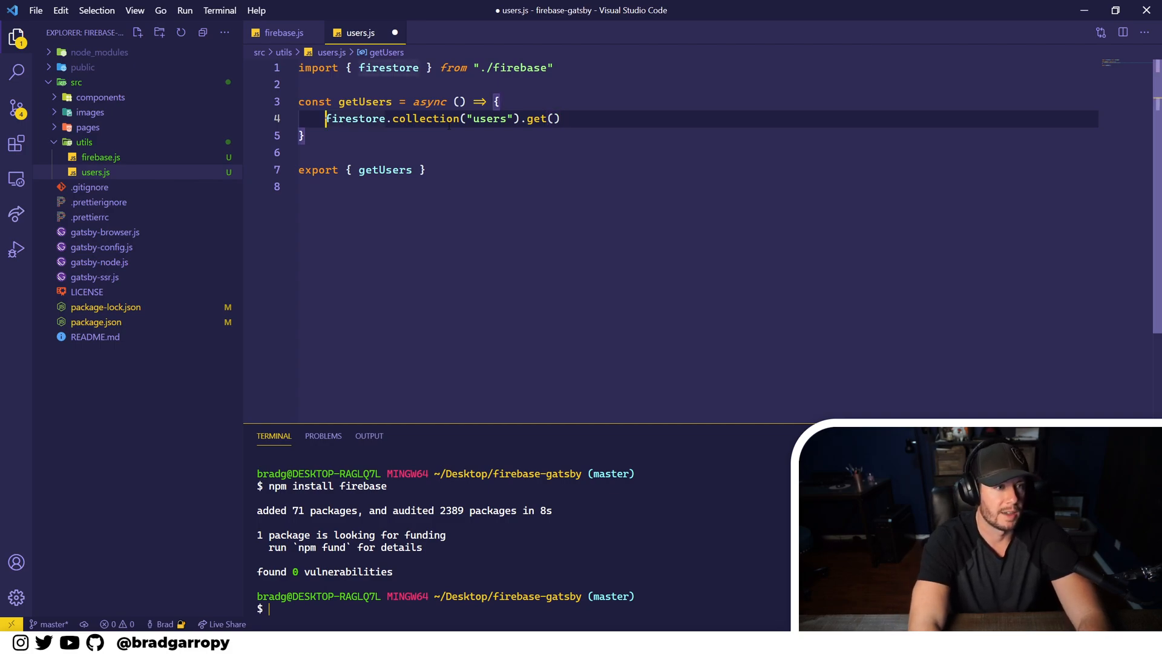
text(const snapshot =)
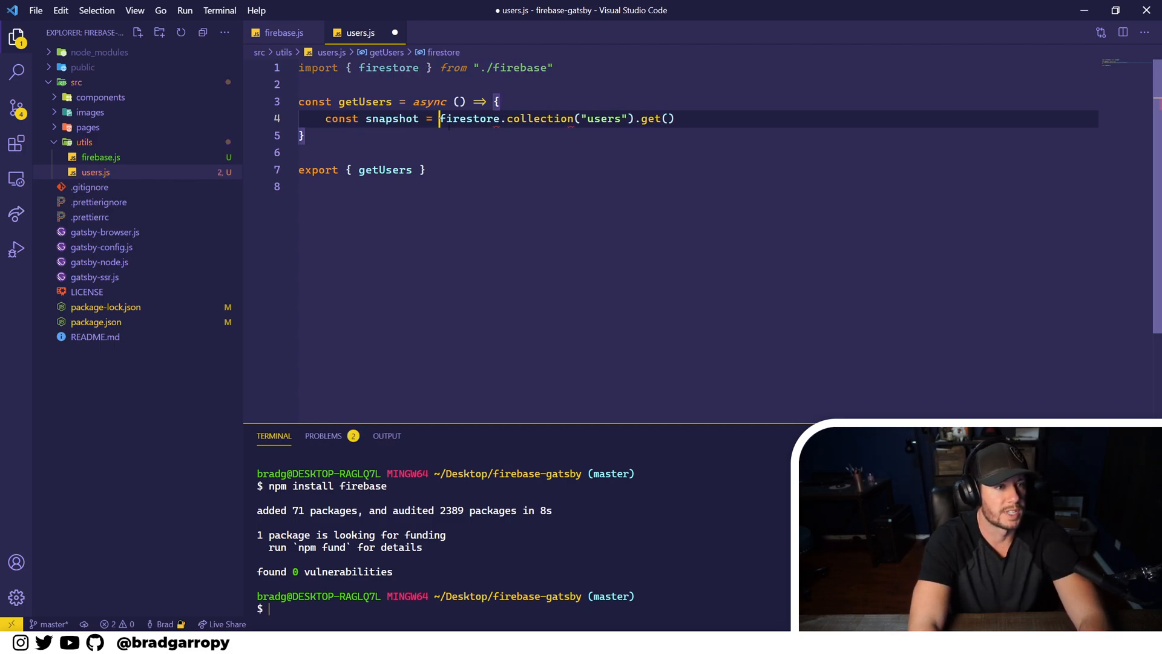
text(await)
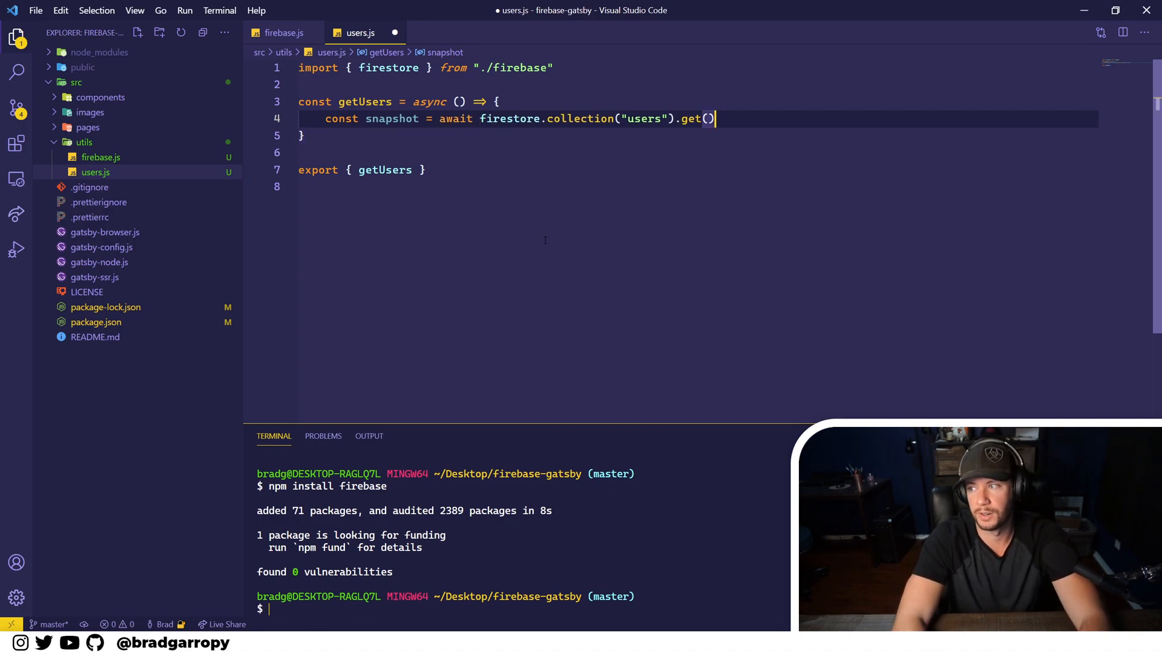
key(Enter)
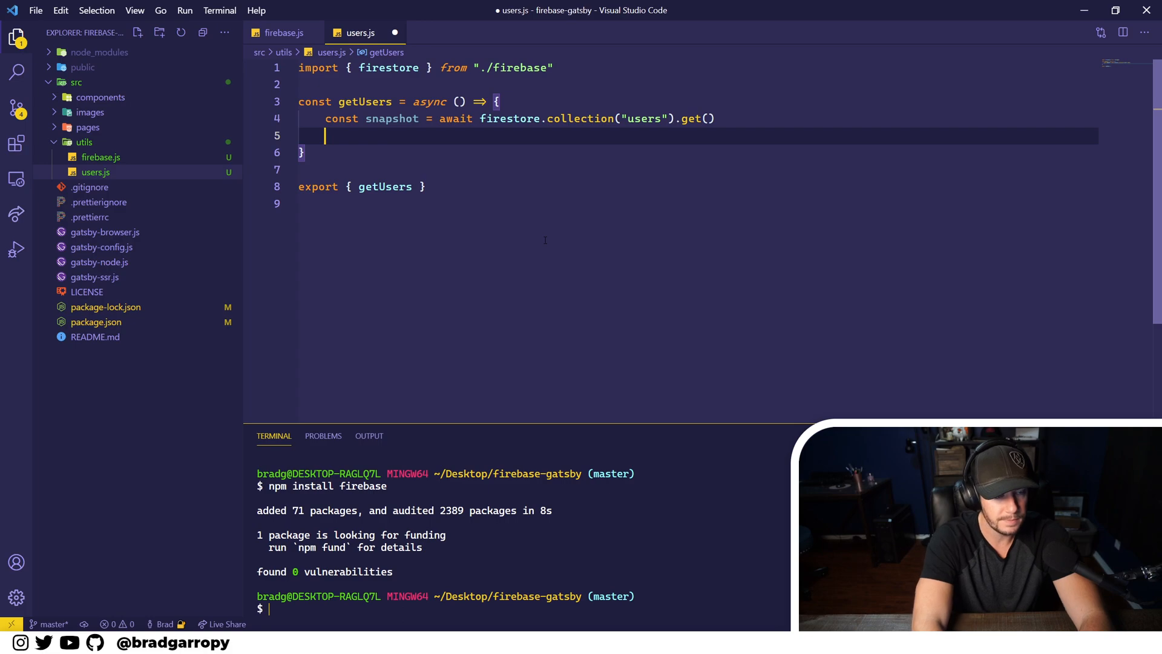
Step: Loop snapshot.docs.forEach and console.log each doc.data()
text(snapshot)
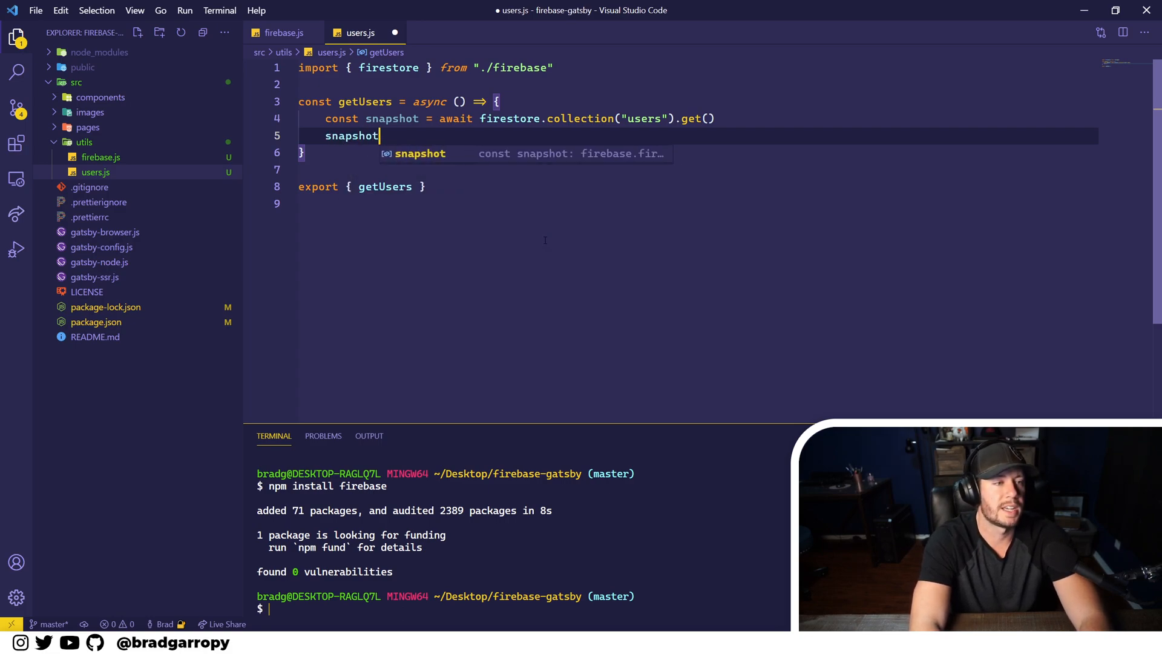
text(.docs)
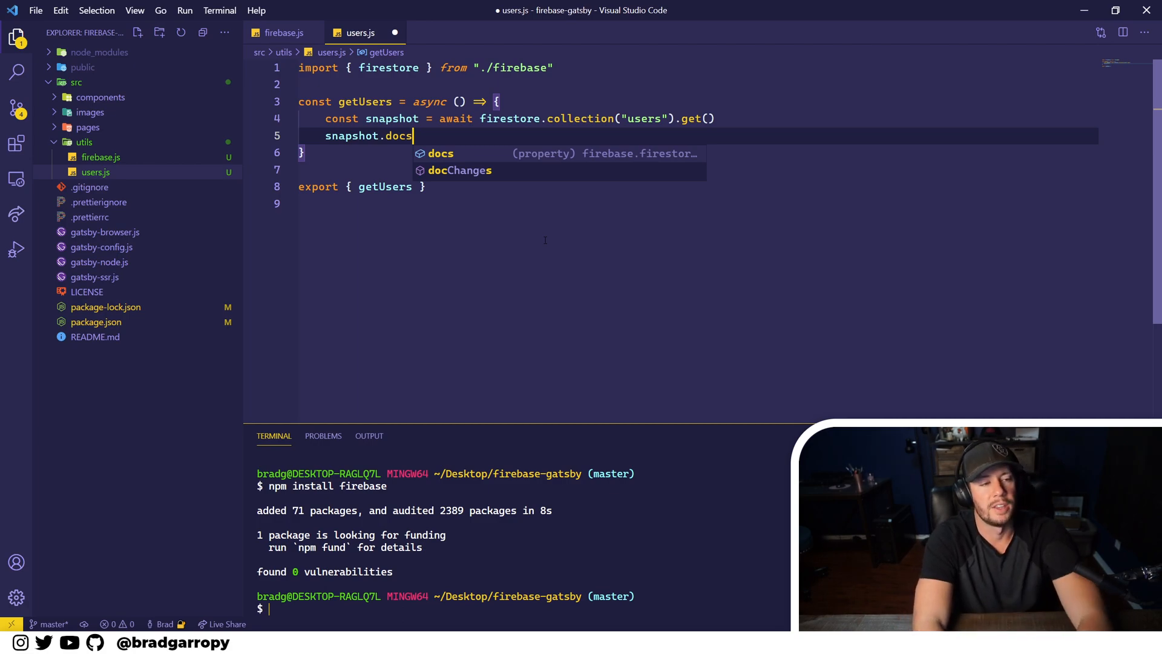
text(.forEach)
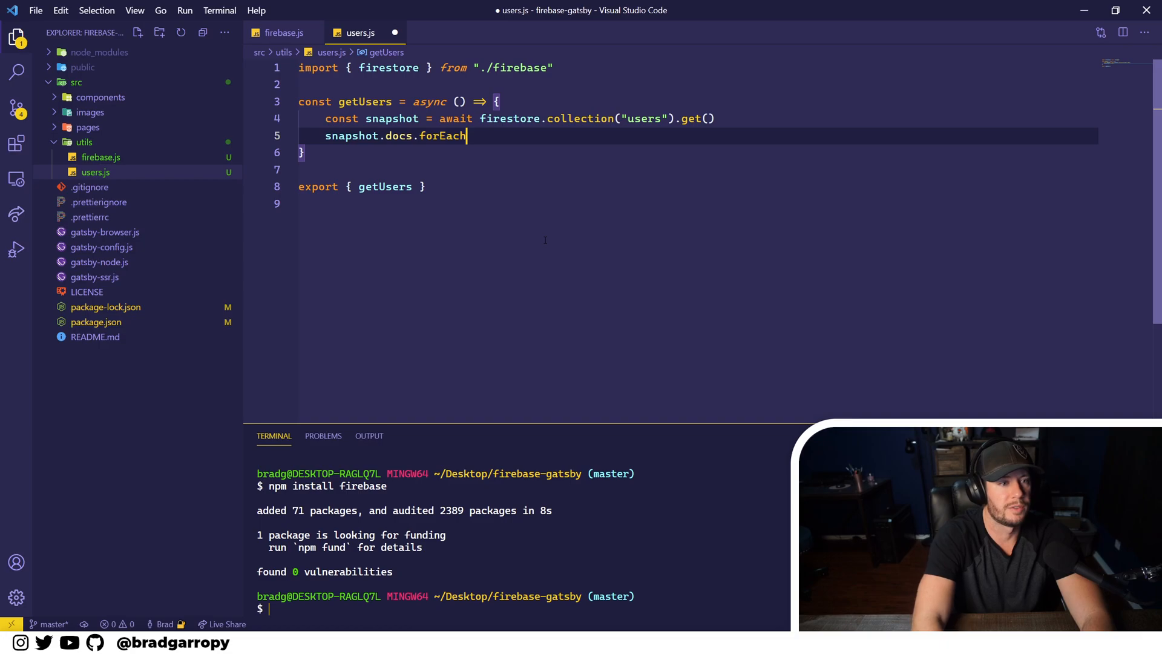
text((docs)
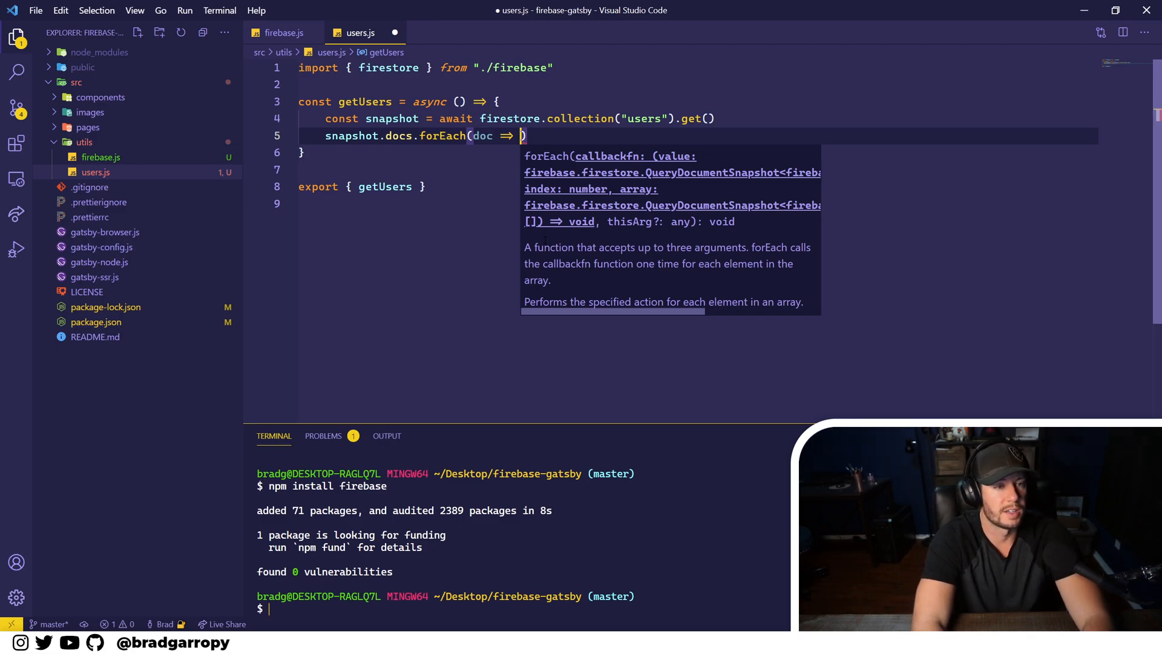
text(console.log()
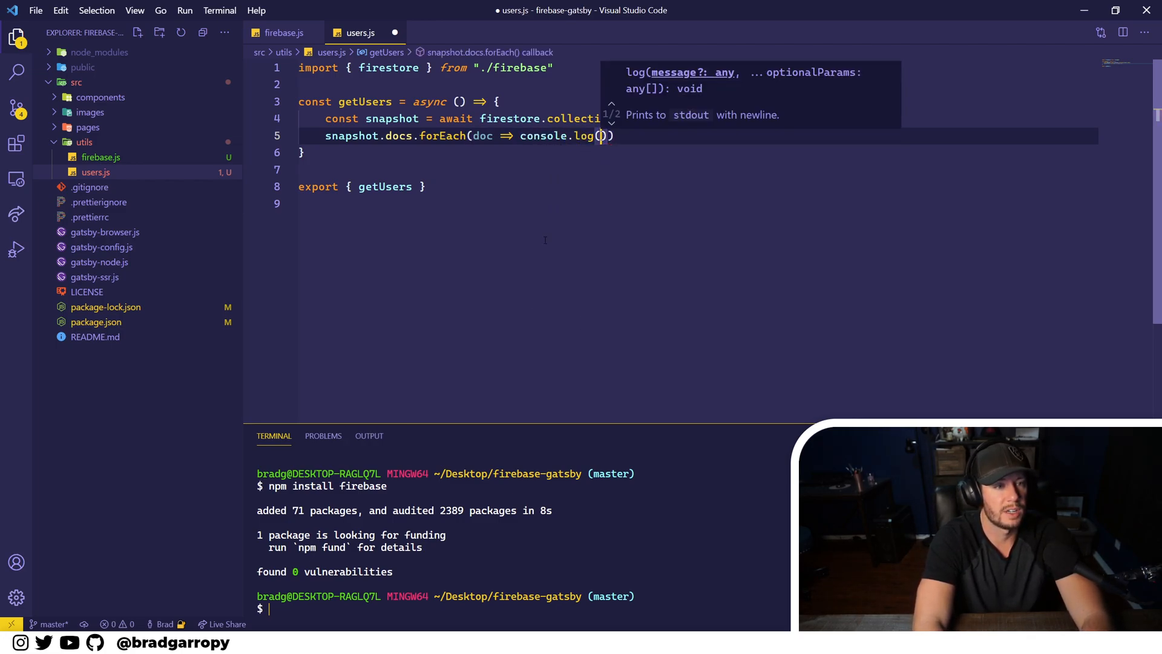
text(doc.)
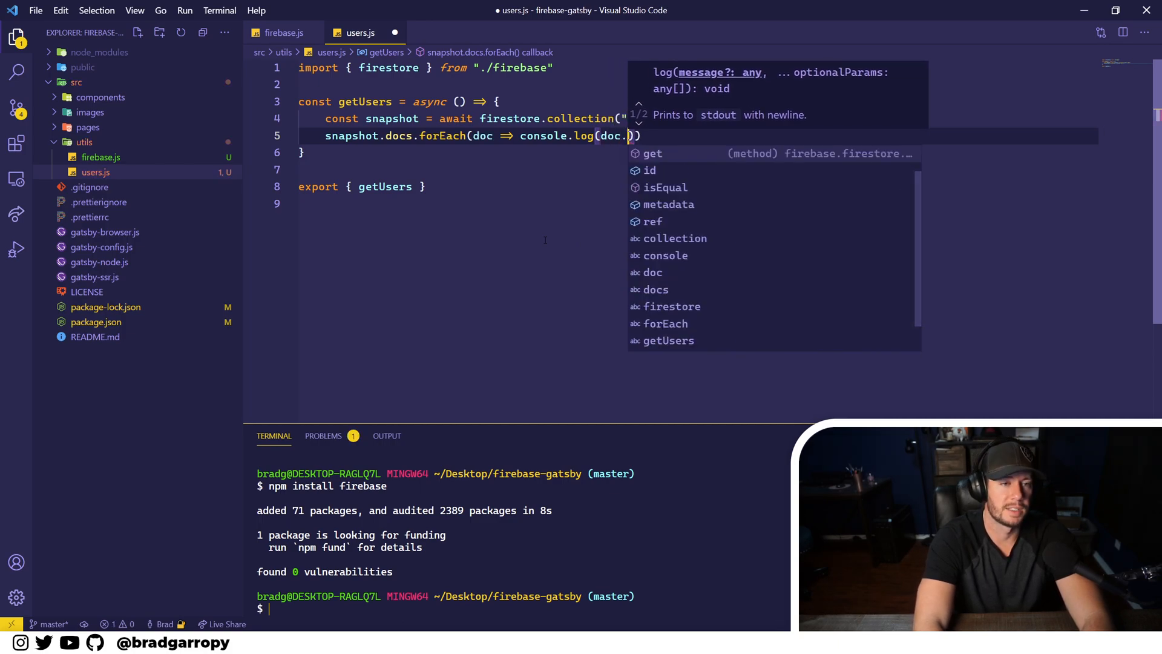
key(Backspace)
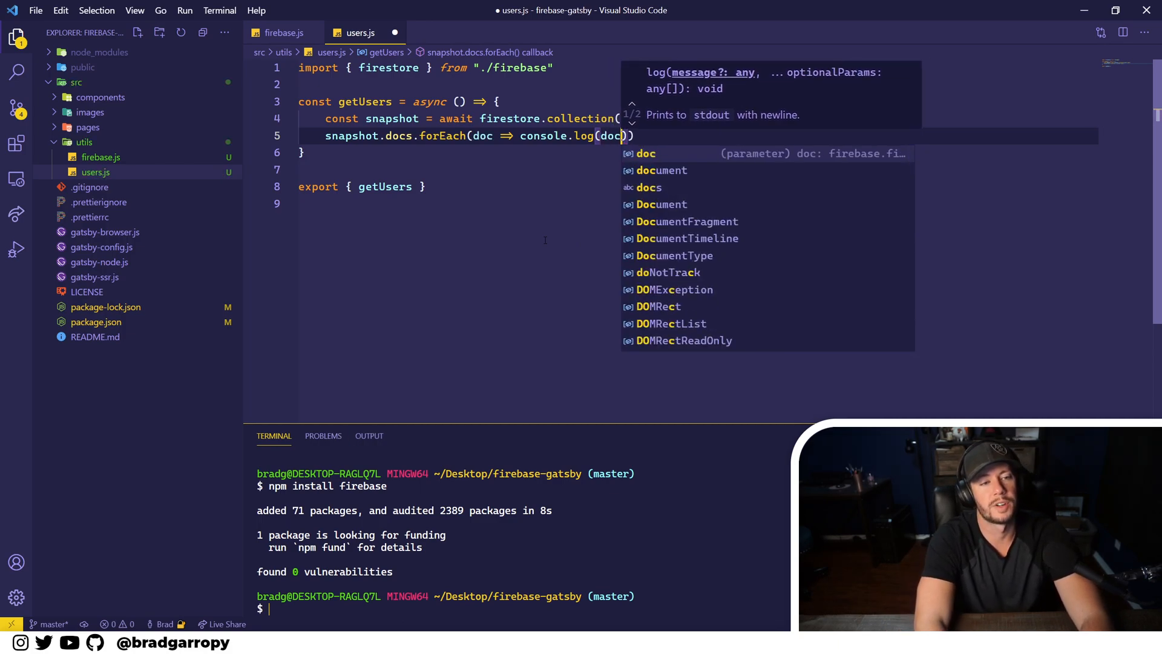
text(.data())
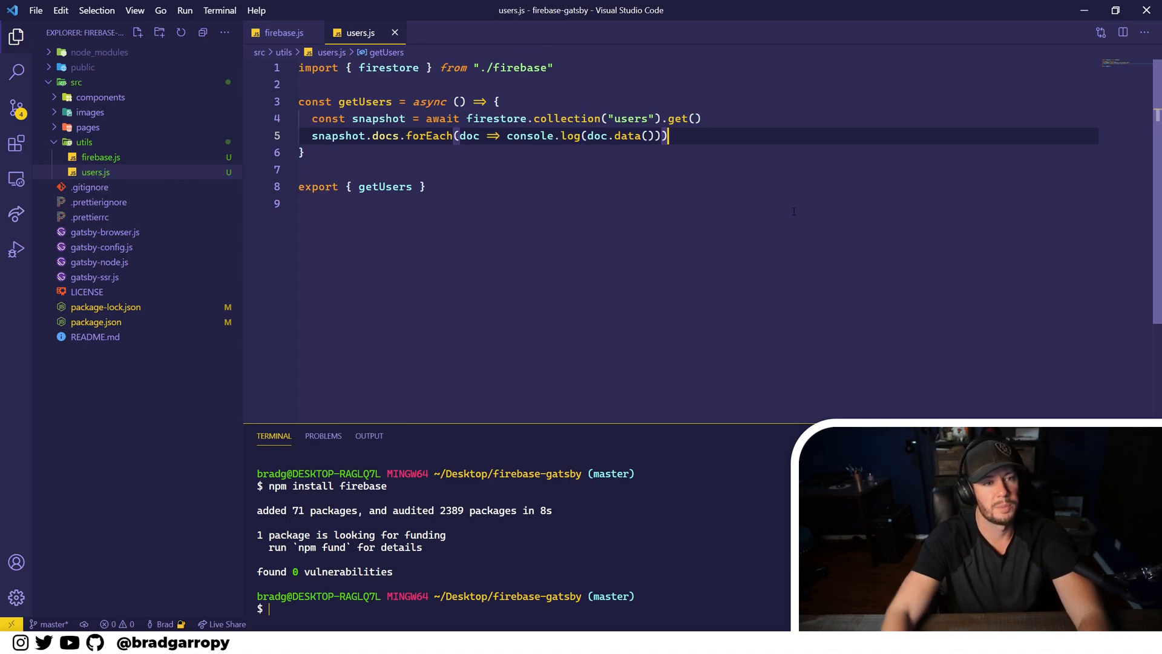
click(298, 204)
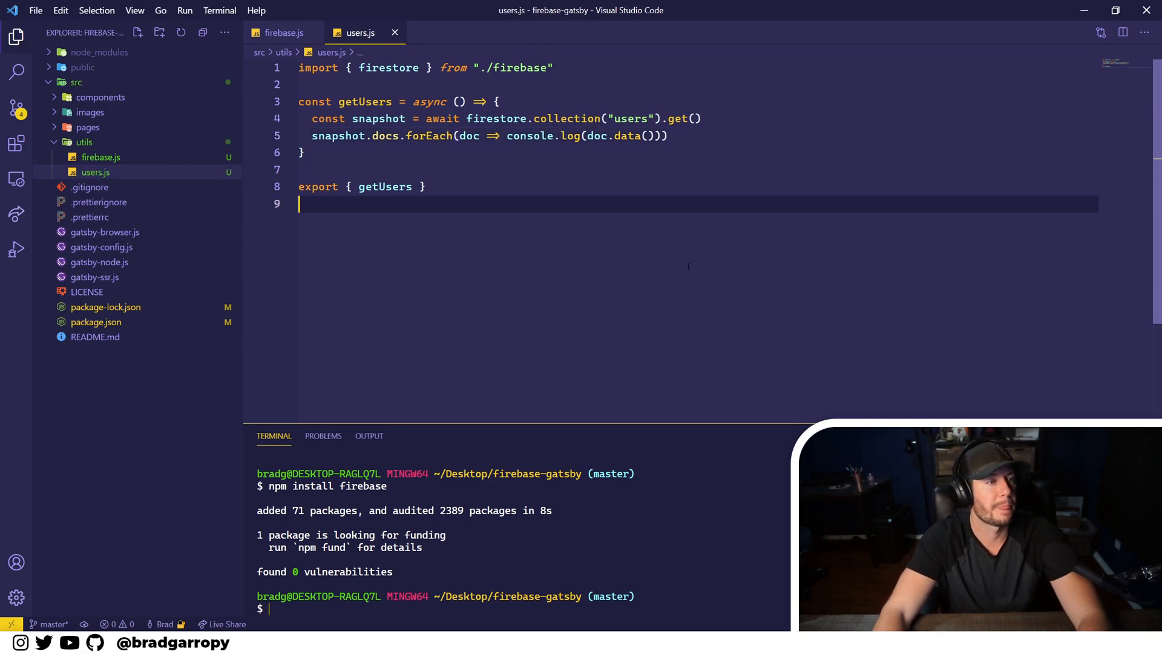
click(393, 186)
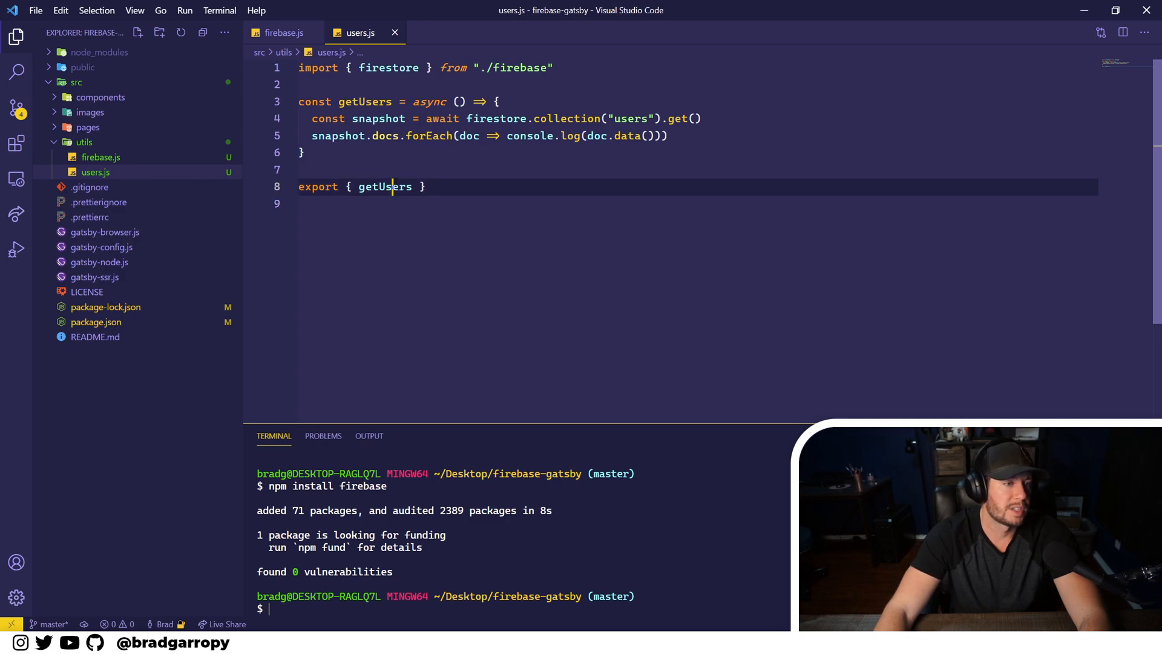
double_click(385, 187)
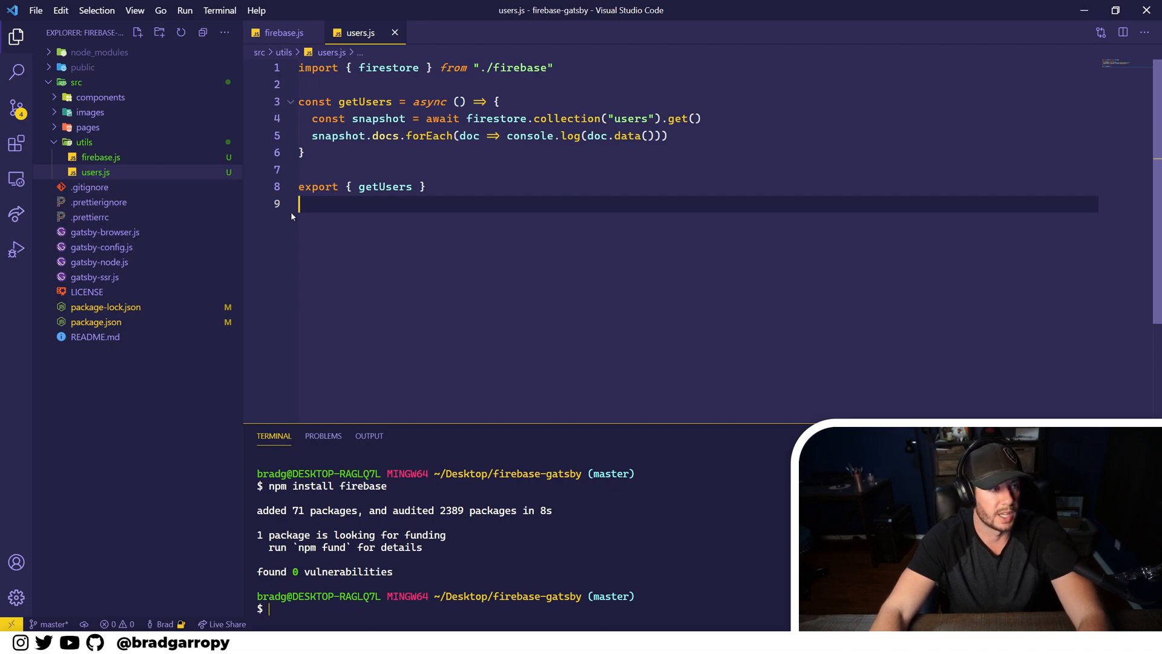
mouse_move(87, 127)
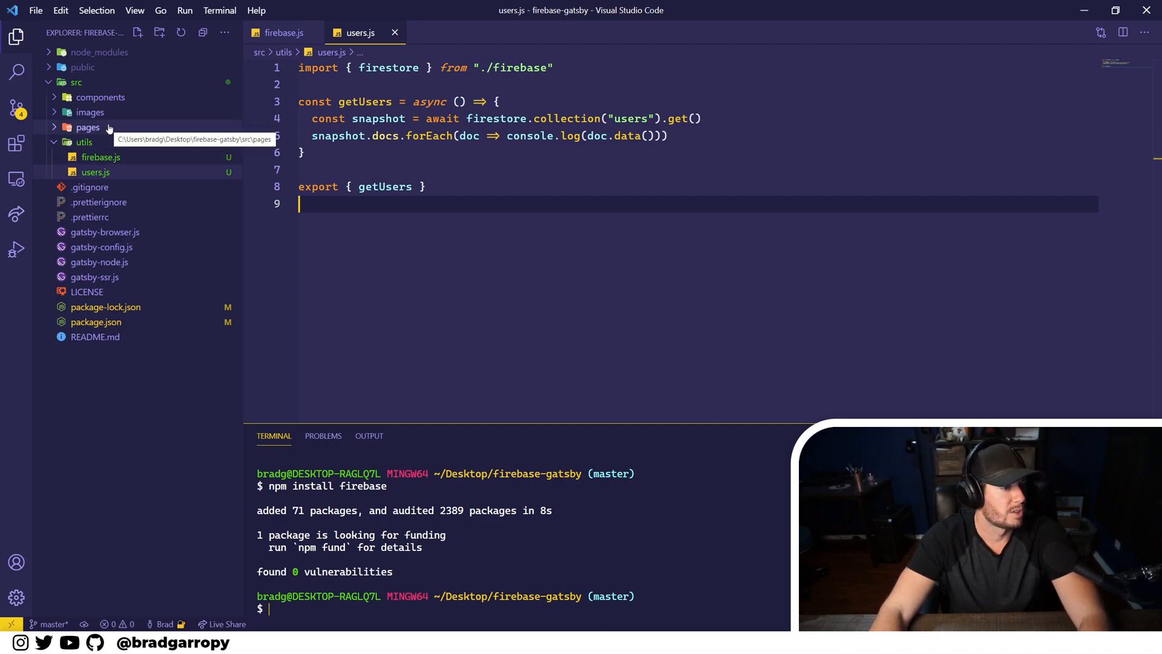
Step: In src/pages/index.js, import { getUsers } from "../utils/users"
click(96, 156)
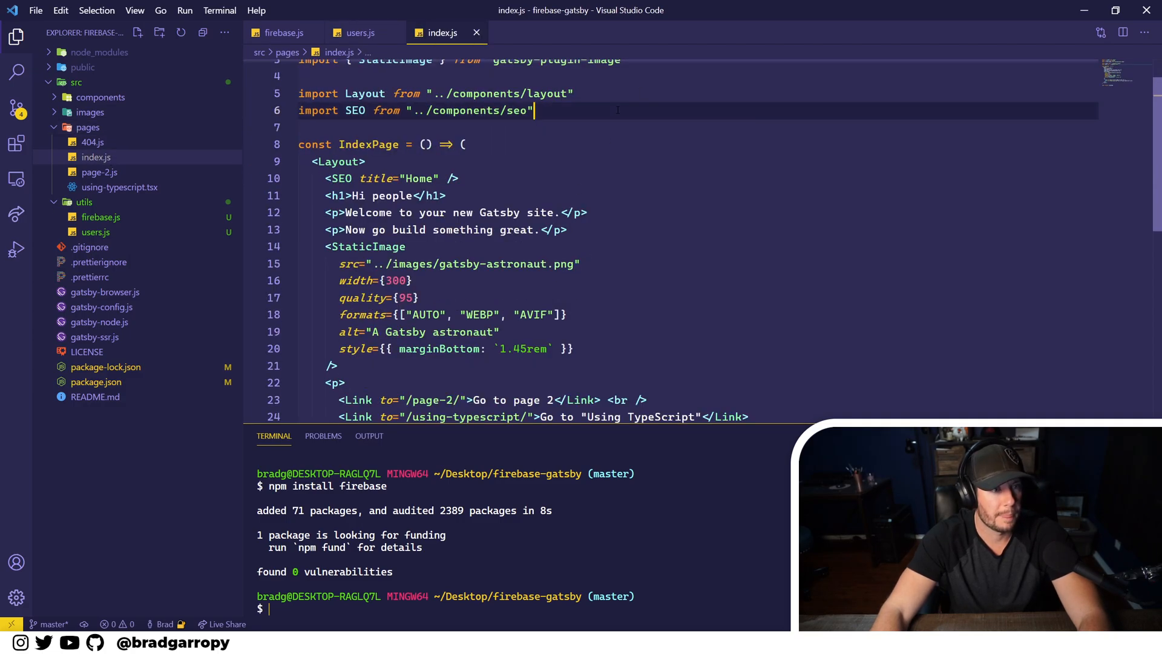
text(import)
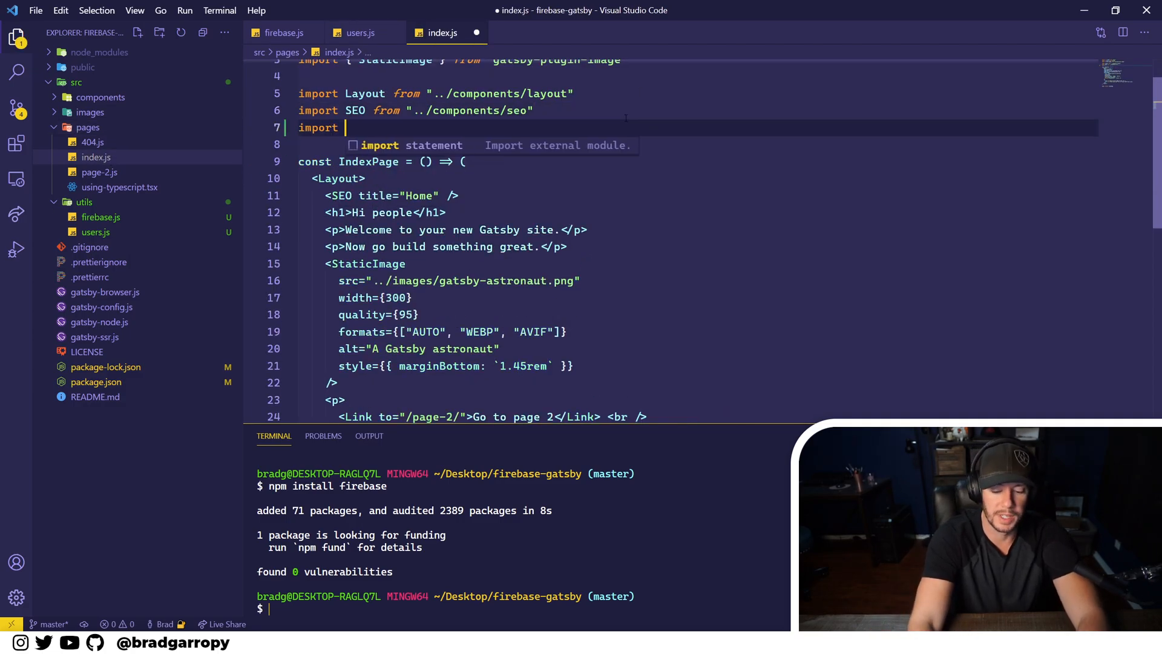
text({getUsers} f)
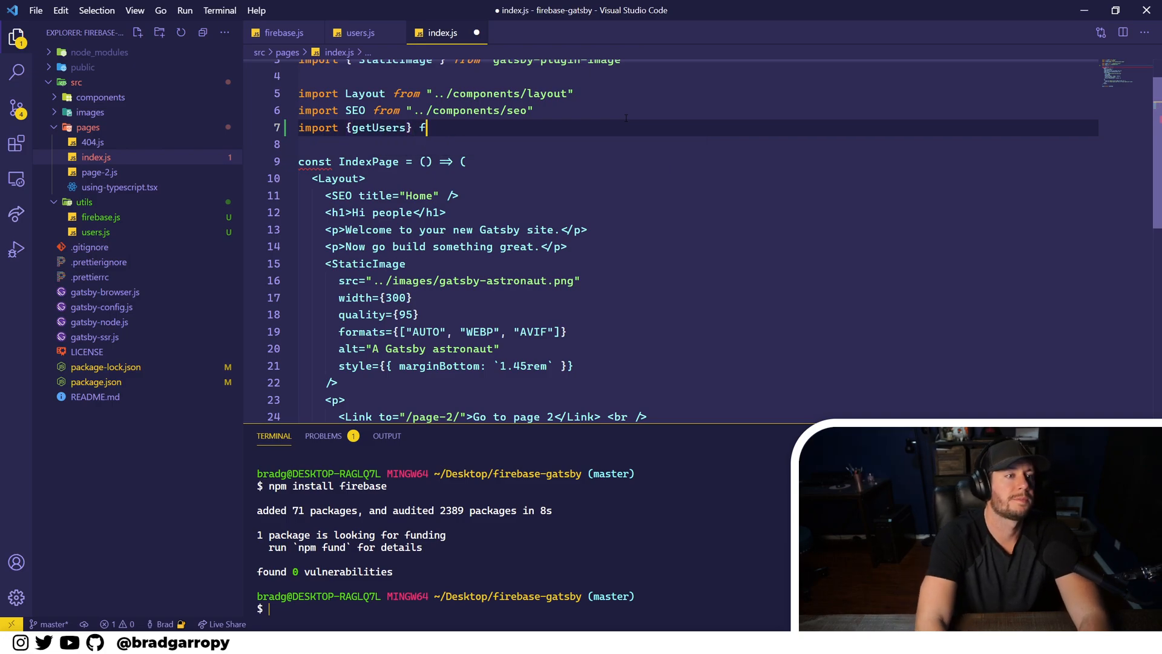
text(rom ".")
click(698, 163)
text({)
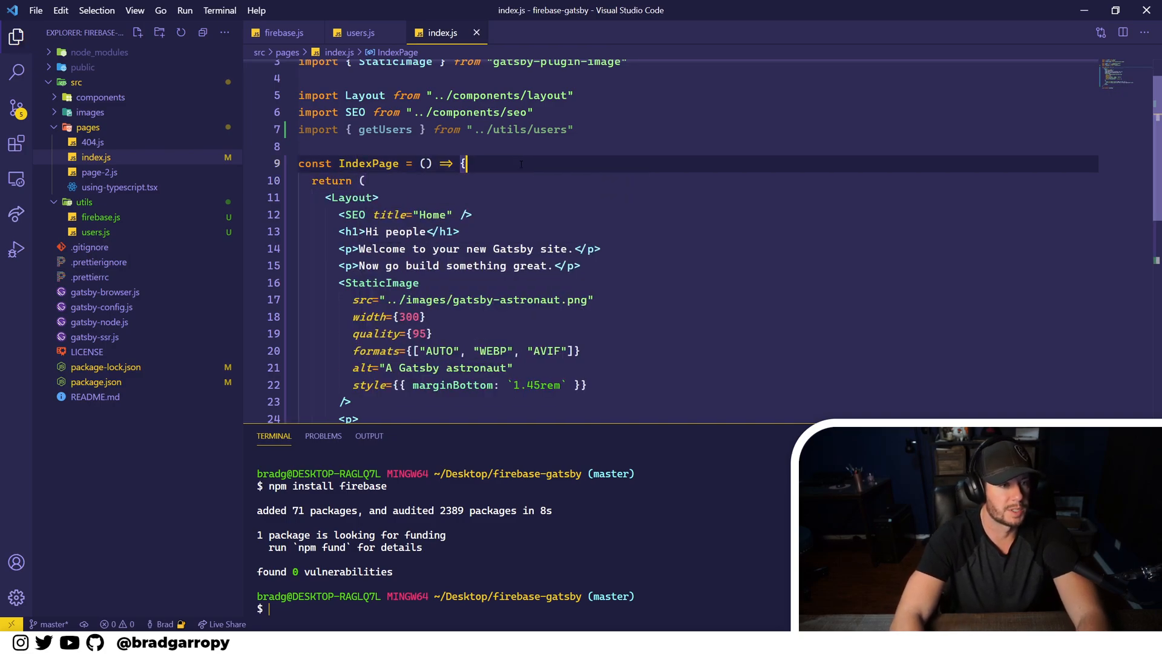
Step: Add React.useEffect(() => { getUsers() }, []) in IndexPage and run npm start
key(Enter)
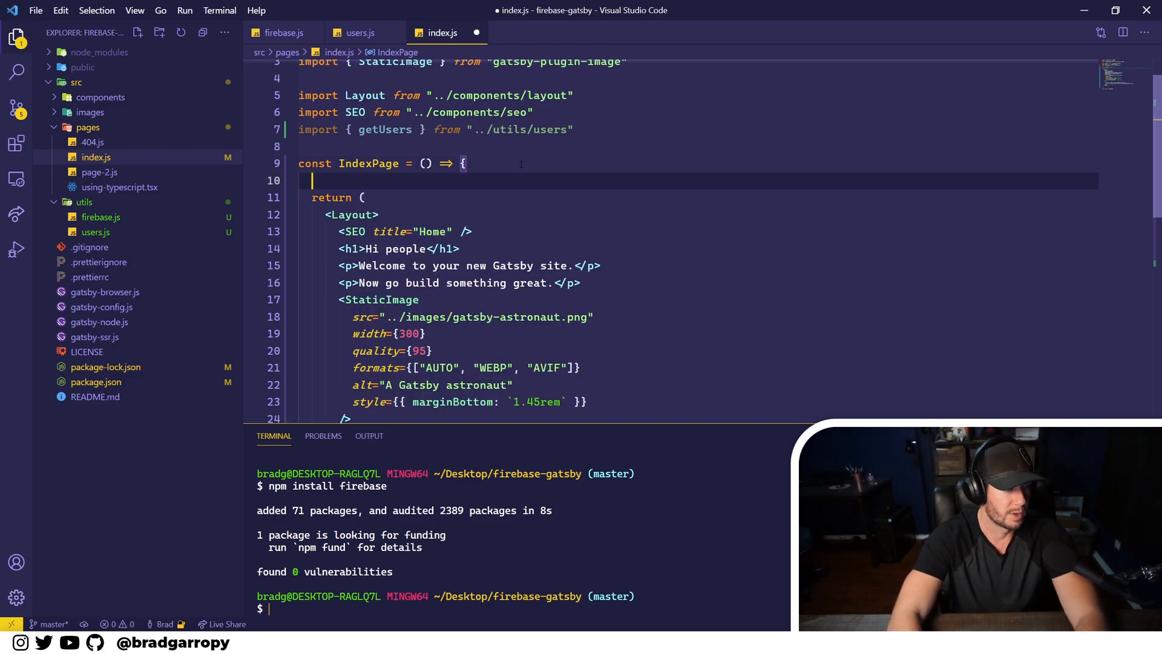
key(Backspace)
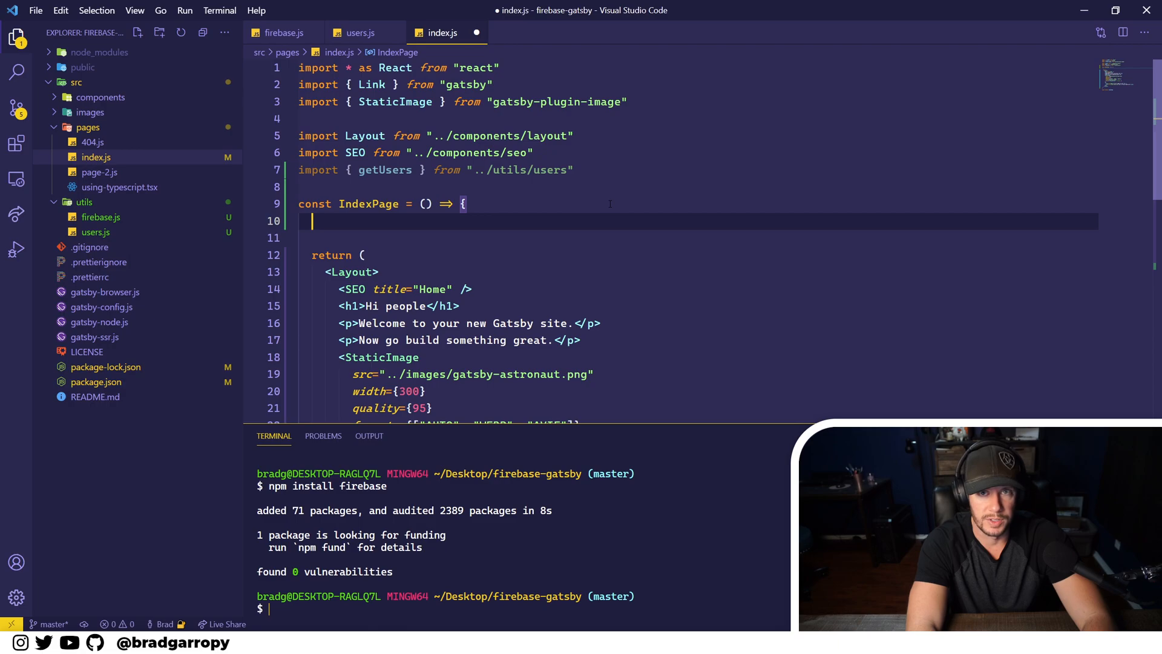
text(ue)
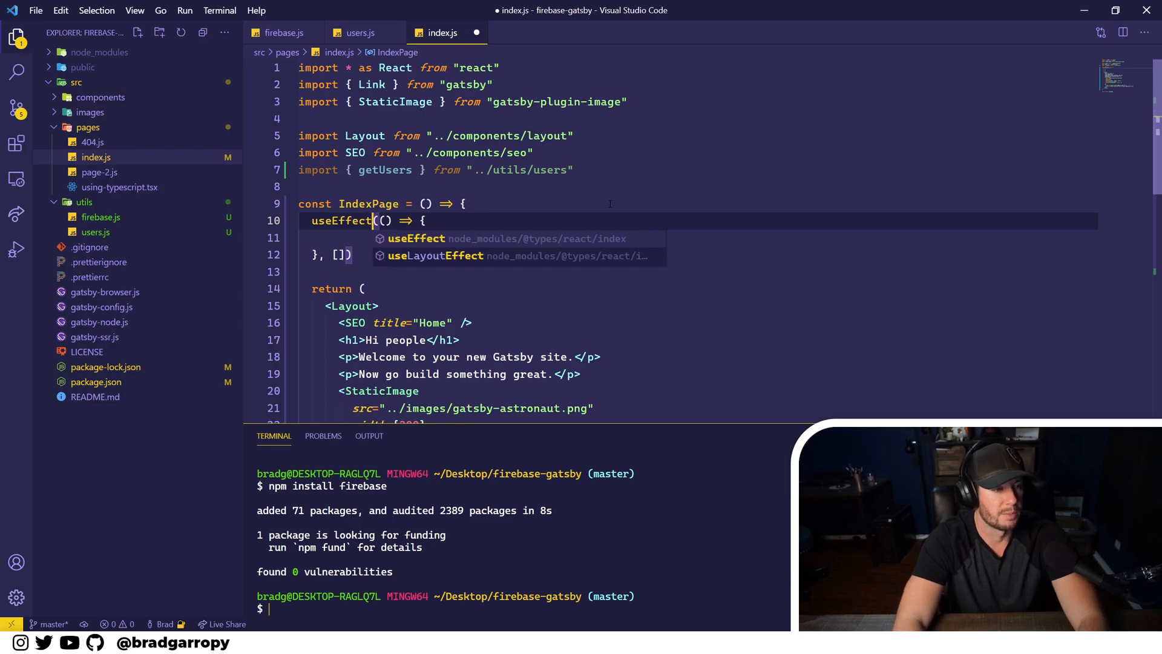
text(React.)
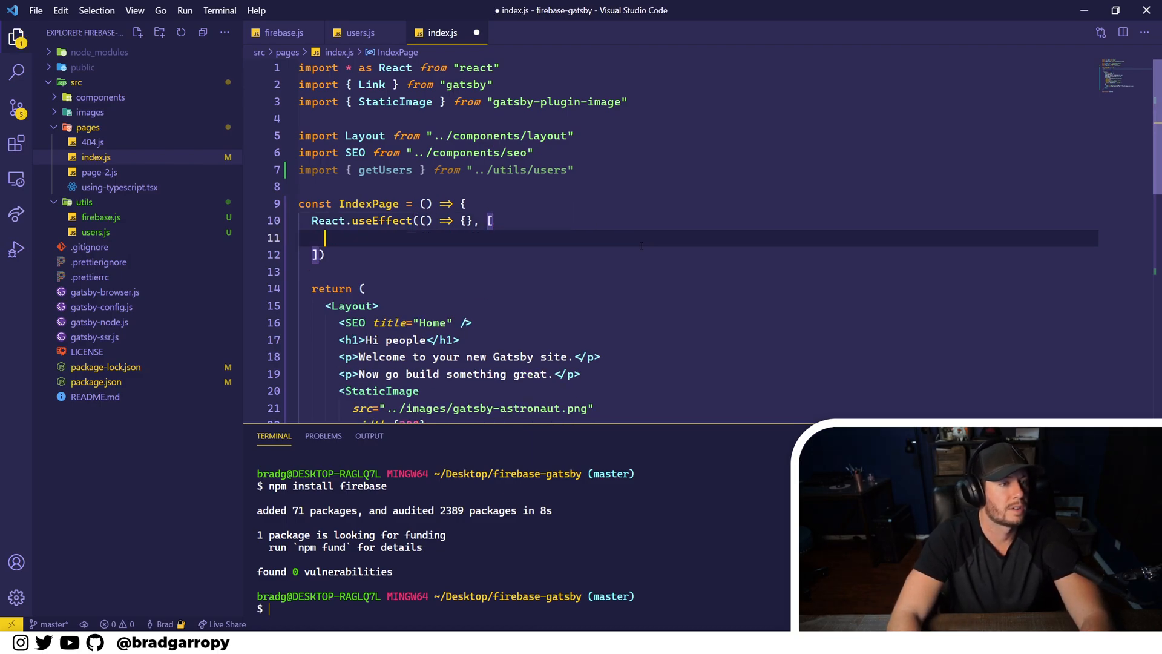
text(getUsers()]))
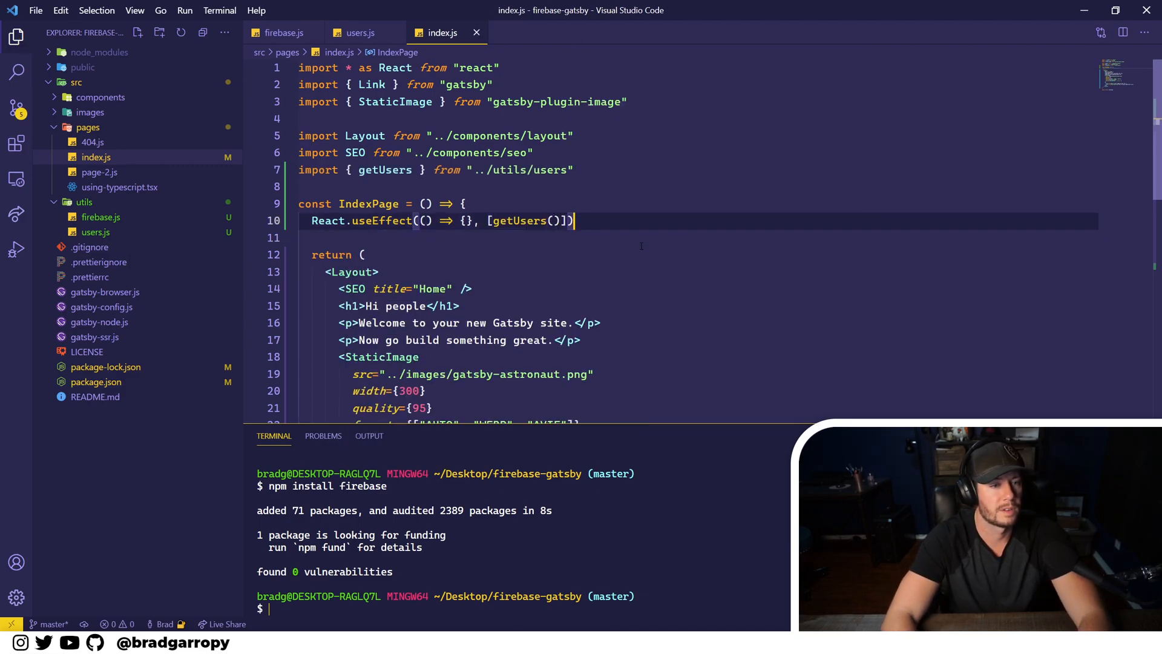
text(getUers)
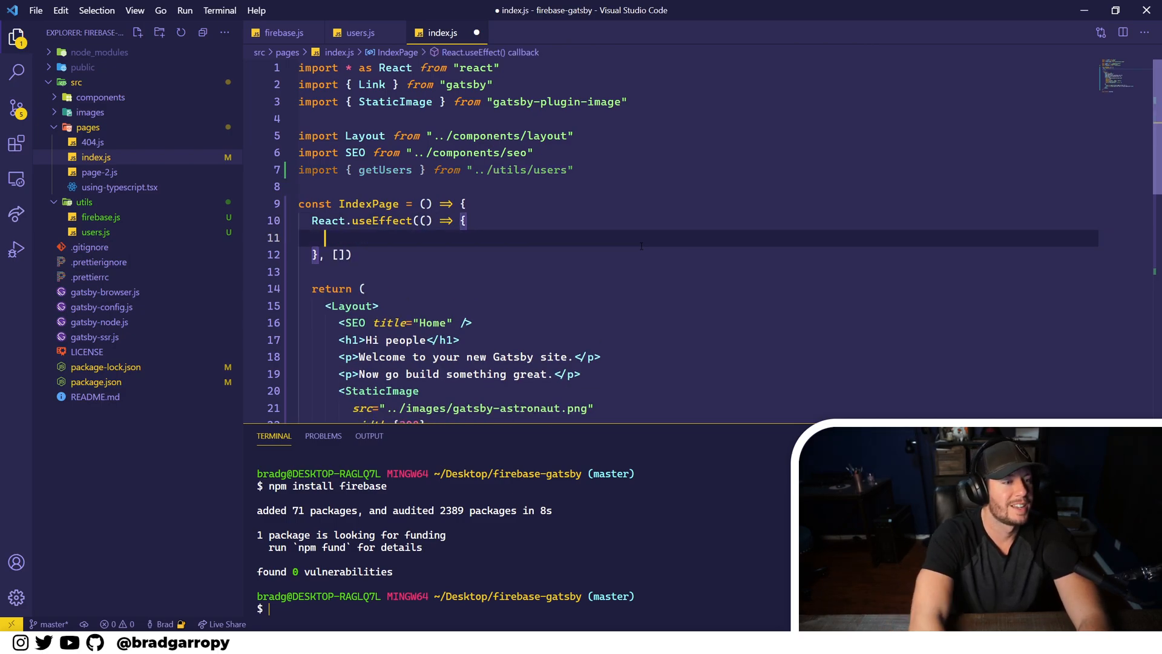
text(getUsers())
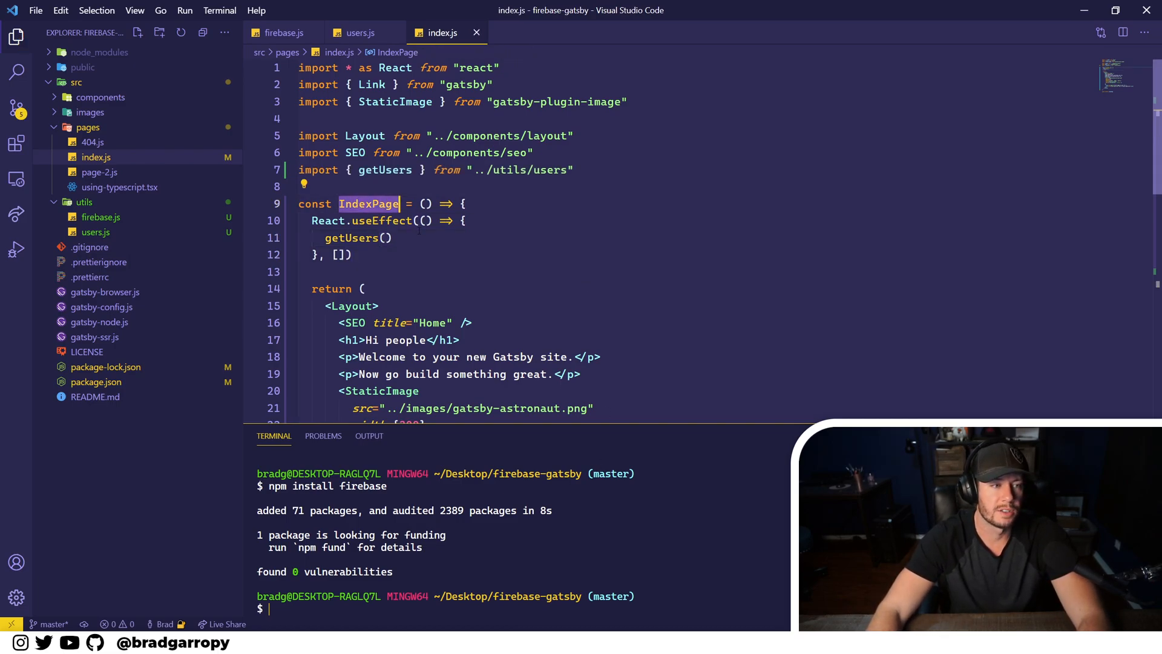
double_click(384, 220)
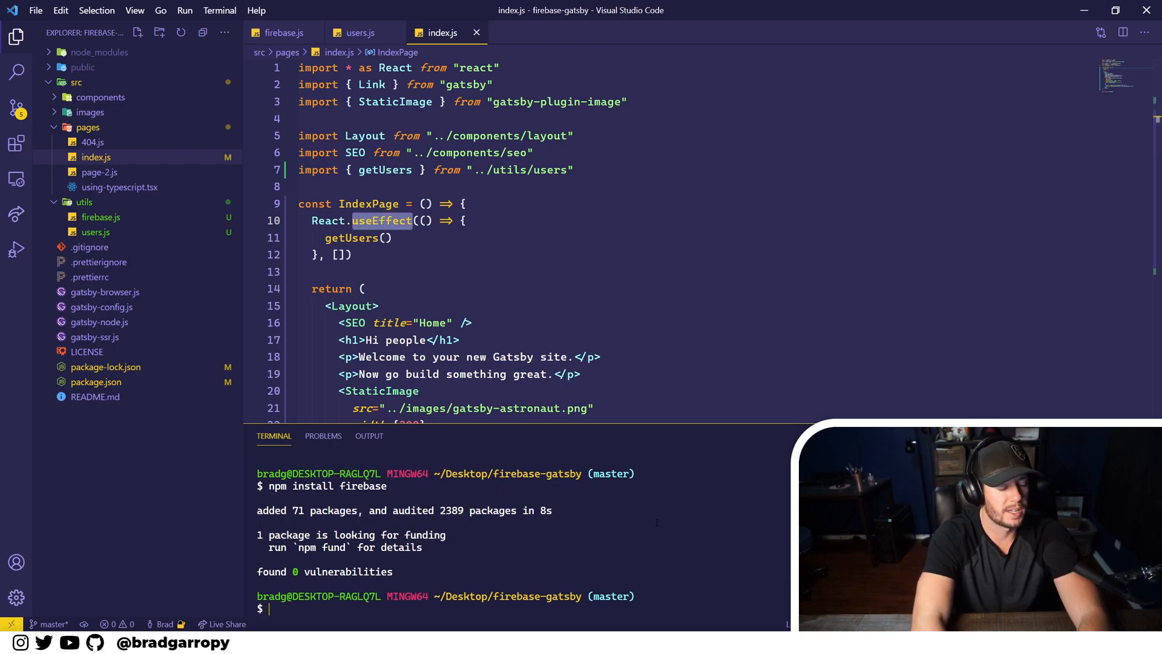
text(npm start)
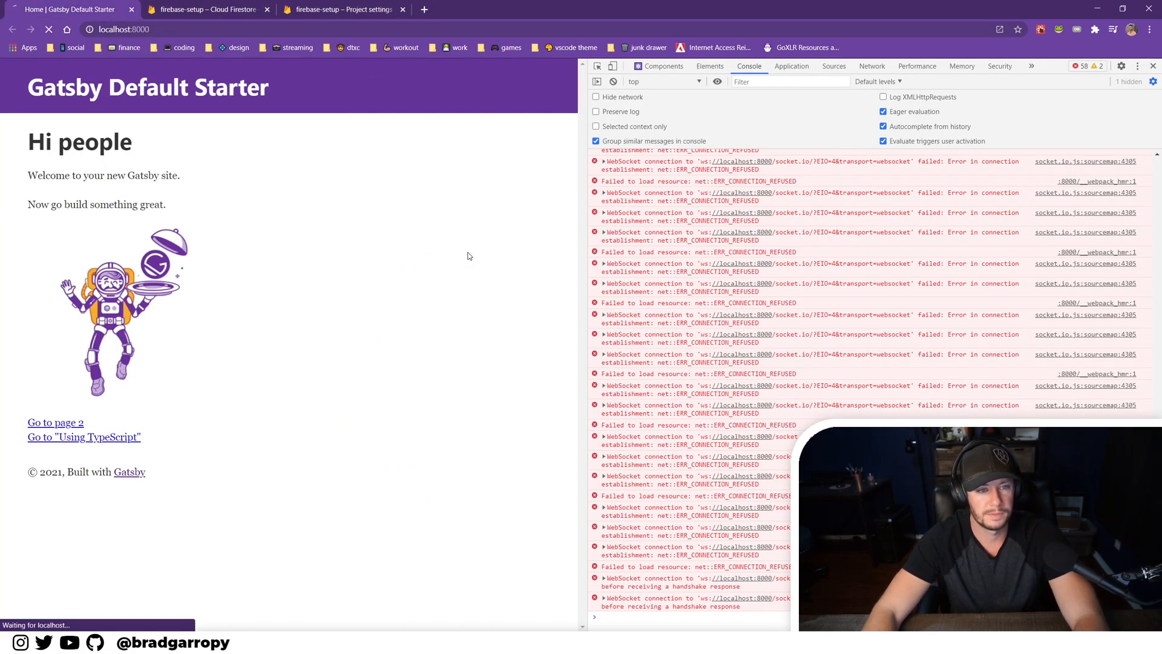
mouse_move(406, 333)
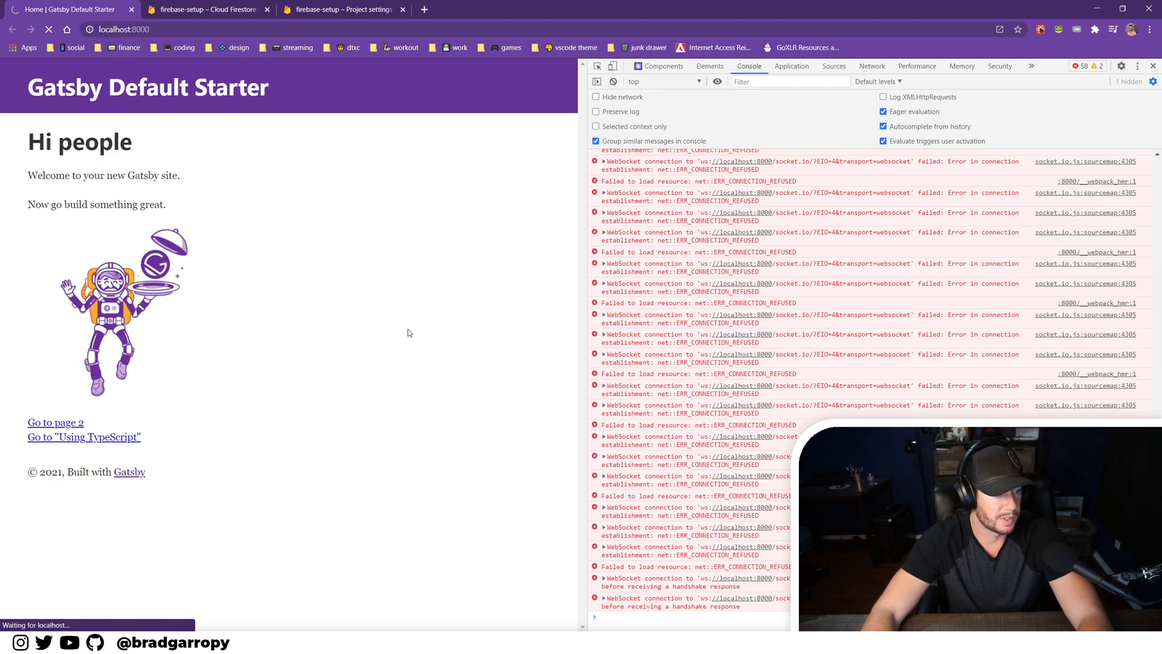
mouse_move(434, 271)
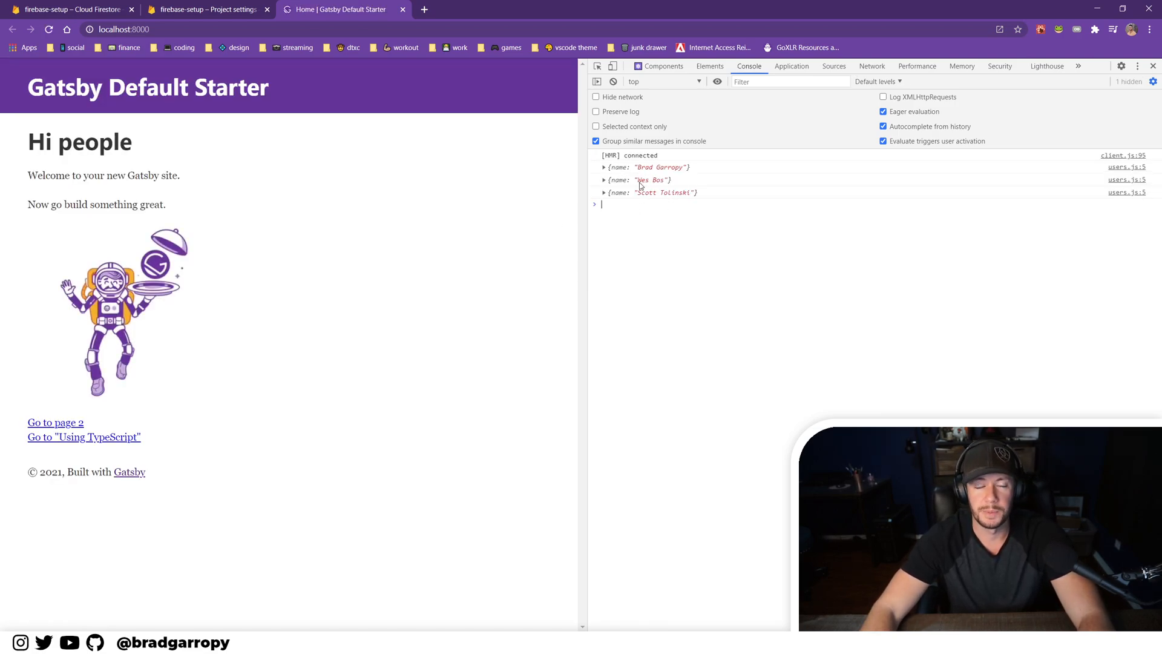
mouse_move(639, 193)
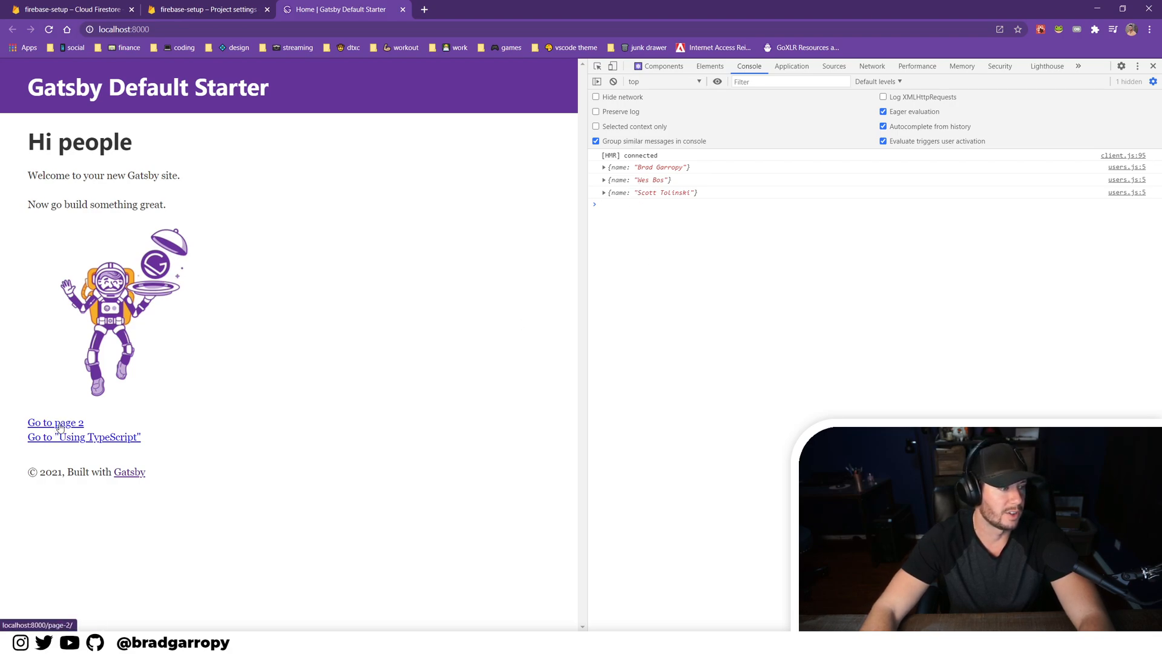
Step: Visit page 2 and return home so the console logs the three users again
click(55, 422)
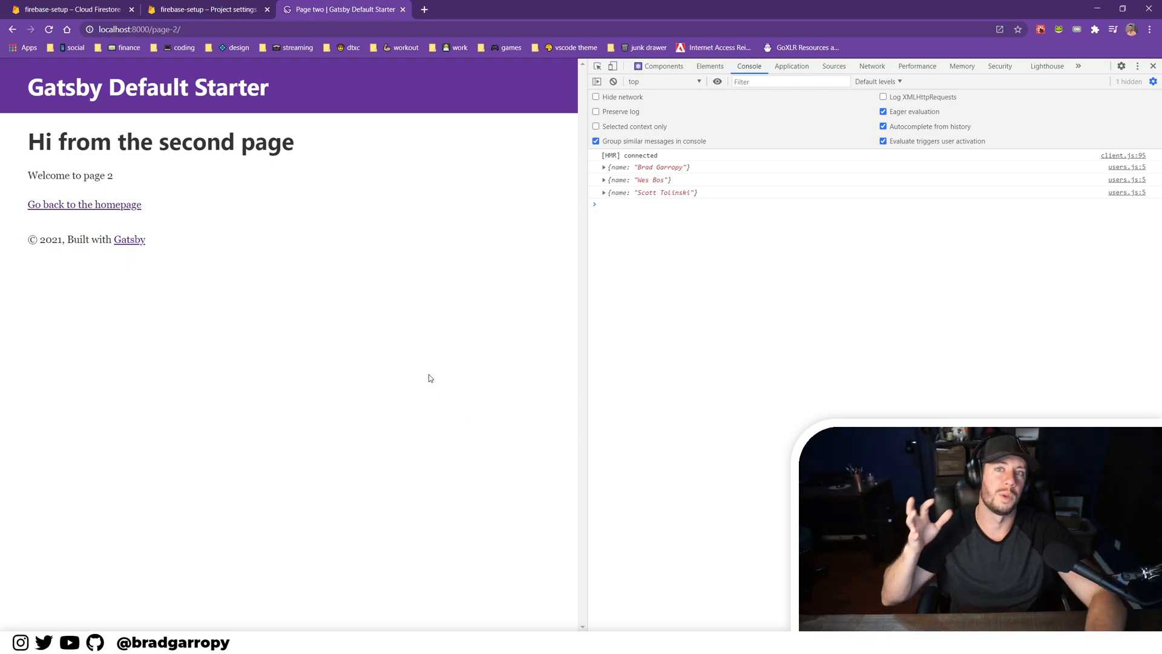
mouse_move(111, 209)
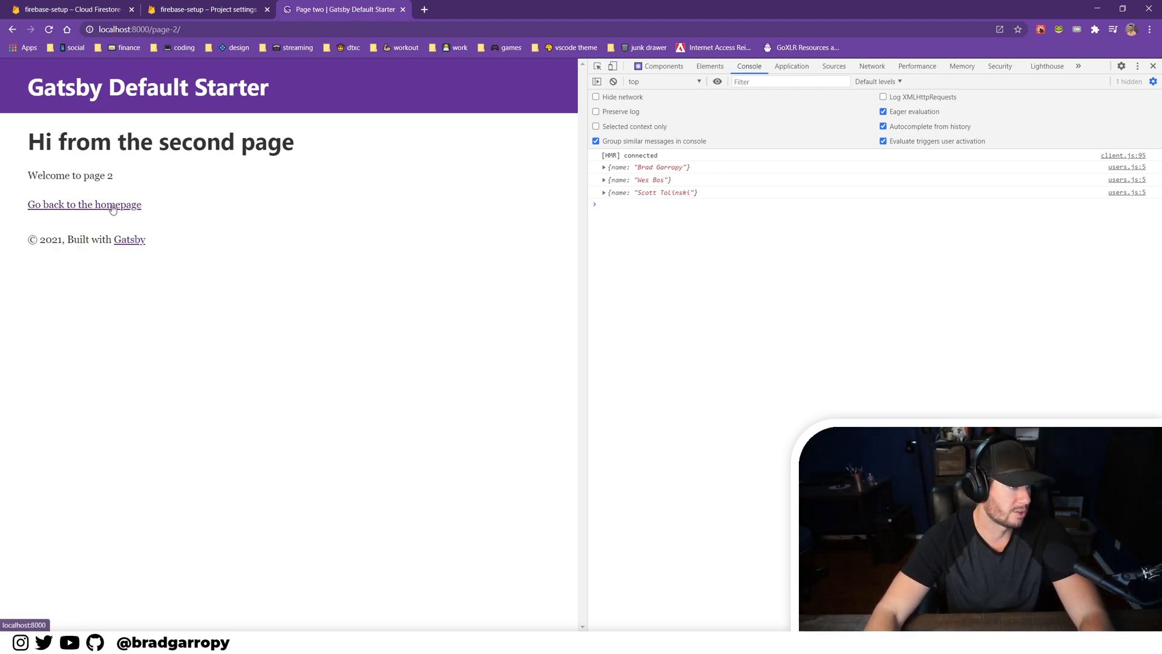
click(83, 204)
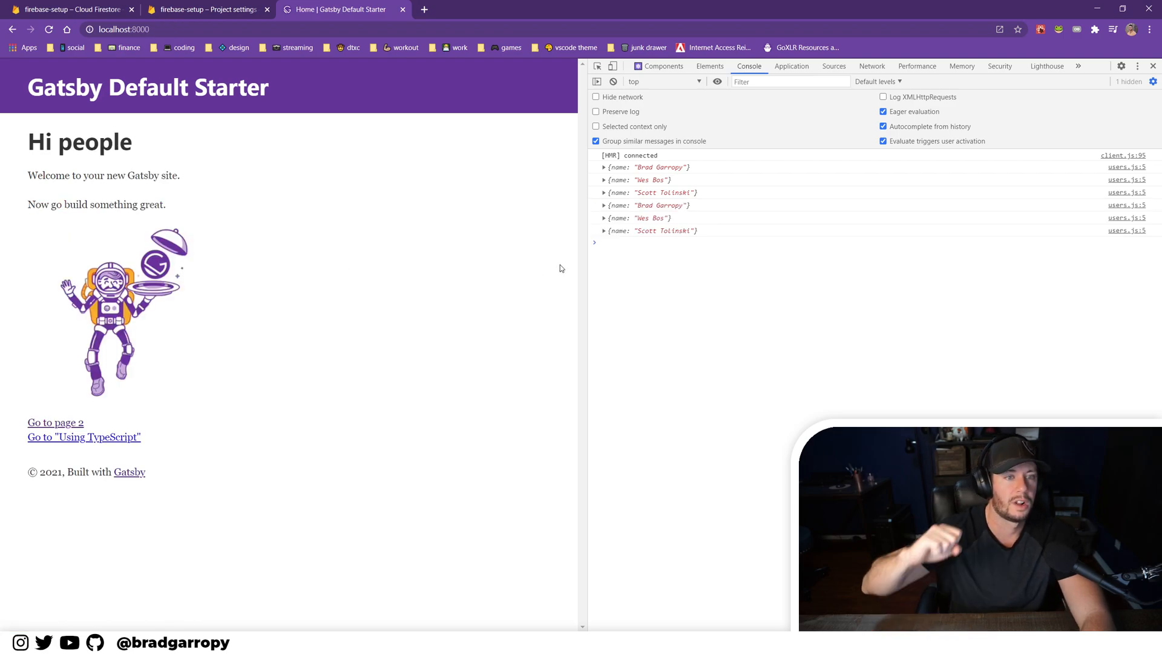